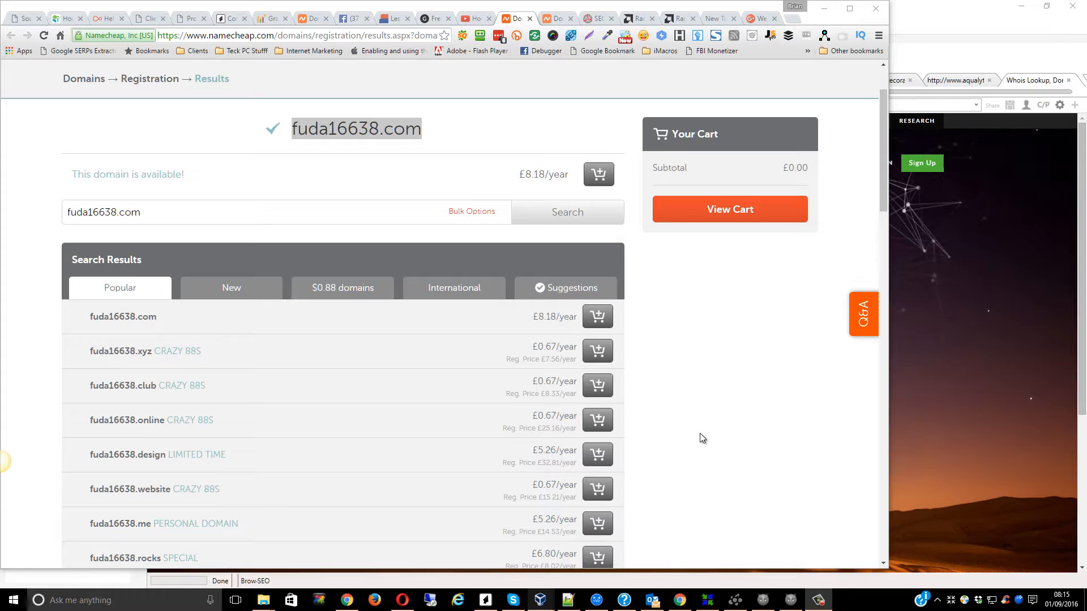
pyautogui.moveTo(699, 479)
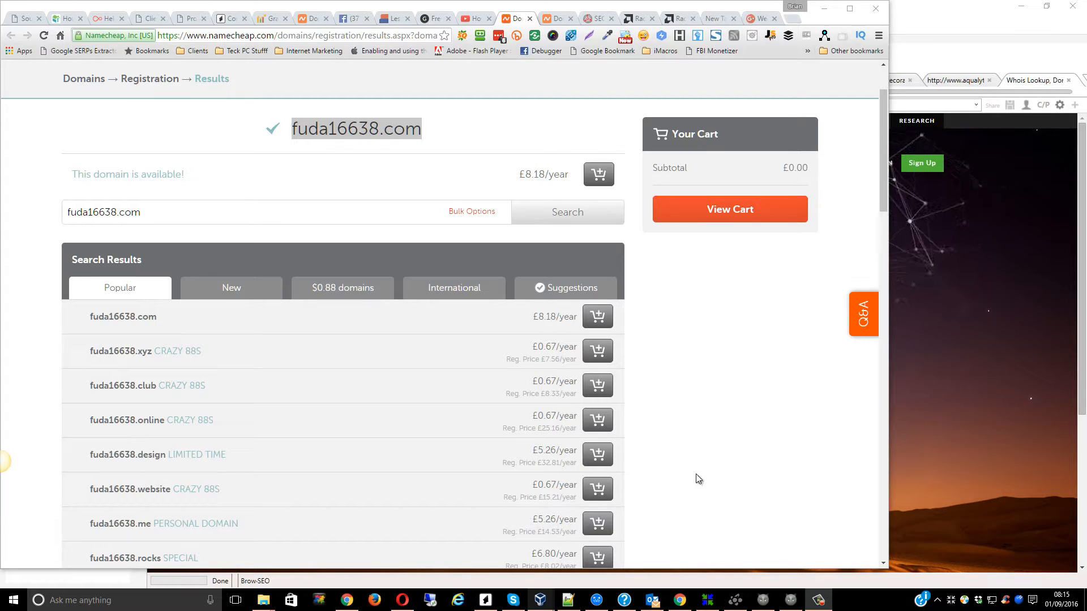
pyautogui.moveTo(732, 444)
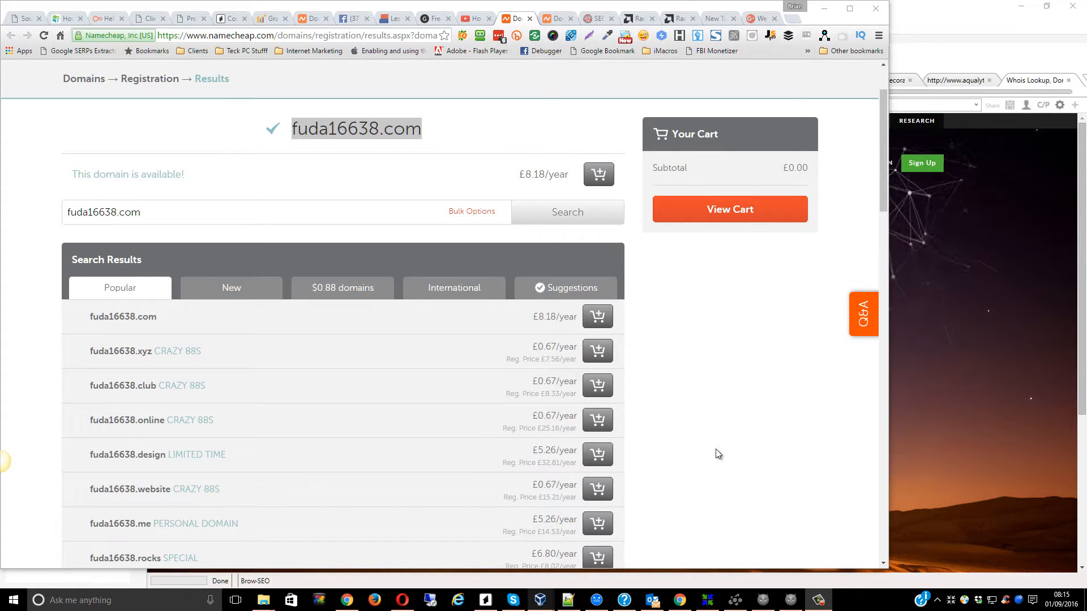
pyautogui.moveTo(269, 437)
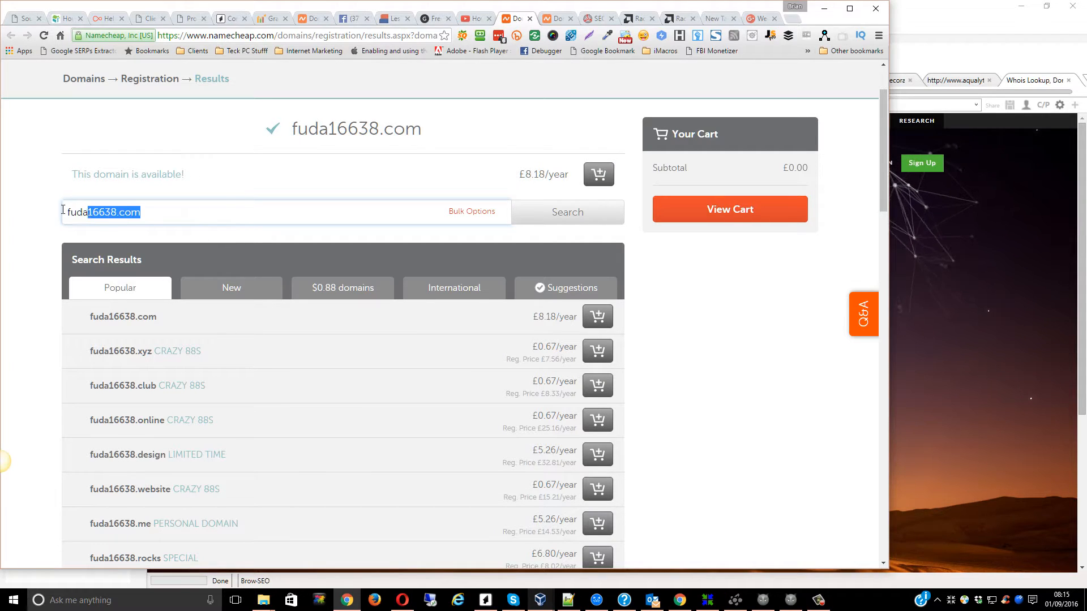
# - Select the available domain fuda16638.com in Namecheap's search box
pyautogui.tripleClick(103, 212)
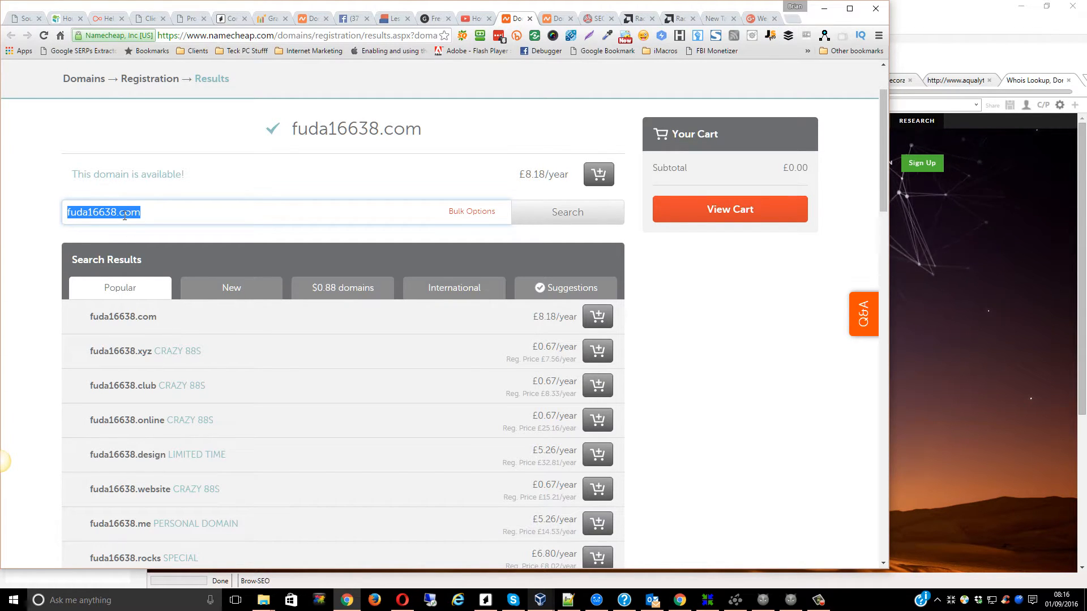
pyautogui.moveTo(547, 303)
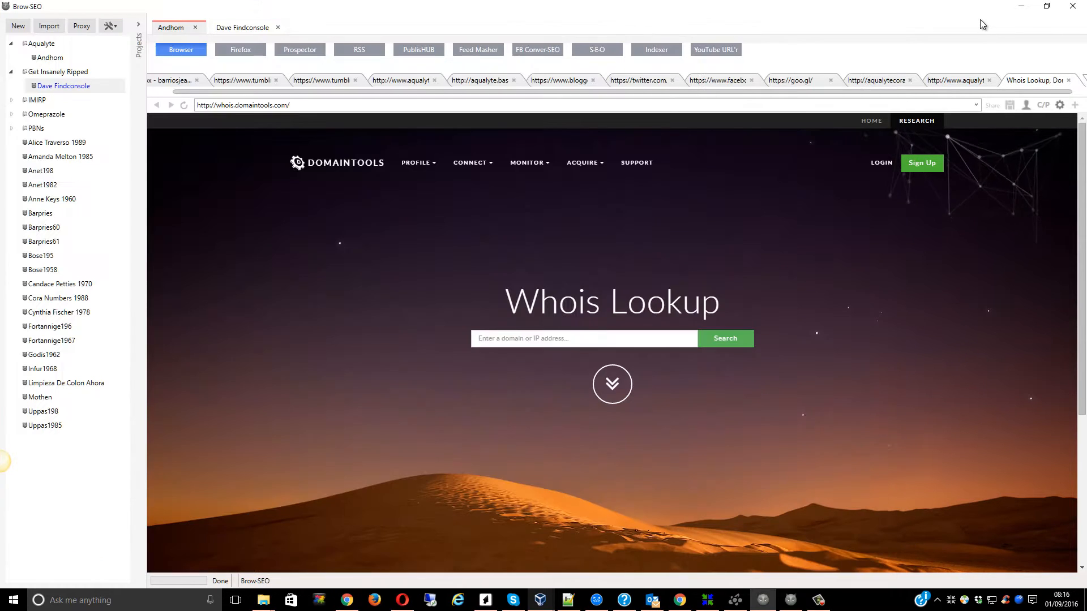
# - Run a DomainTools Whois lookup for fuda16638.com
pyautogui.click(582, 339)
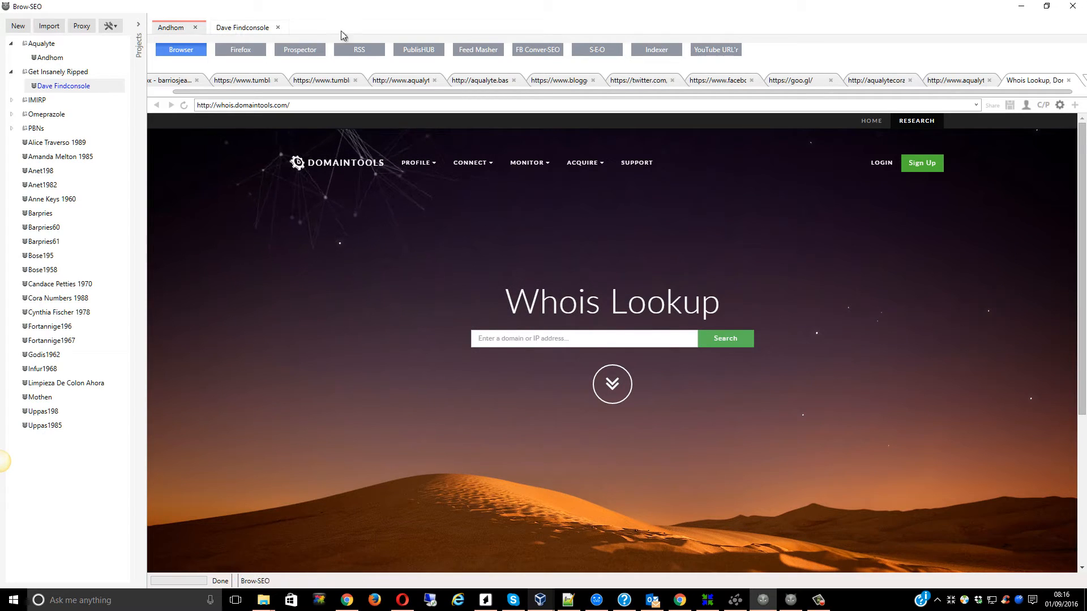
pyautogui.moveTo(751, 22)
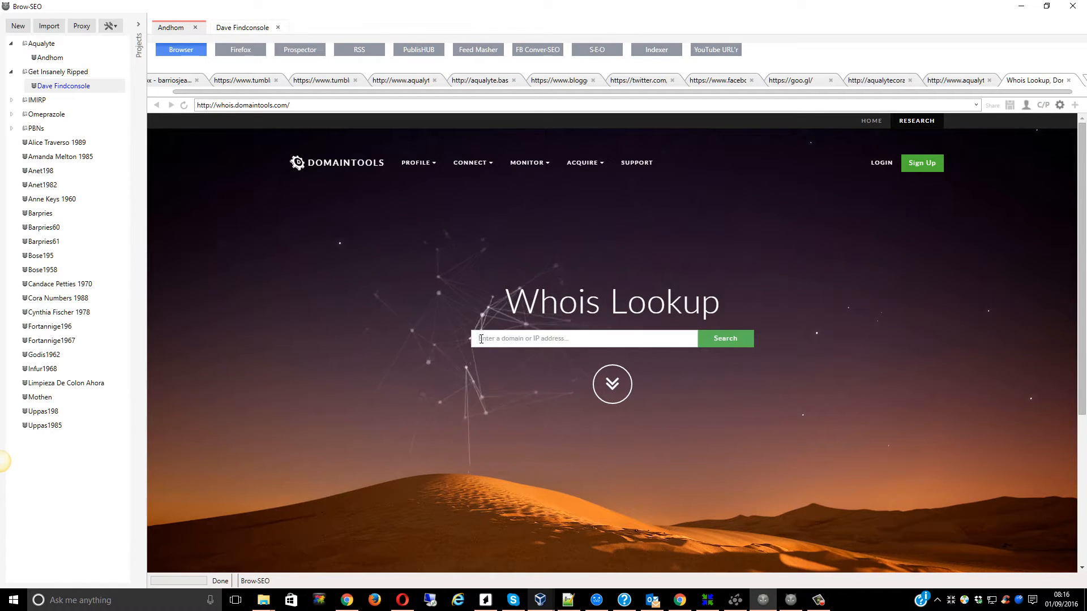
pyautogui.write('fuda16638.com')
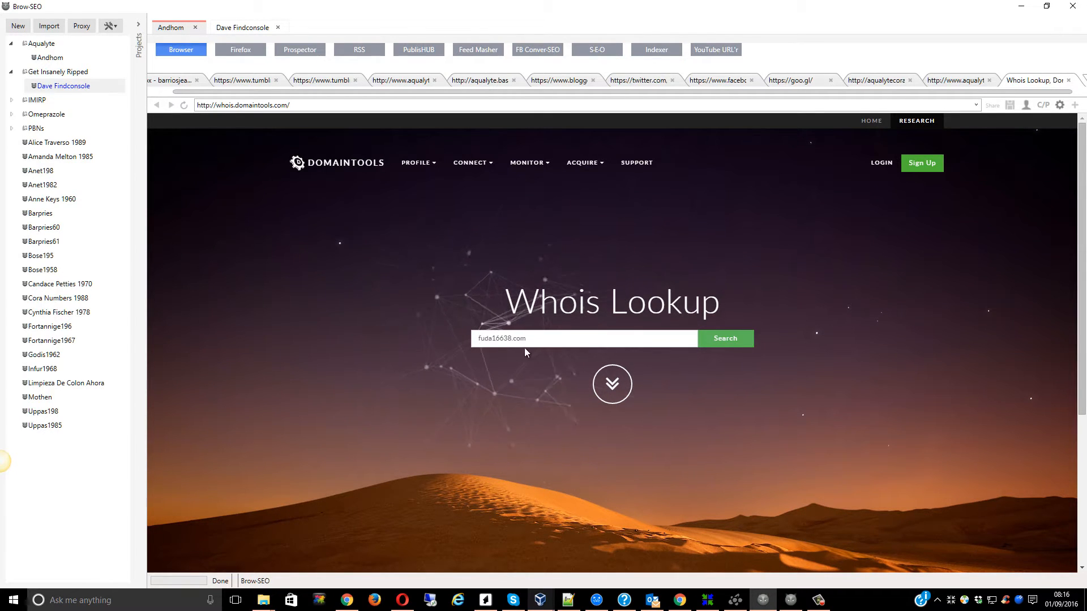
pyautogui.click(725, 338)
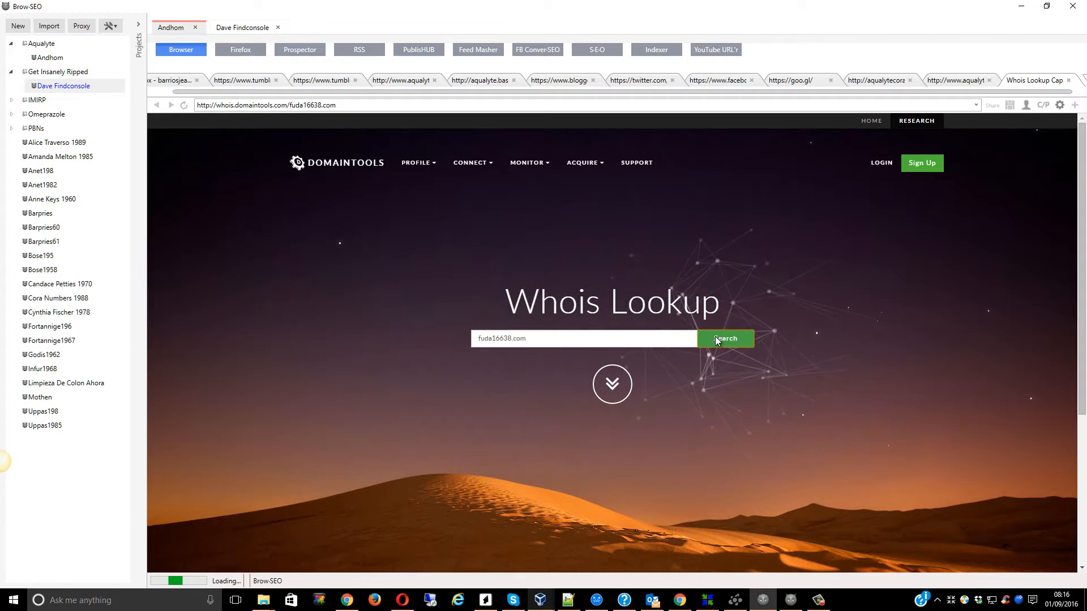
pyautogui.click(725, 339)
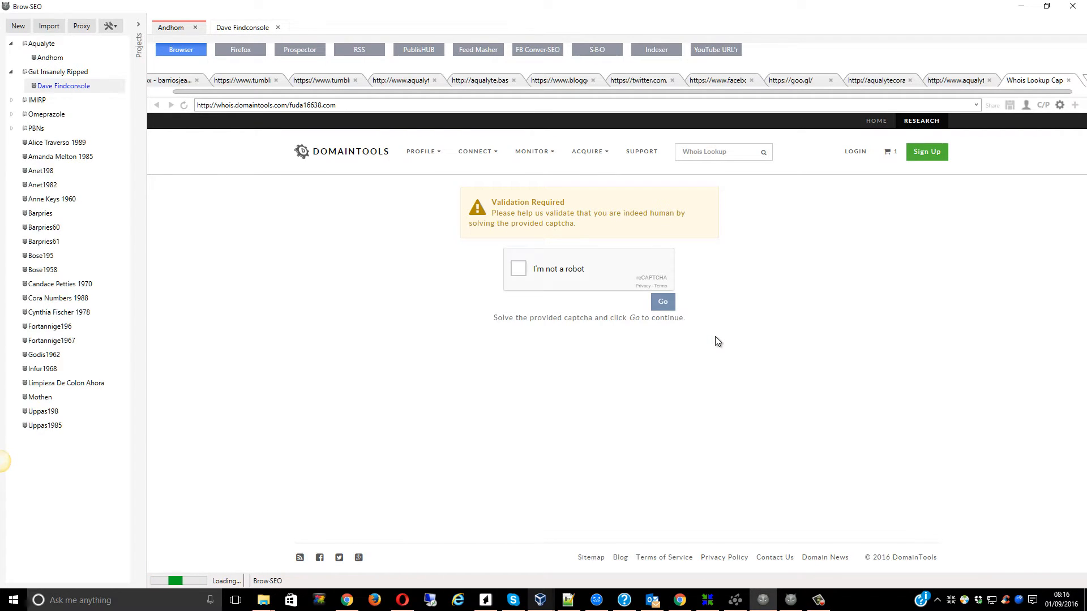
# - Pass the 'I'm not a robot' check to reach the Whois record
pyautogui.click(518, 269)
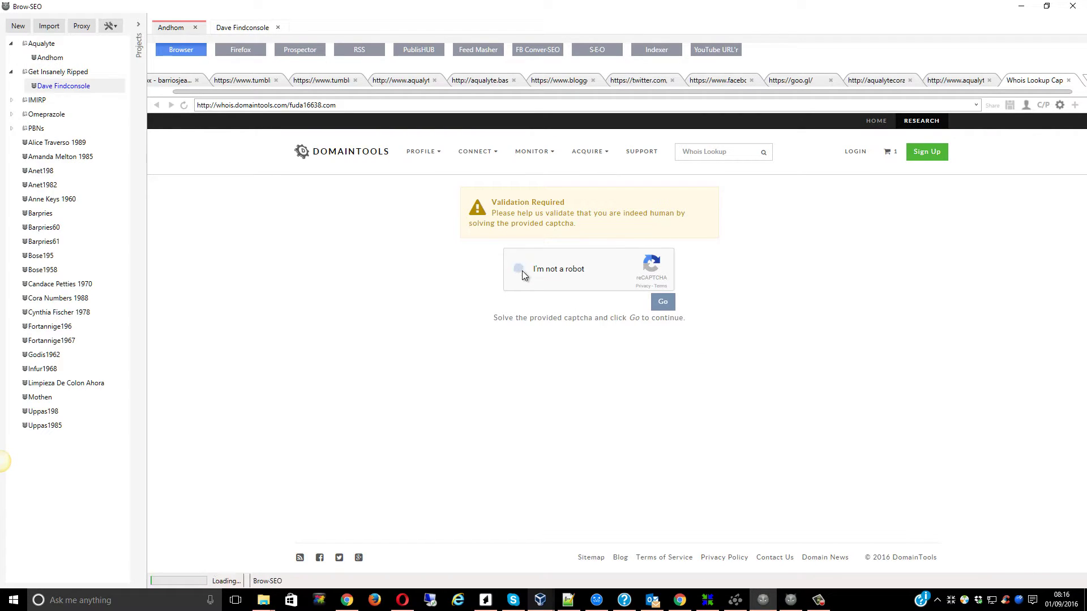
pyautogui.click(520, 269)
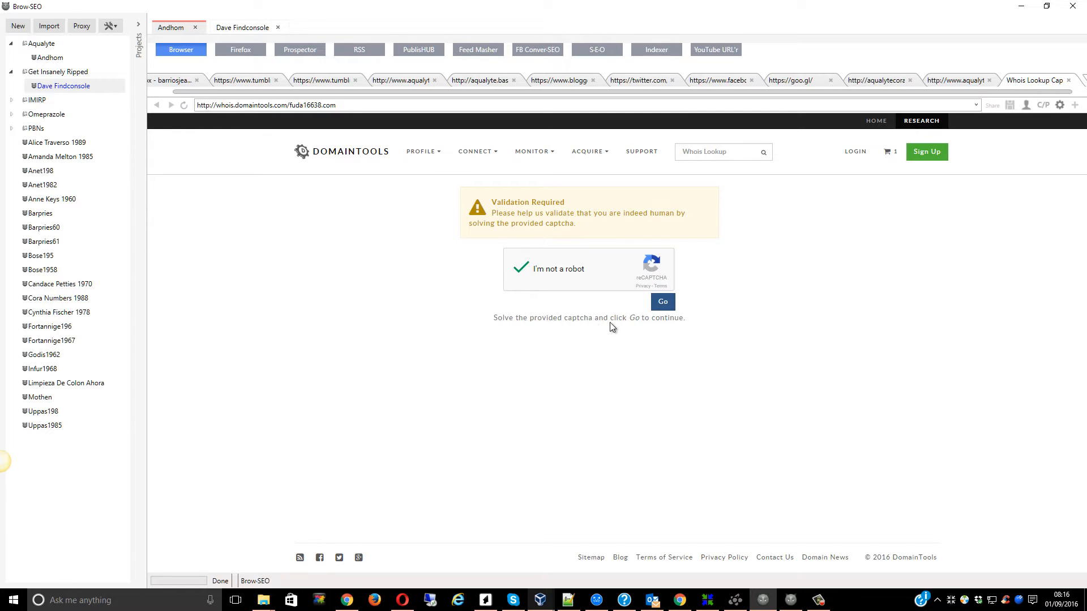
pyautogui.click(661, 302)
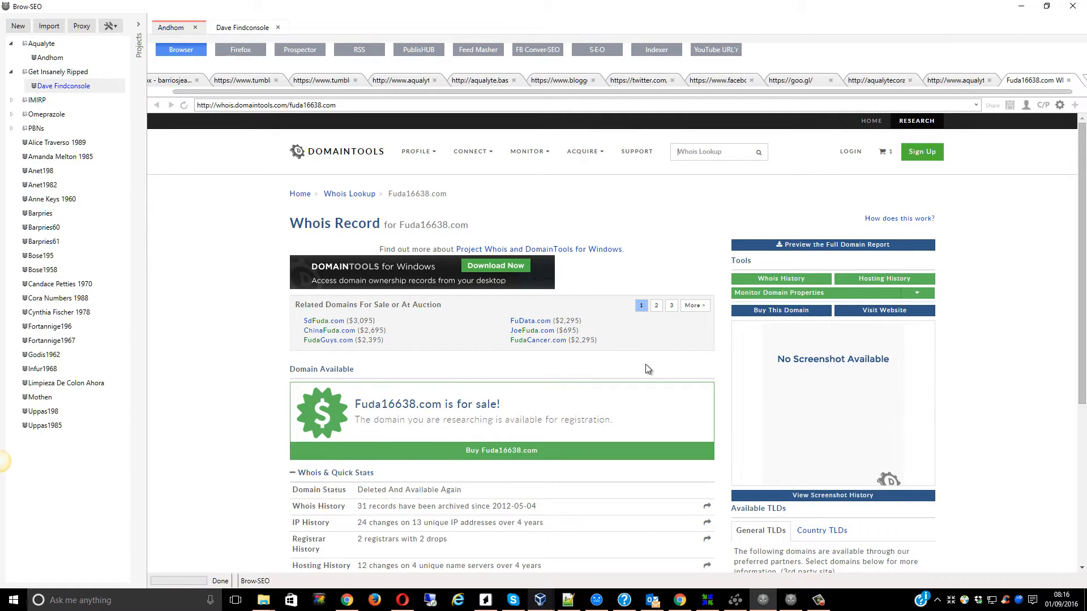
# - Scroll to Fuda16638.com's Whois quick stats showing 2 registrar drops, then back up
pyautogui.scroll(-3)
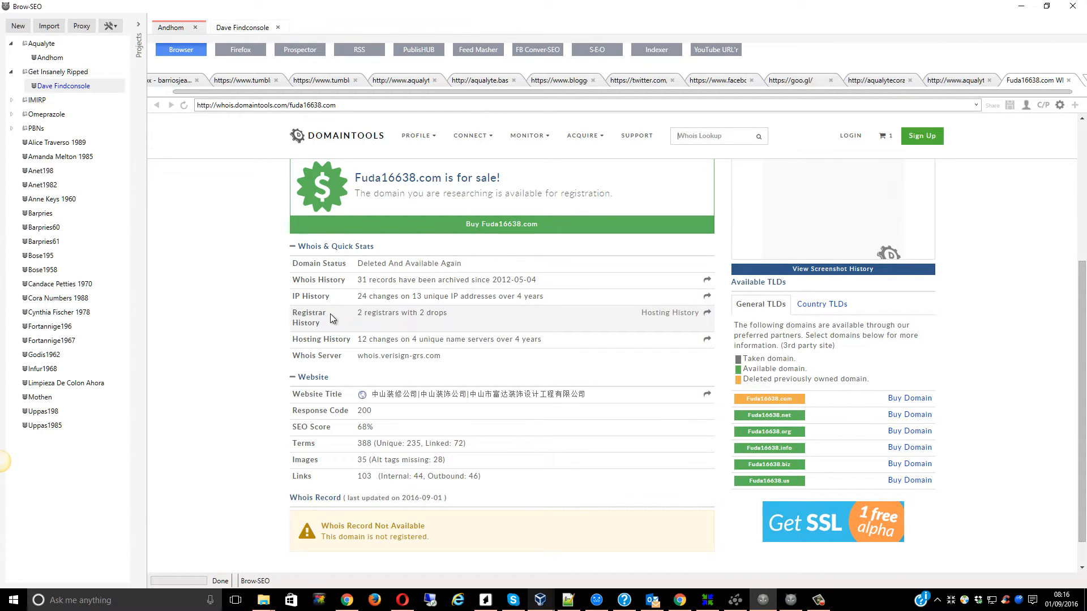
pyautogui.scroll(-3)
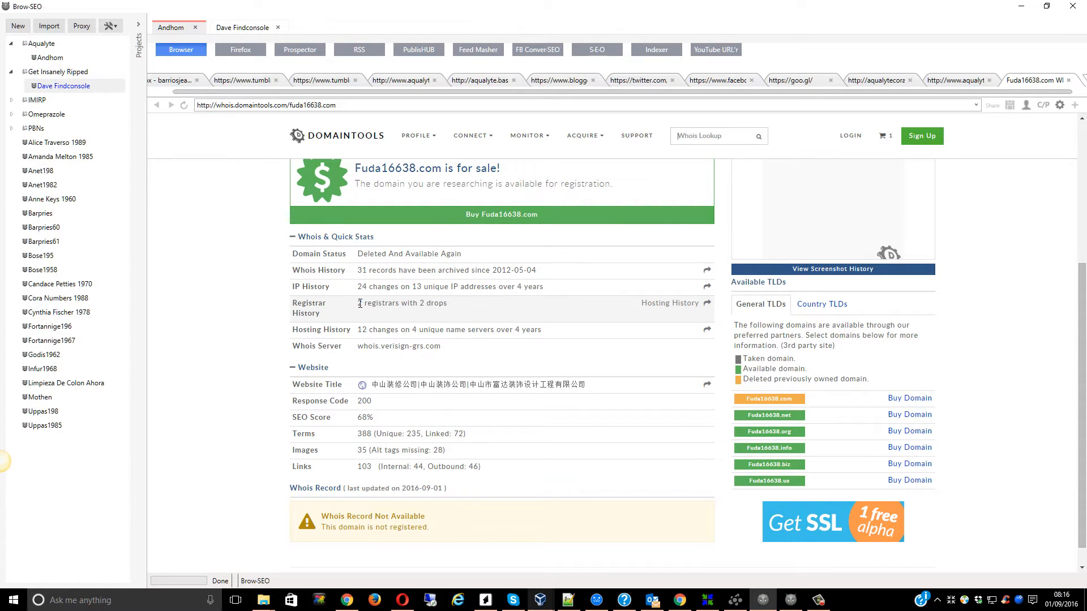
pyautogui.scroll(-3)
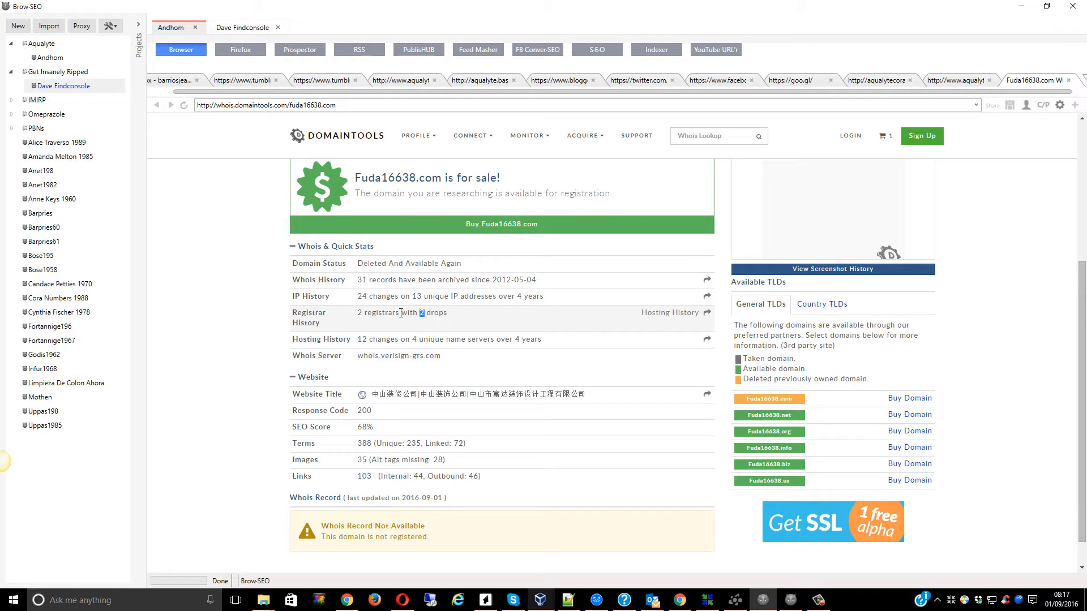
pyautogui.moveTo(367, 316)
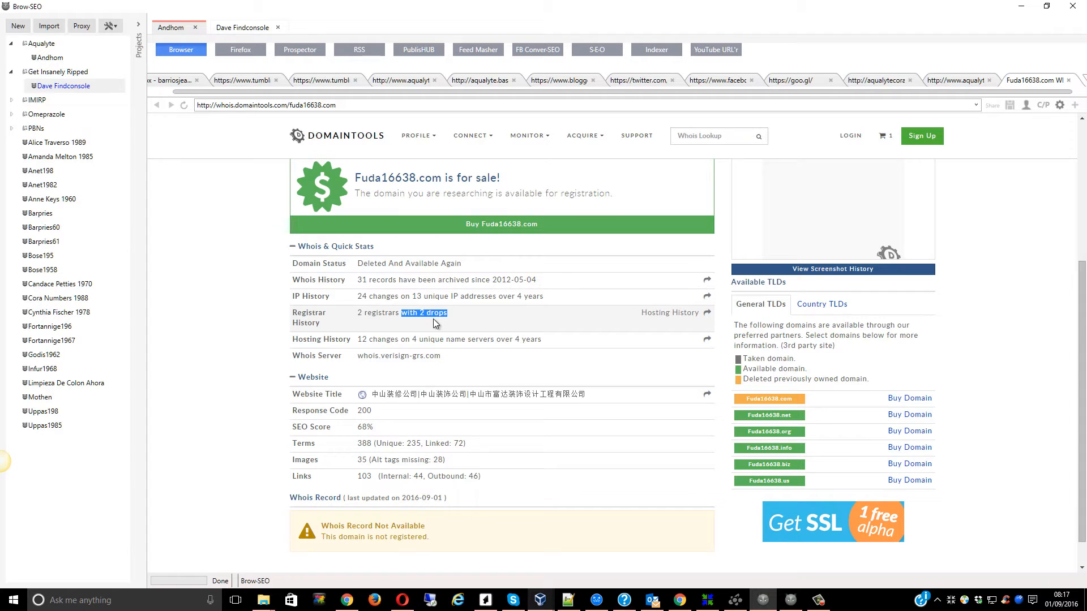
pyautogui.scroll(3)
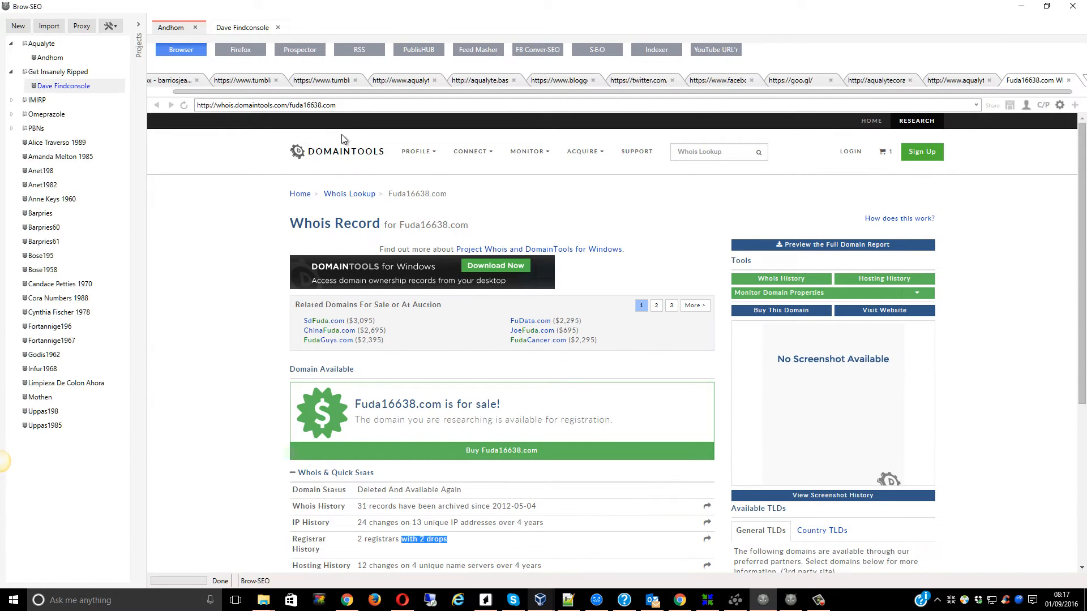
pyautogui.moveTo(720, 365)
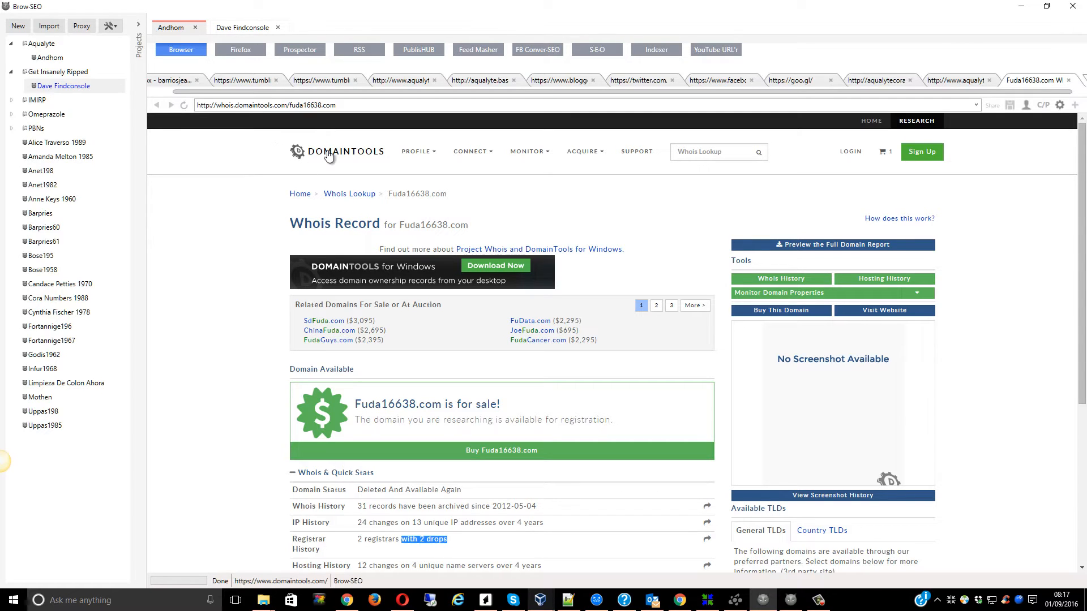
pyautogui.moveTo(721, 379)
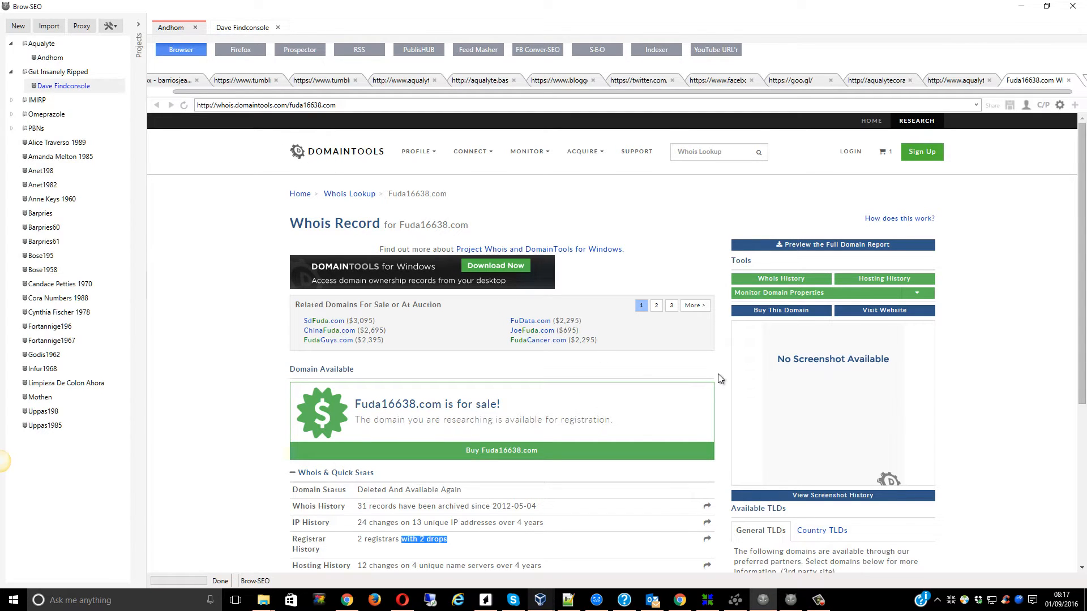
pyautogui.moveTo(370, 161)
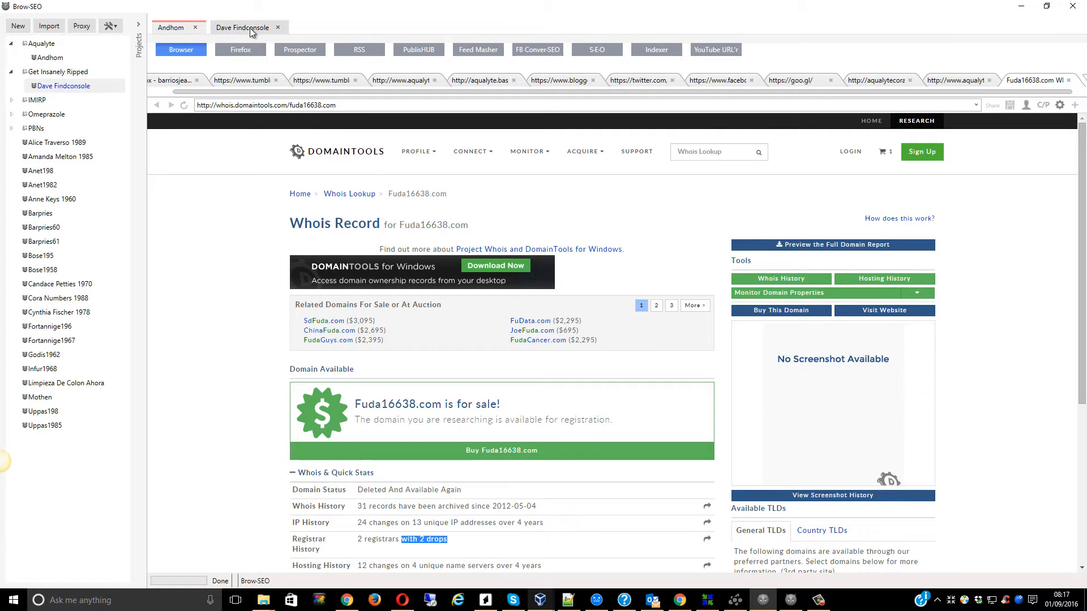
# - Switch to the other persona's workspace and launch its Firefox browser
pyautogui.click(241, 28)
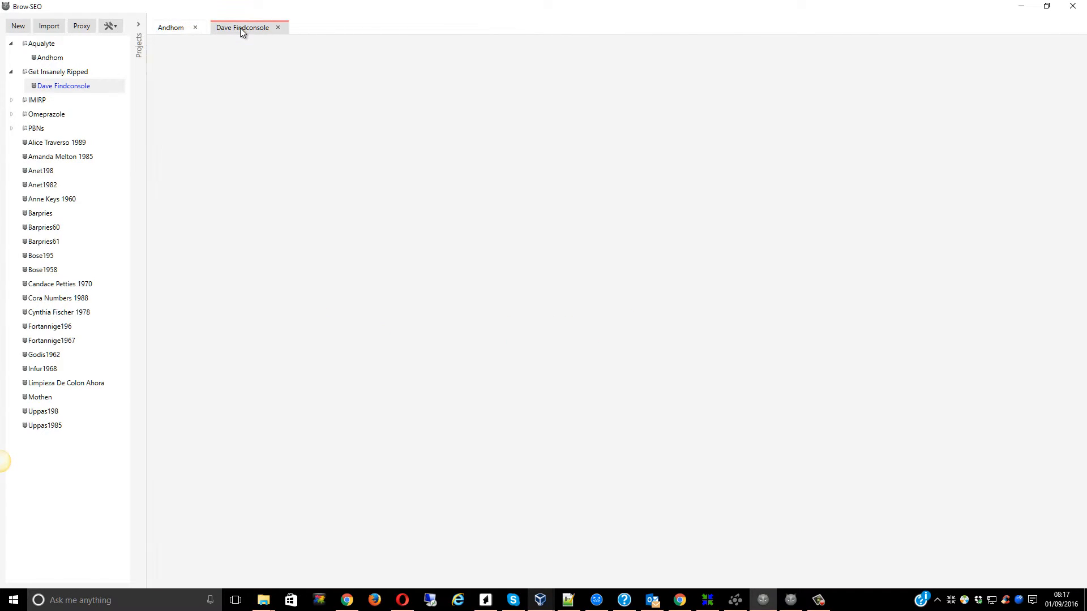
pyautogui.click(241, 27)
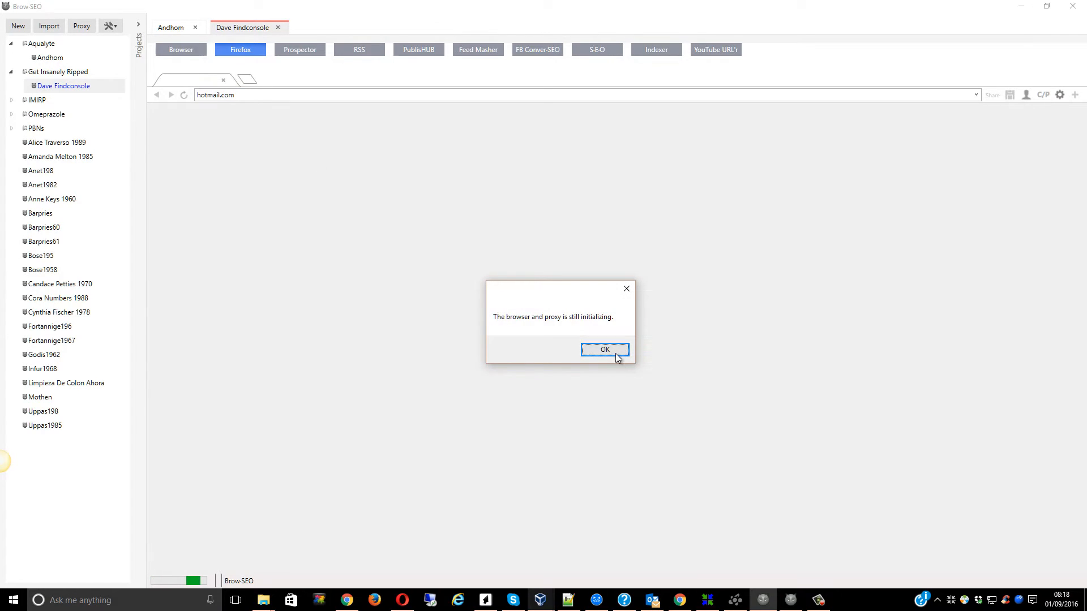
pyautogui.click(604, 349)
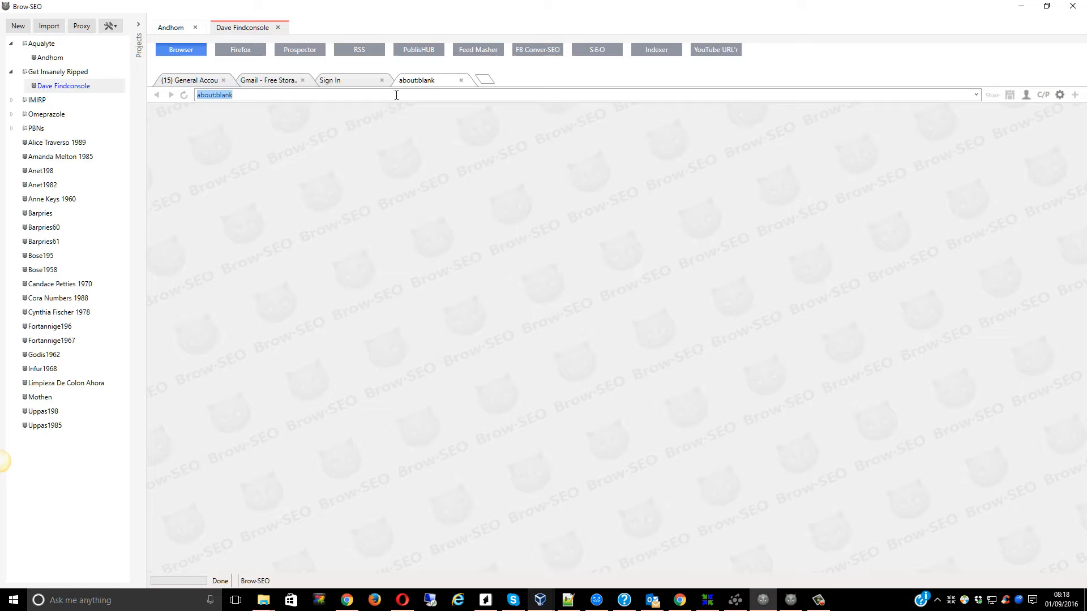
# - Enter the captcha answer 'vistione' and submit it to Google
pyautogui.write('domaintools&q=CGMSBGig994YtayfvgUiGQDxp4NLs5KND8v154h2I5yVlz3kkXSyCVE')
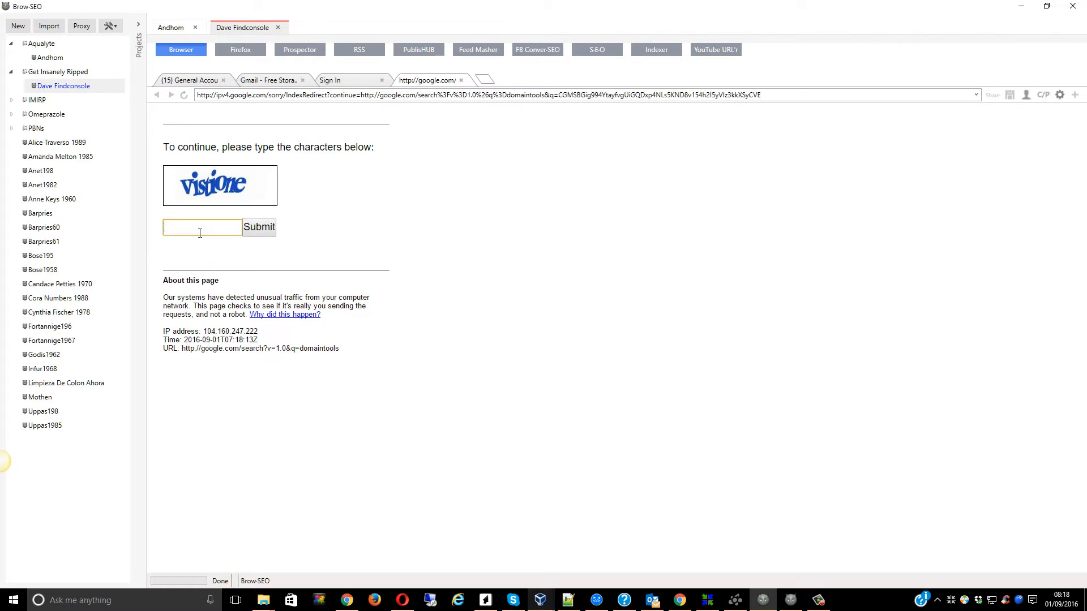
pyautogui.write('vistio')
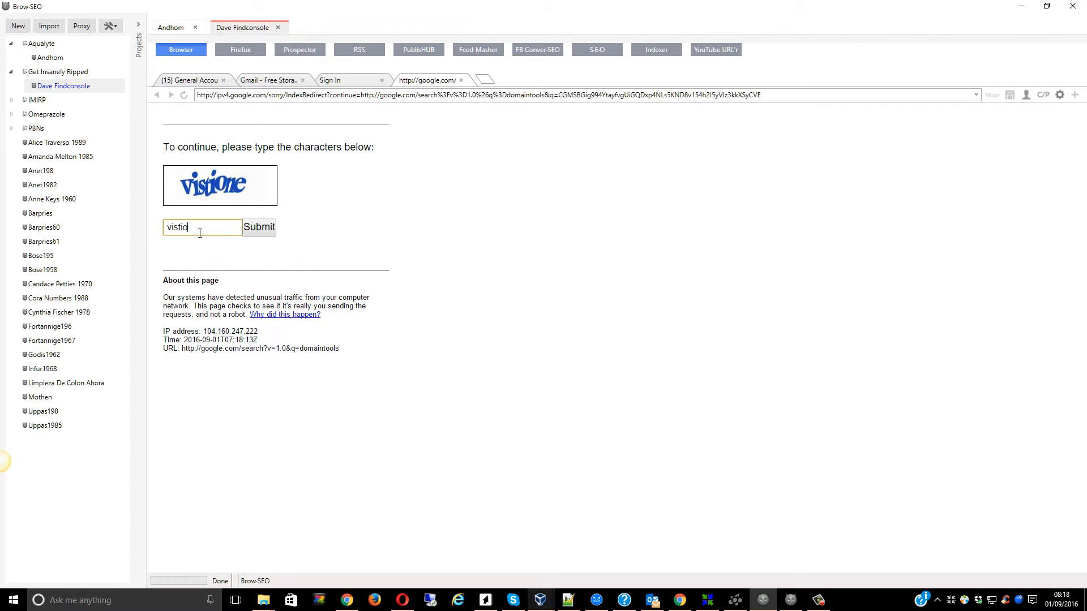
pyautogui.write('ne')
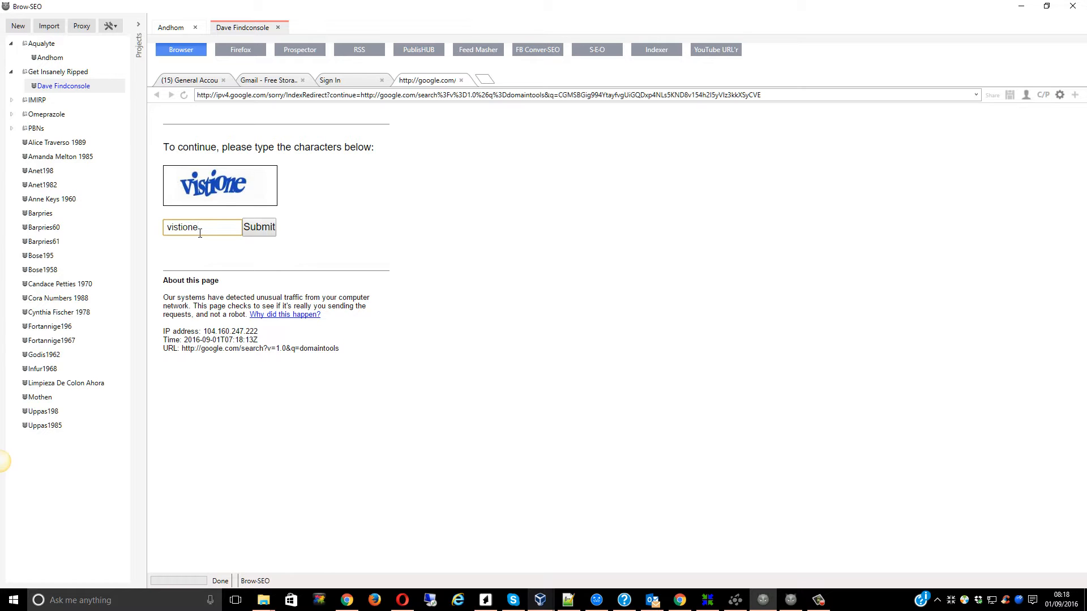
pyautogui.click(259, 227)
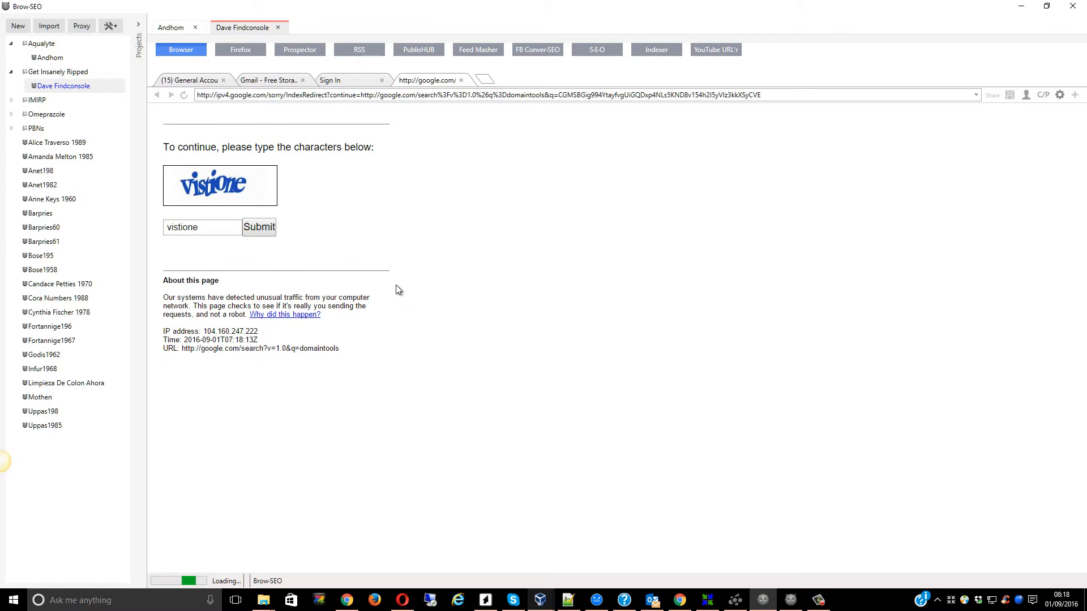
pyautogui.click(258, 227)
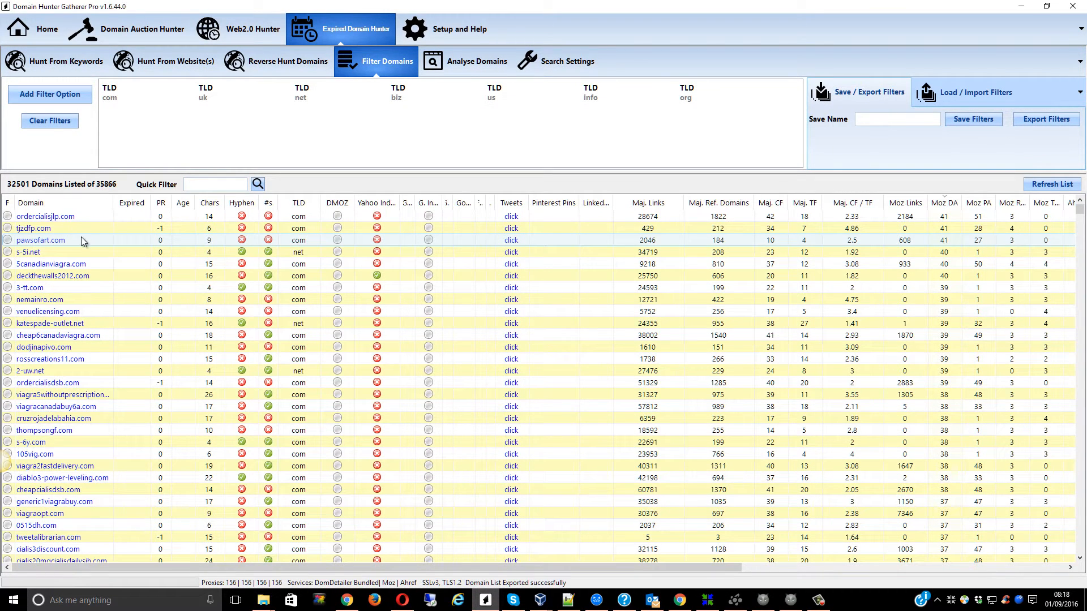
pyautogui.moveTo(56, 229)
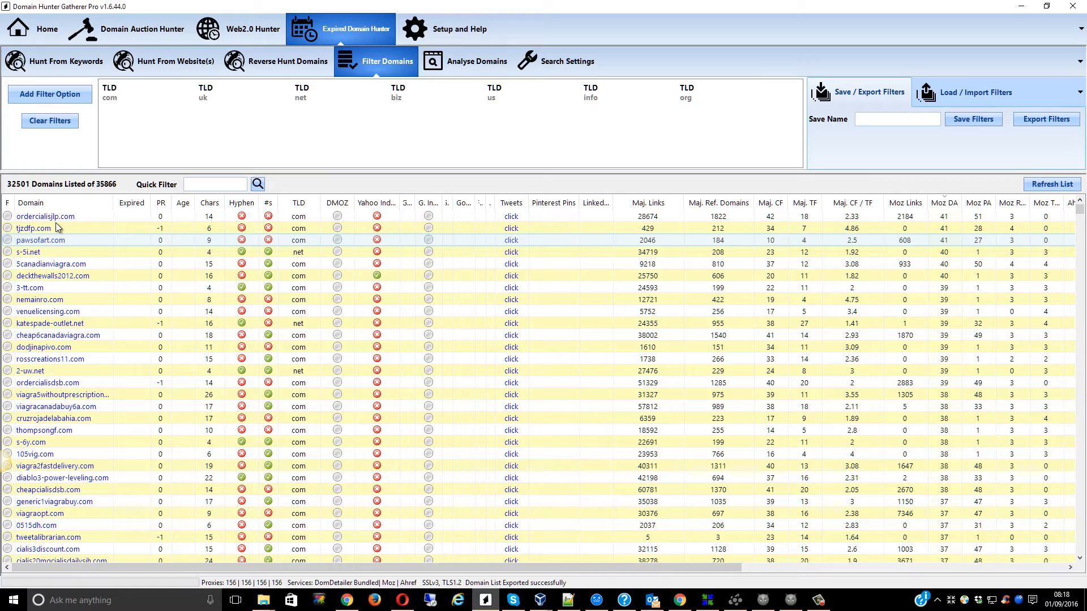
pyautogui.moveTo(46, 216)
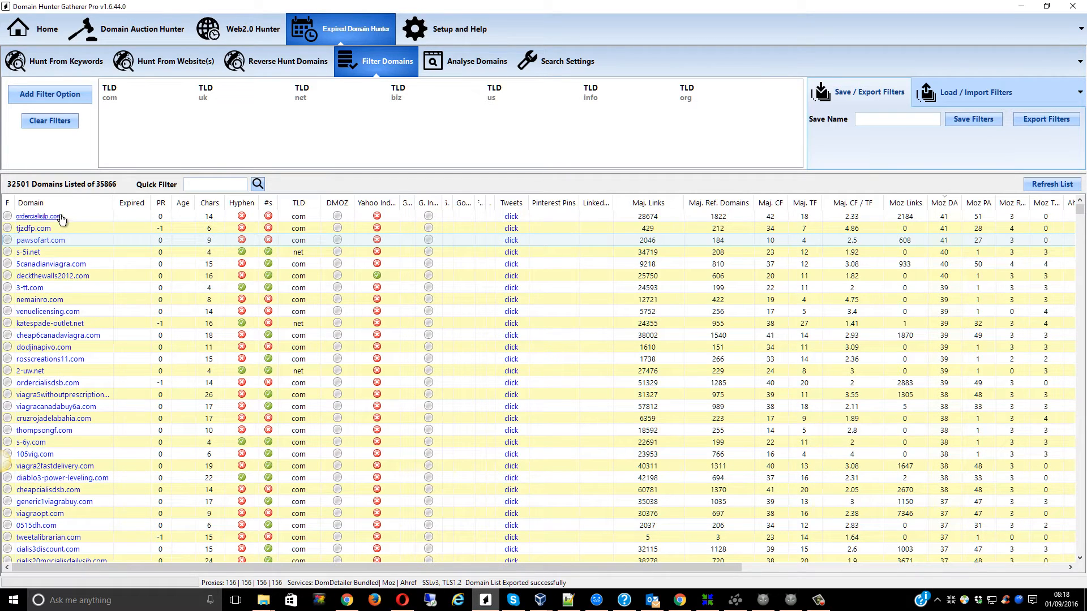
pyautogui.moveTo(57, 220)
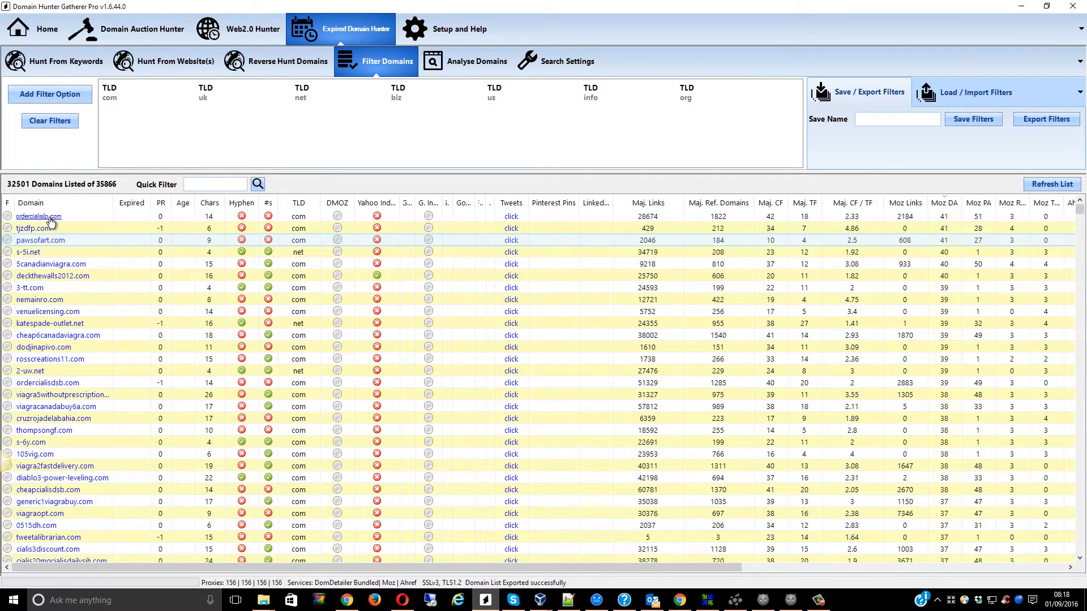
pyautogui.moveTo(732, 278)
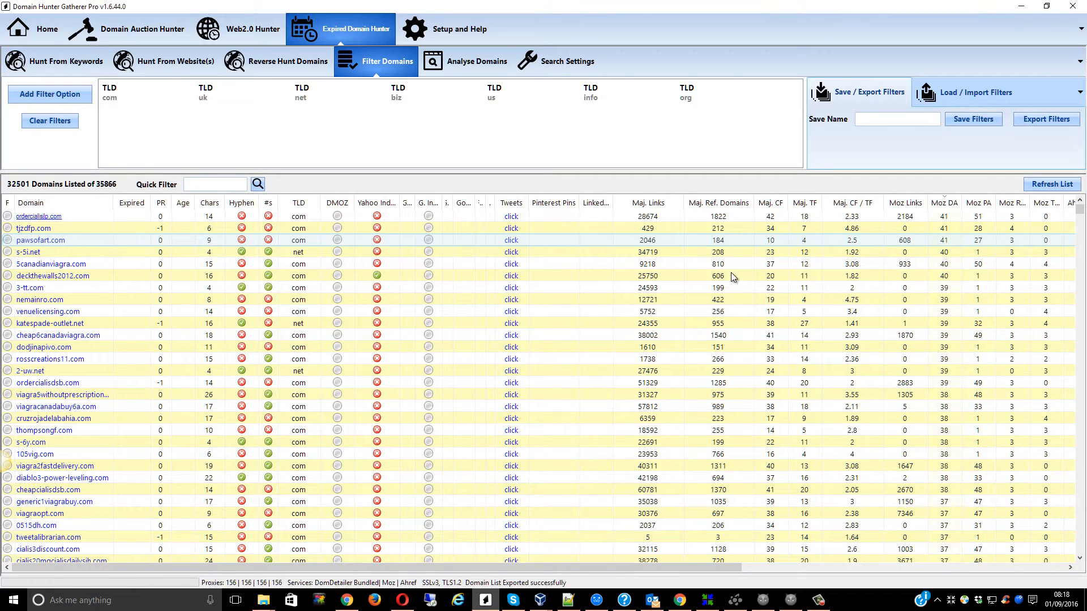
# - Sort expired domains by Majestic Trust Flow descending and check freesonypspwallpaper.com's availability
pyautogui.click(851, 202)
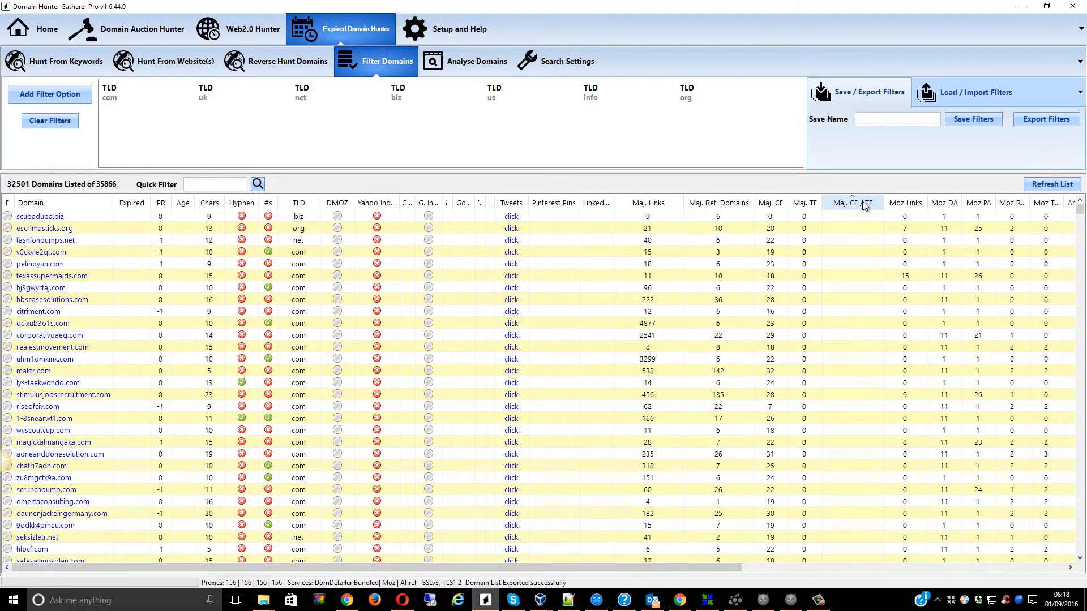
pyautogui.click(852, 203)
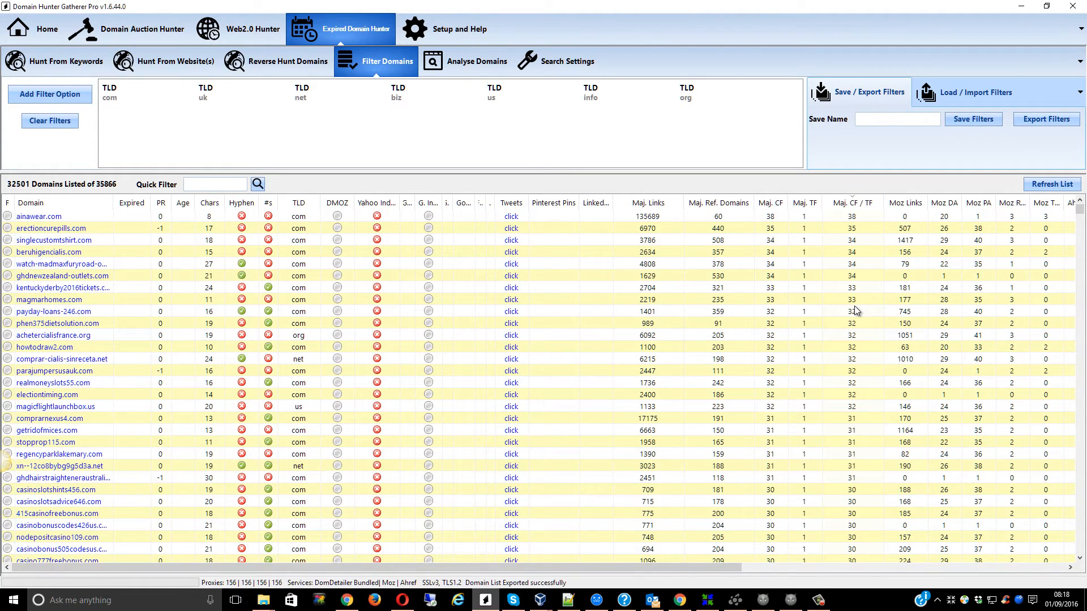
pyautogui.moveTo(136, 238)
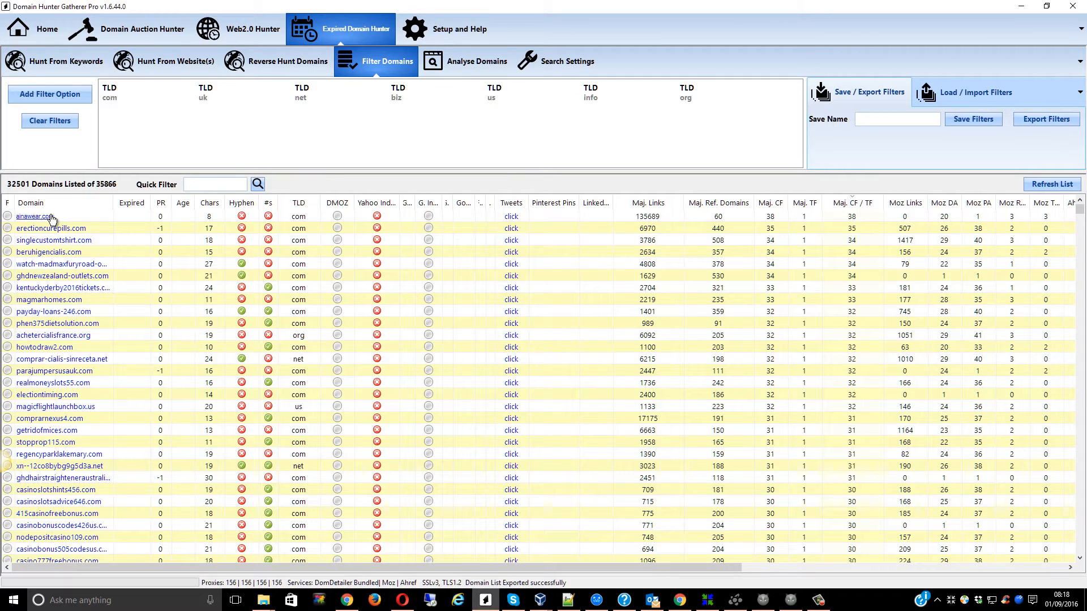
pyautogui.click(804, 203)
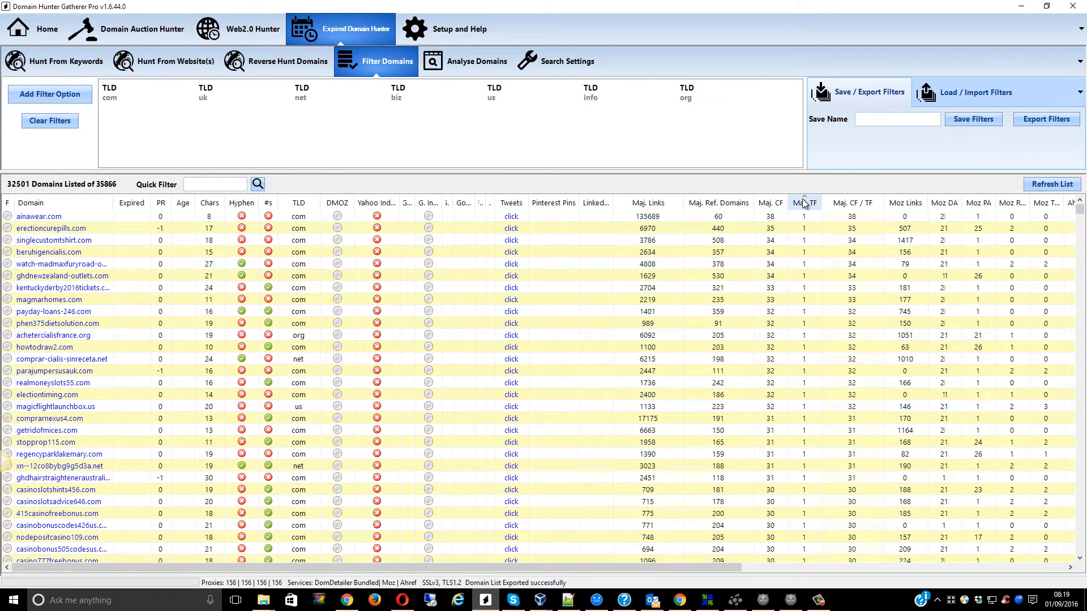
pyautogui.click(805, 203)
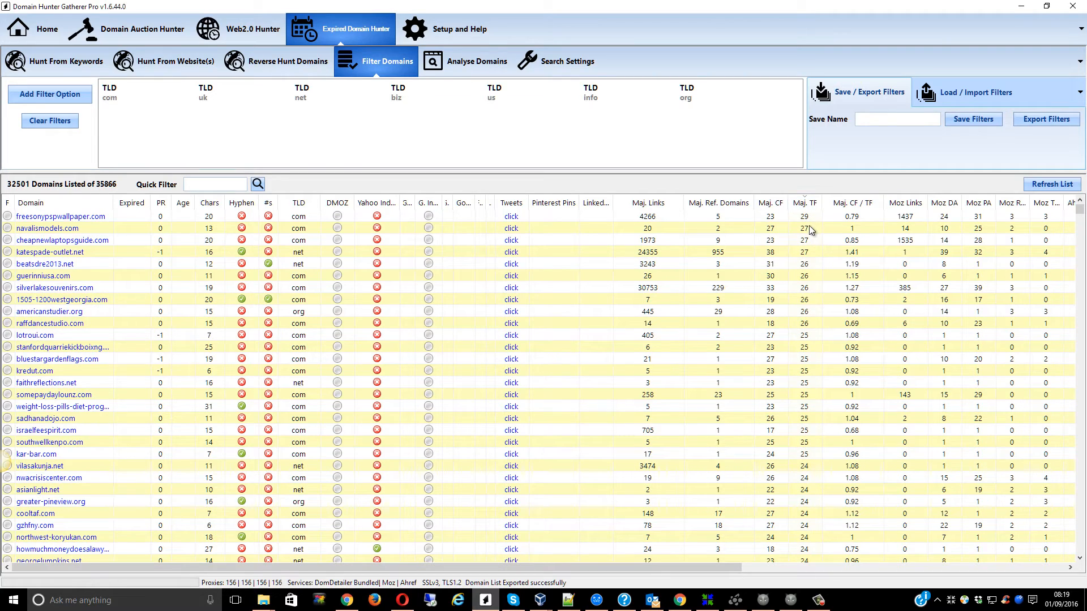
pyautogui.moveTo(157, 256)
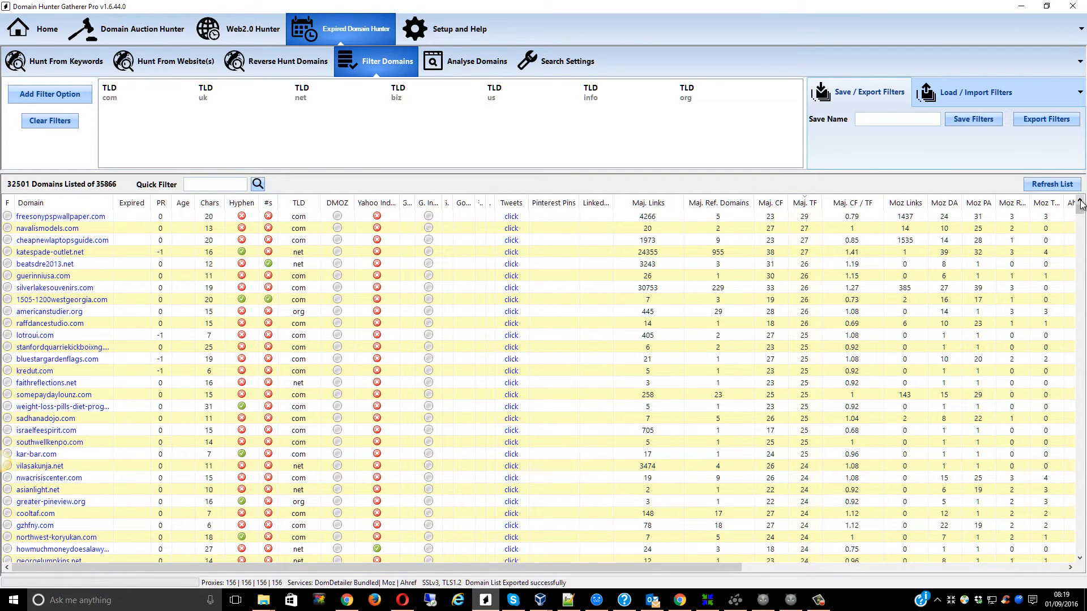
pyautogui.moveTo(61, 217)
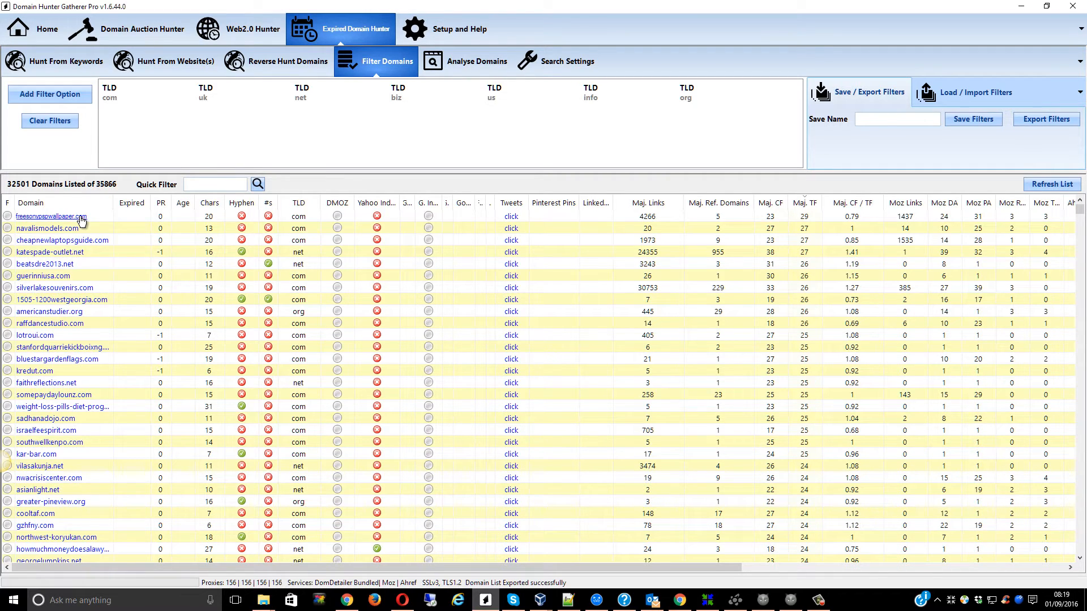
pyautogui.moveTo(93, 220)
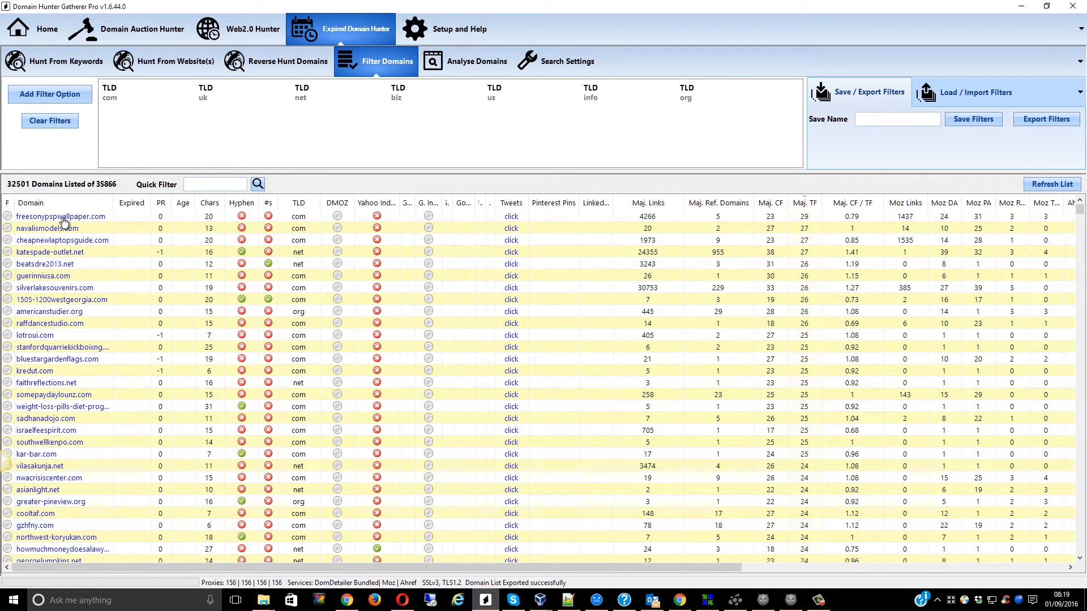
pyautogui.click(59, 216)
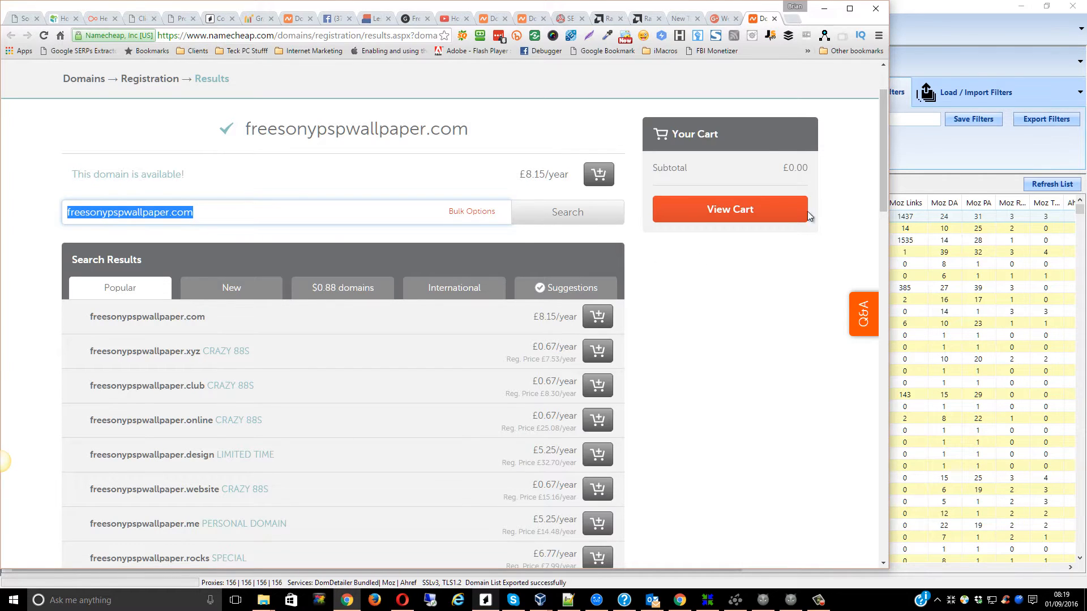
pyautogui.moveTo(852, 317)
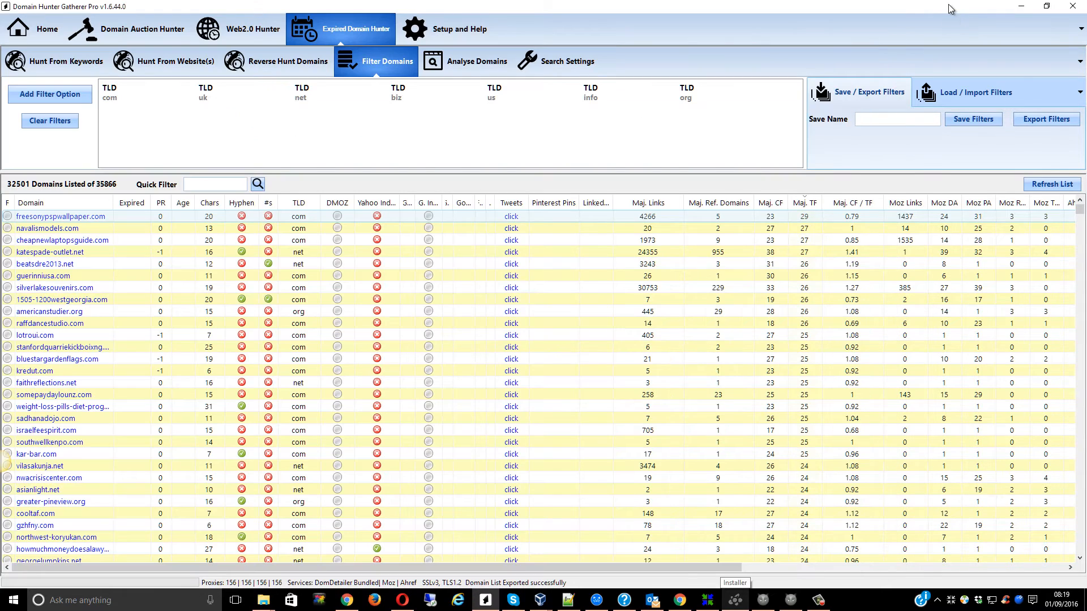
pyautogui.moveTo(197, 146)
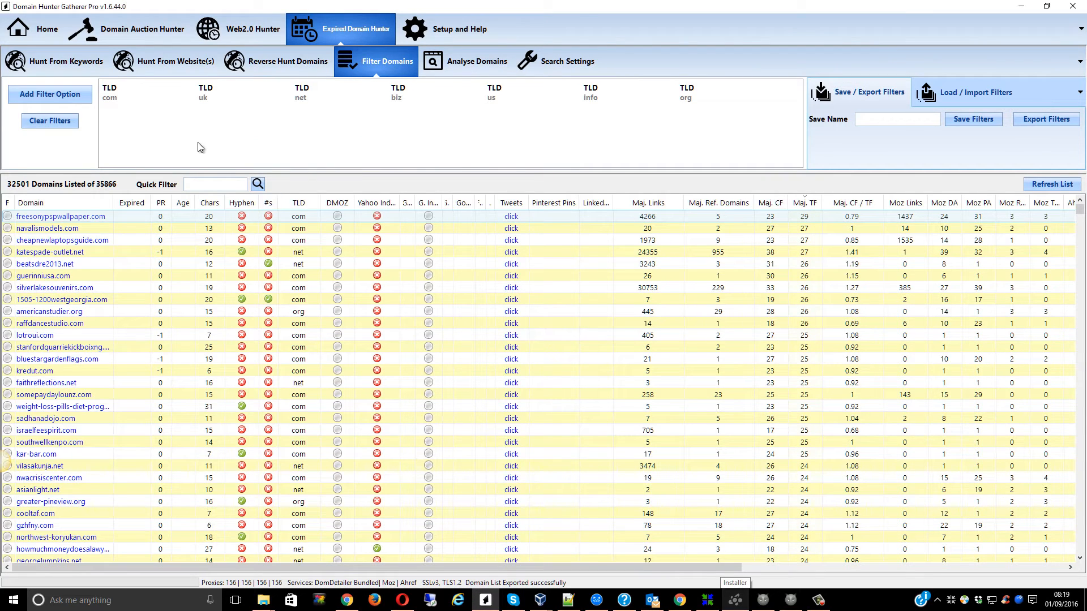
pyautogui.moveTo(81, 241)
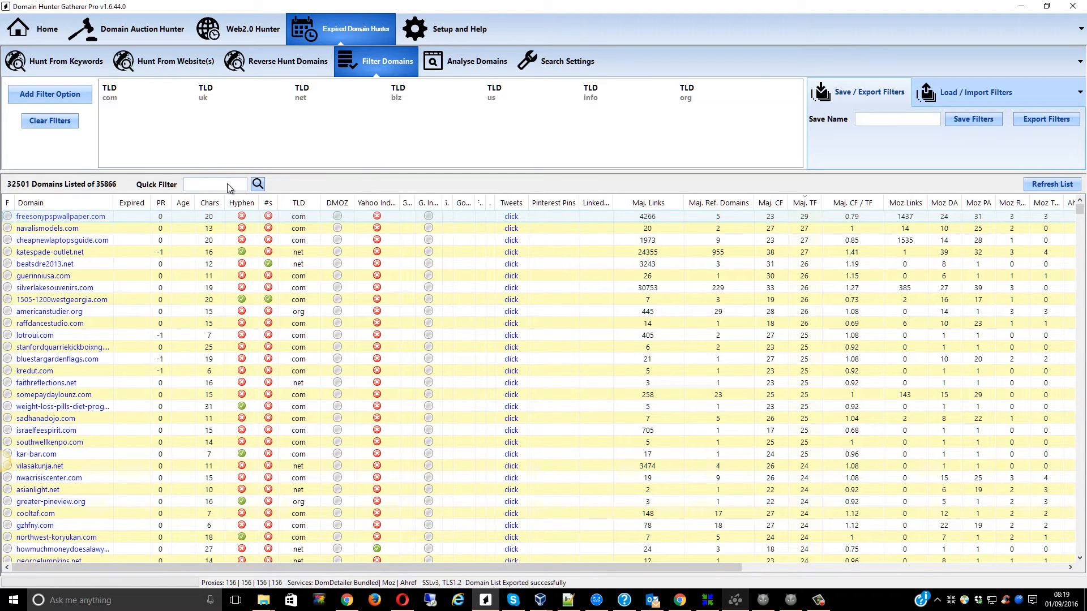
pyautogui.moveTo(127, 126)
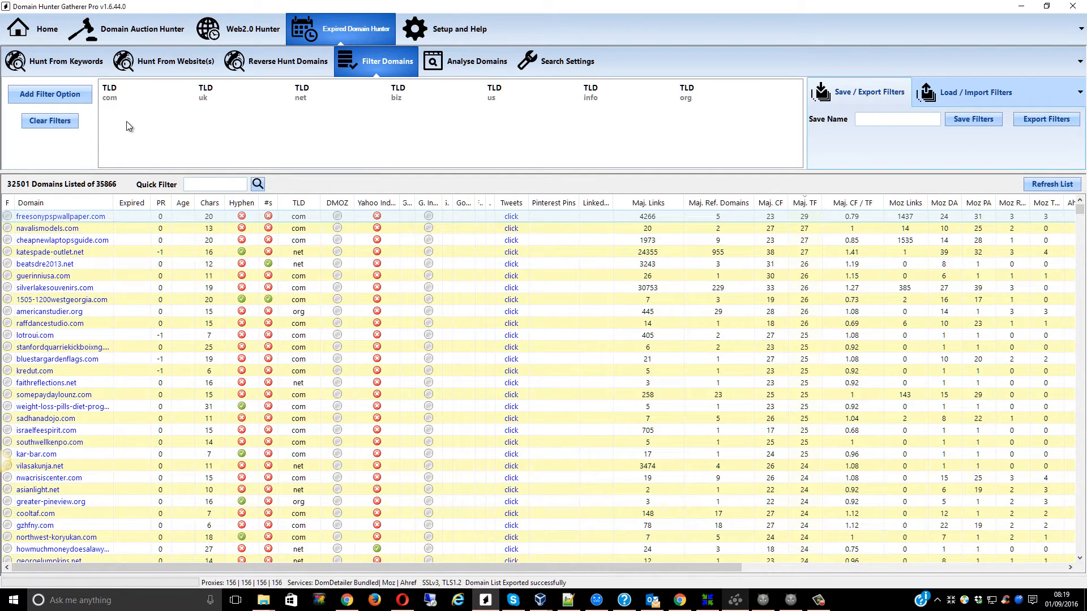
pyautogui.moveTo(216, 345)
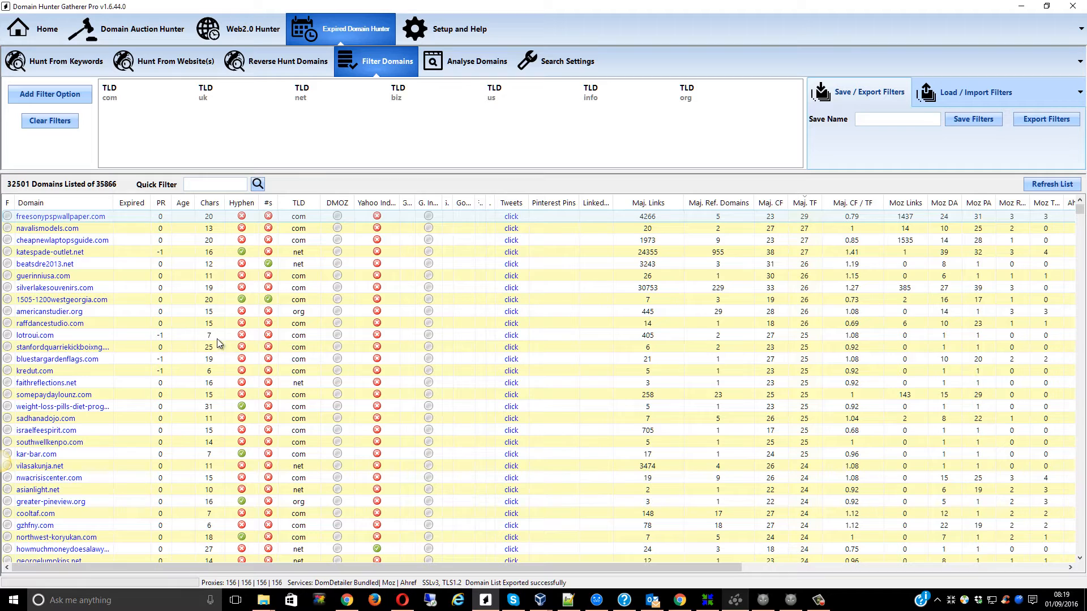
pyautogui.moveTo(311, 282)
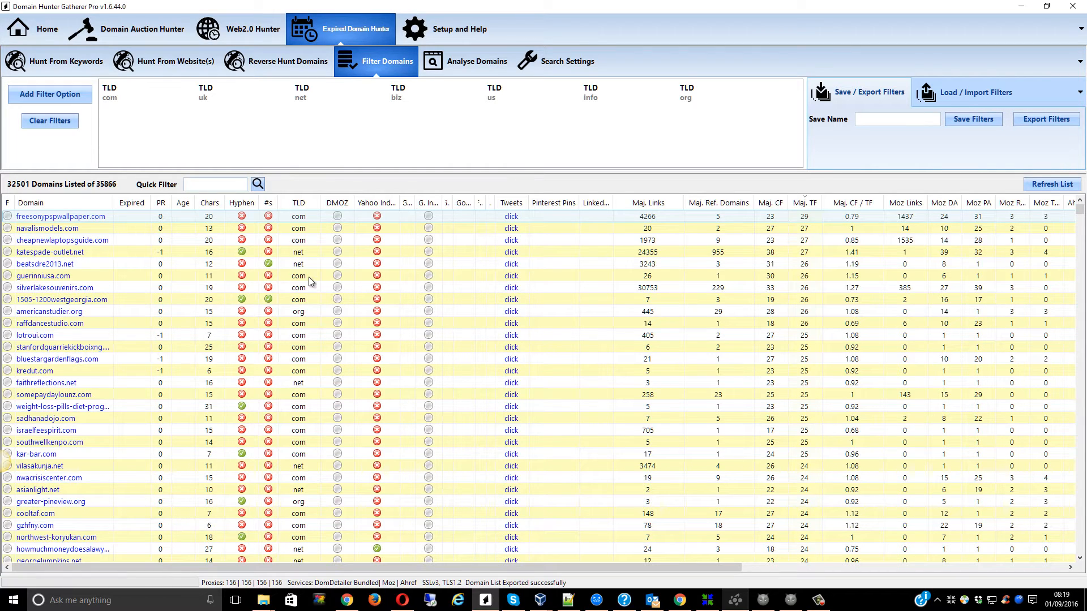
pyautogui.moveTo(109, 192)
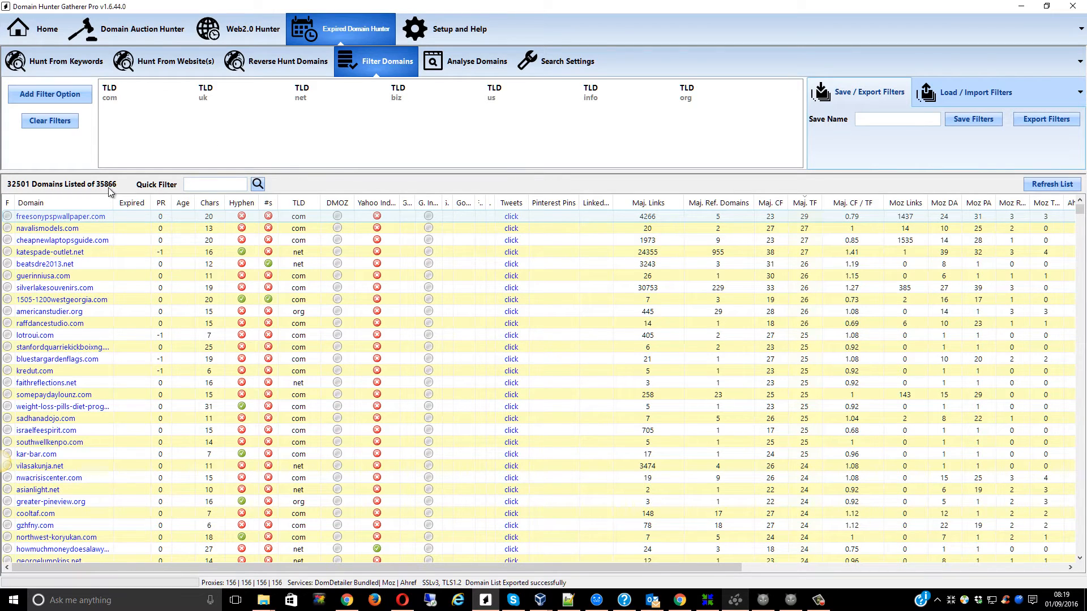
pyautogui.moveTo(290, 106)
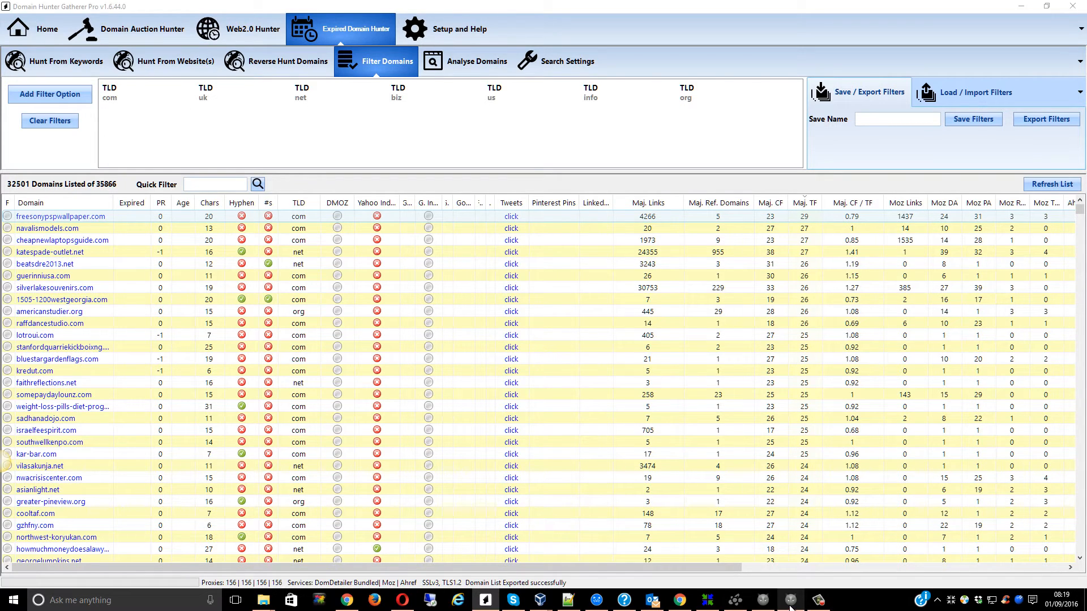
pyautogui.moveTo(671, 414)
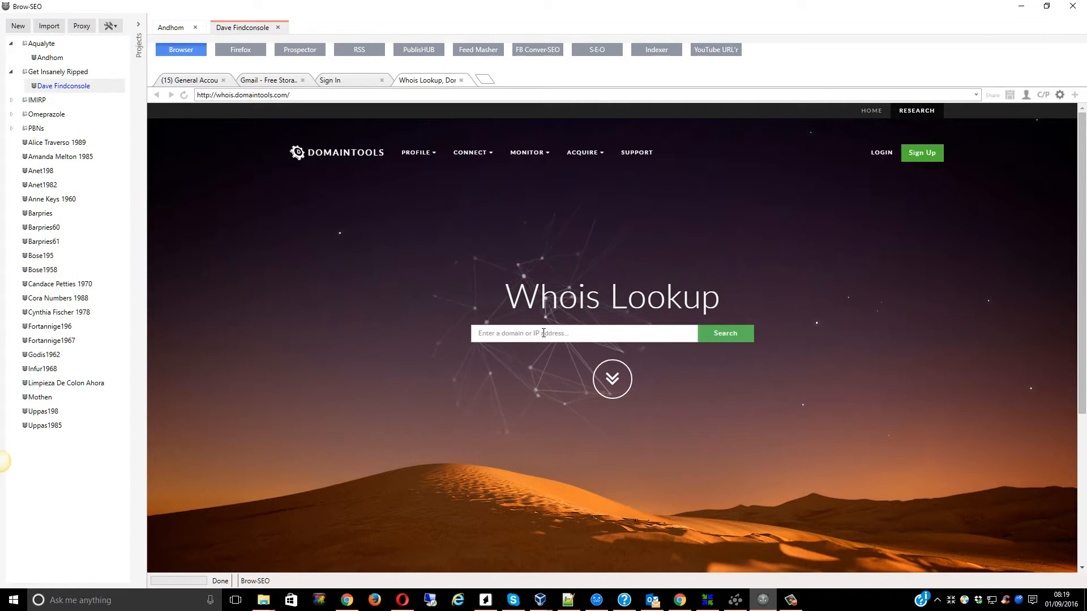
# - Run a Whois lookup for freesonypspwallpaper.com and attempt the human verification
pyautogui.write('freesonypspwallpaper.com')
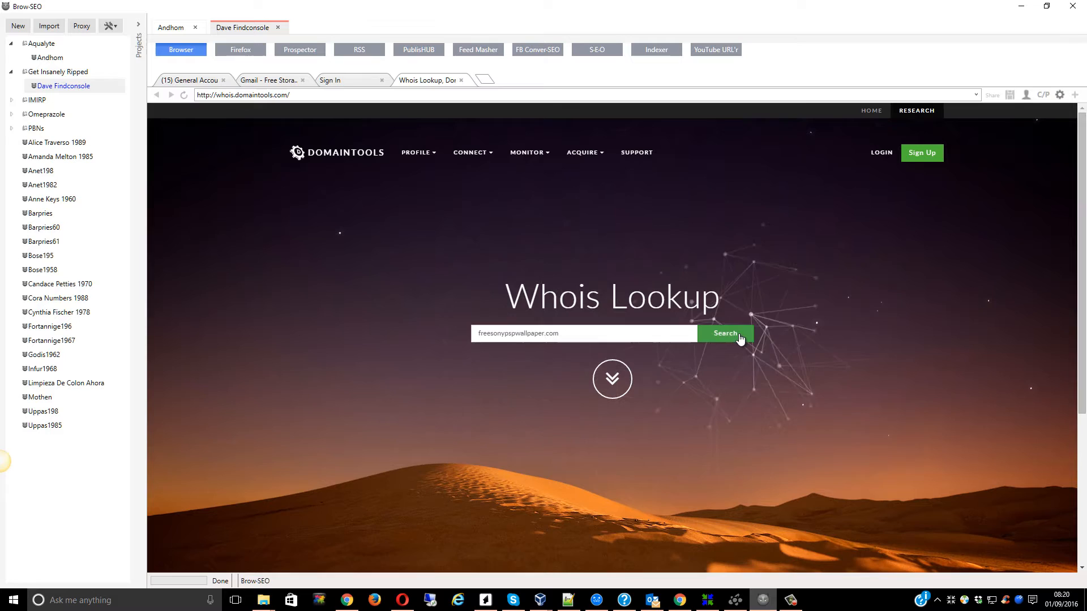
pyautogui.click(724, 334)
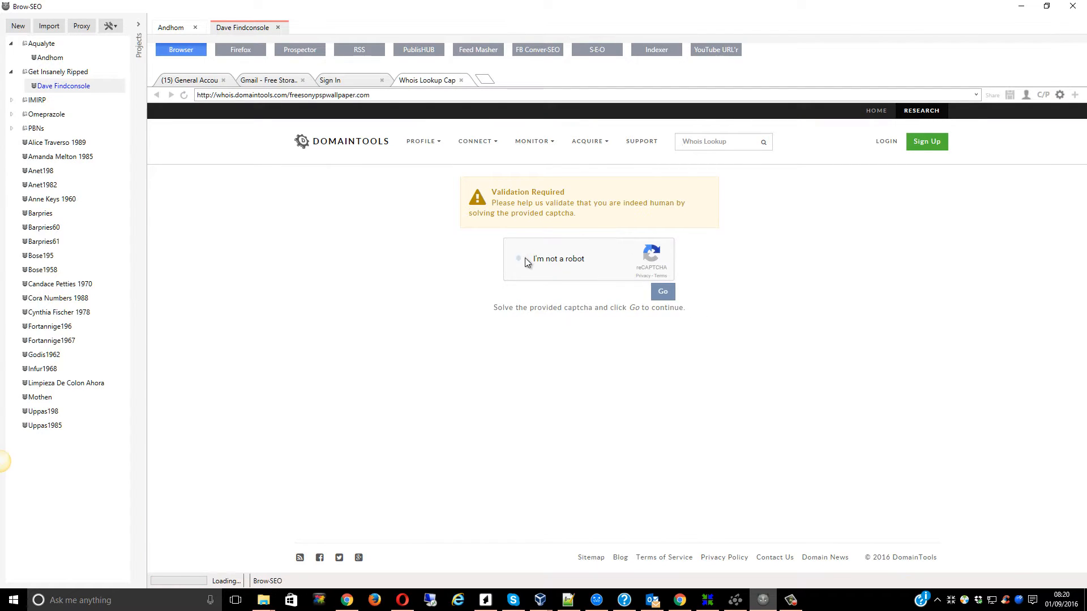
pyautogui.click(519, 259)
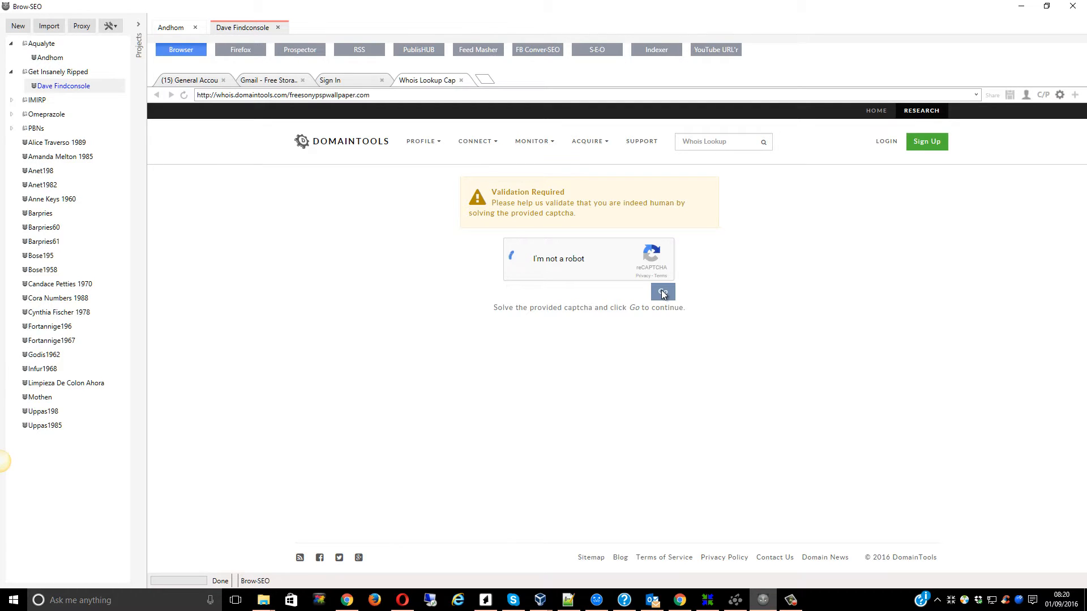
pyautogui.click(512, 256)
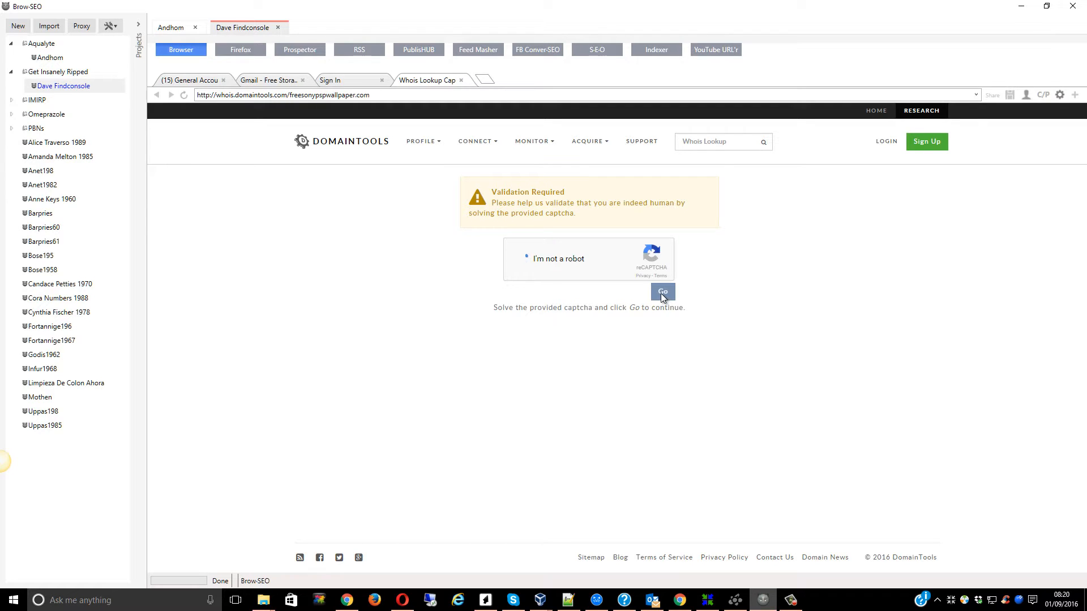
pyautogui.click(662, 291)
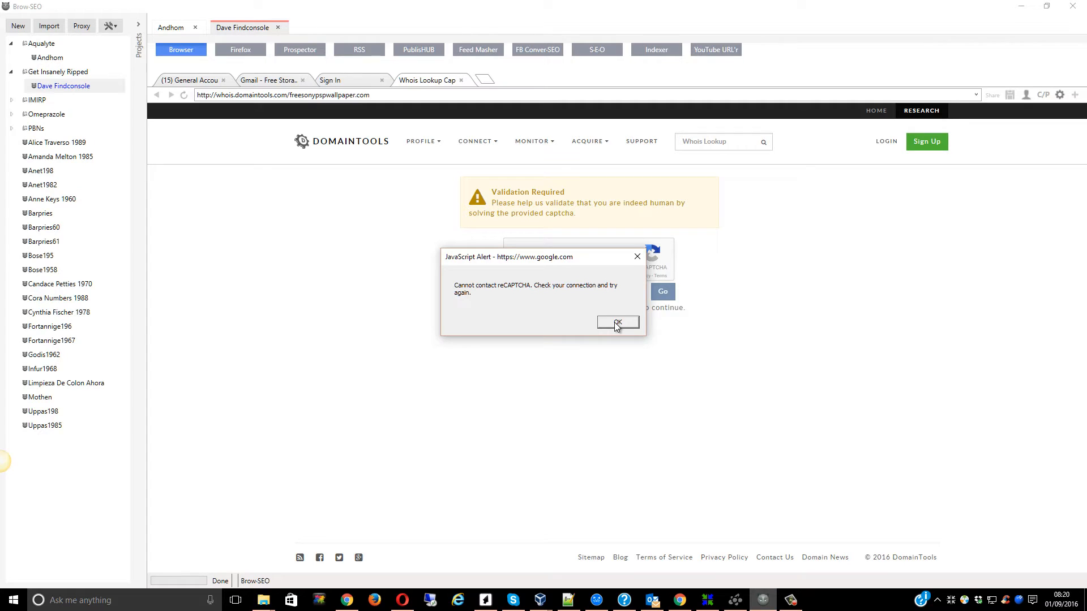
# - Dismiss the reCAPTCHA error, solve the pie-image challenge, and continue to the record
pyautogui.click(616, 324)
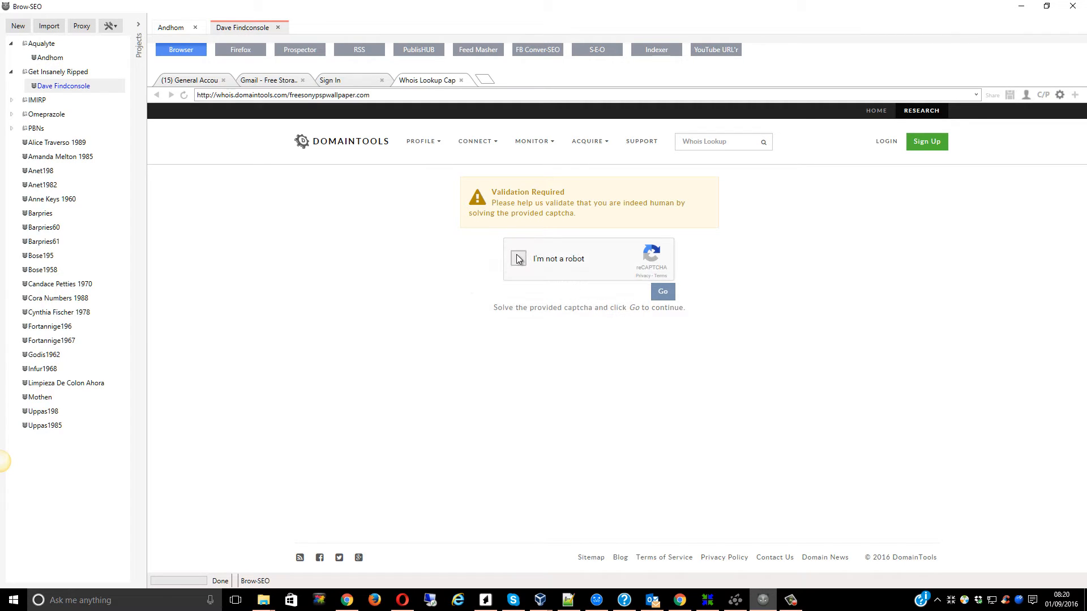
pyautogui.moveTo(568, 308)
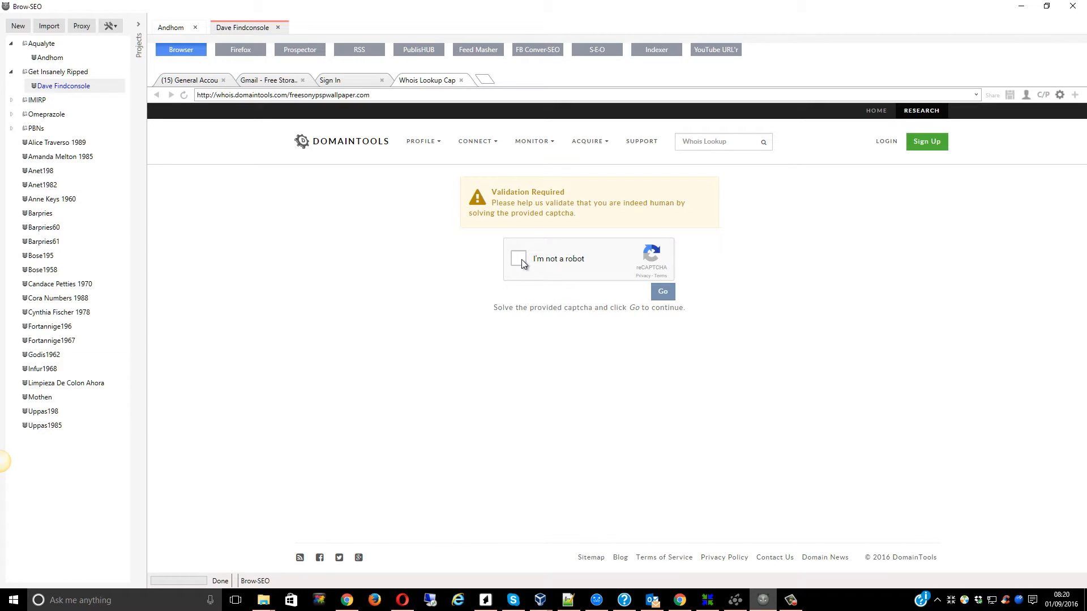
pyautogui.moveTo(394, 229)
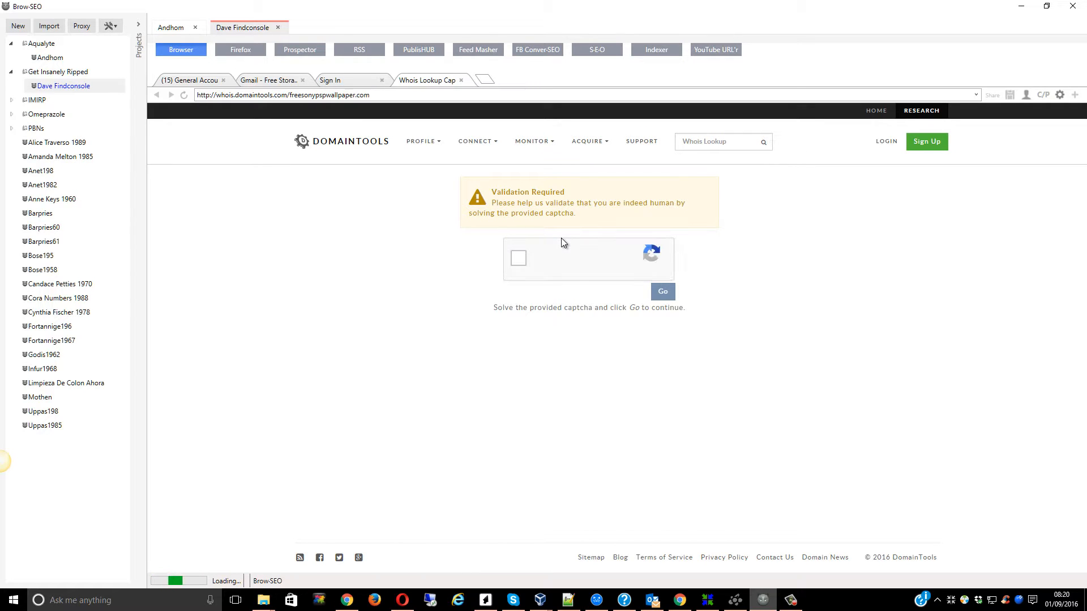
pyautogui.click(517, 258)
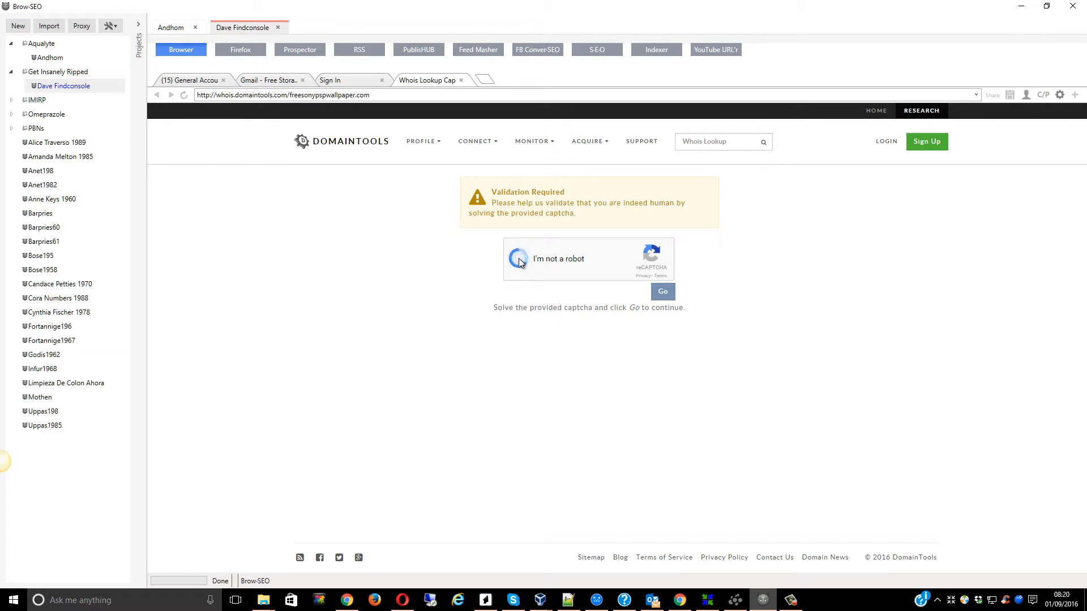
pyautogui.click(518, 259)
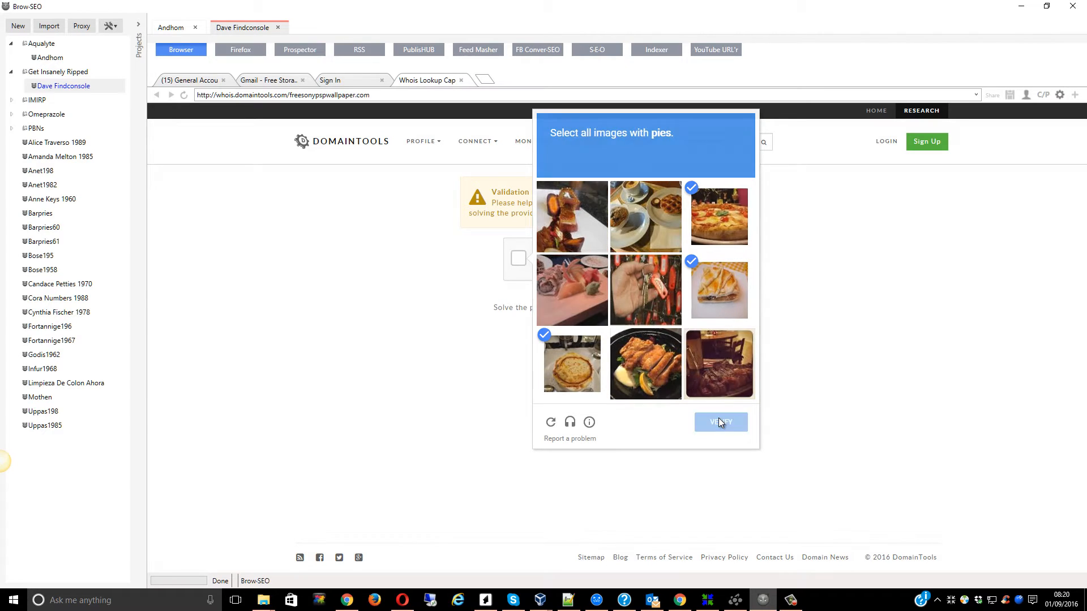
pyautogui.click(720, 422)
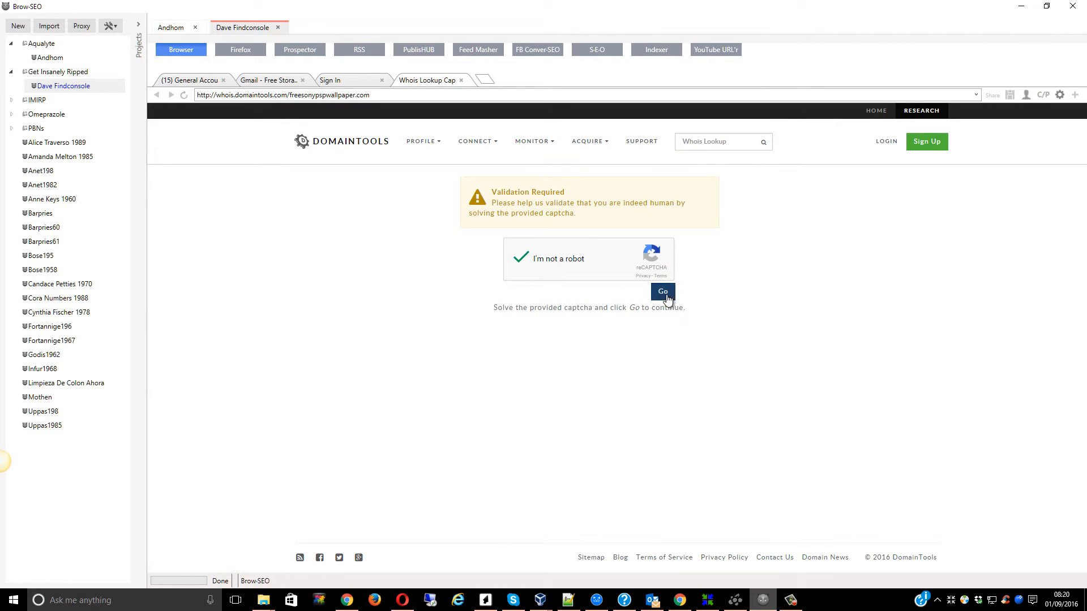
pyautogui.click(662, 291)
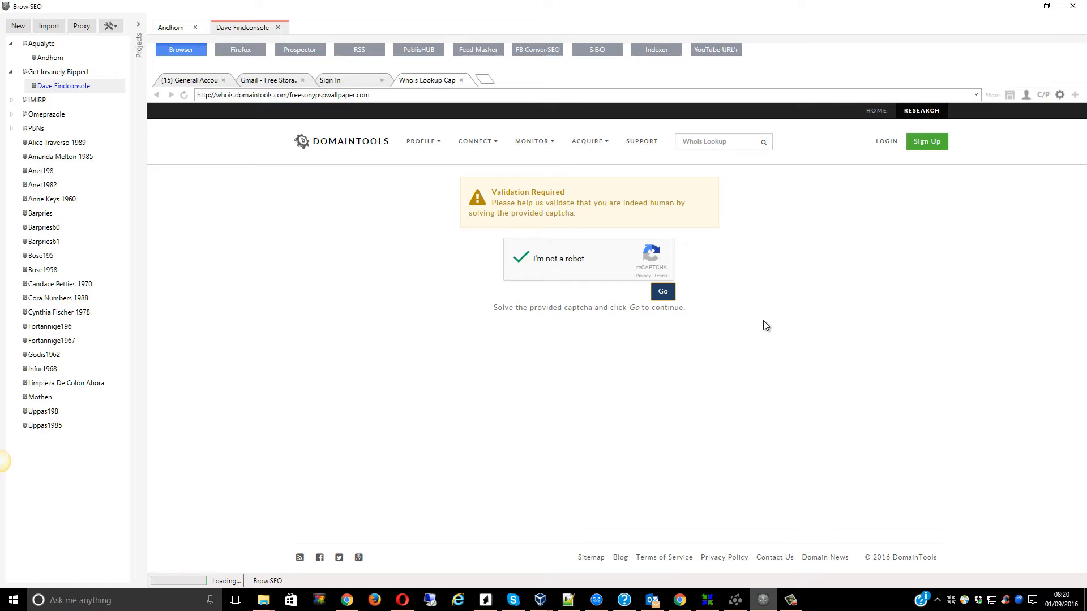
pyautogui.click(662, 291)
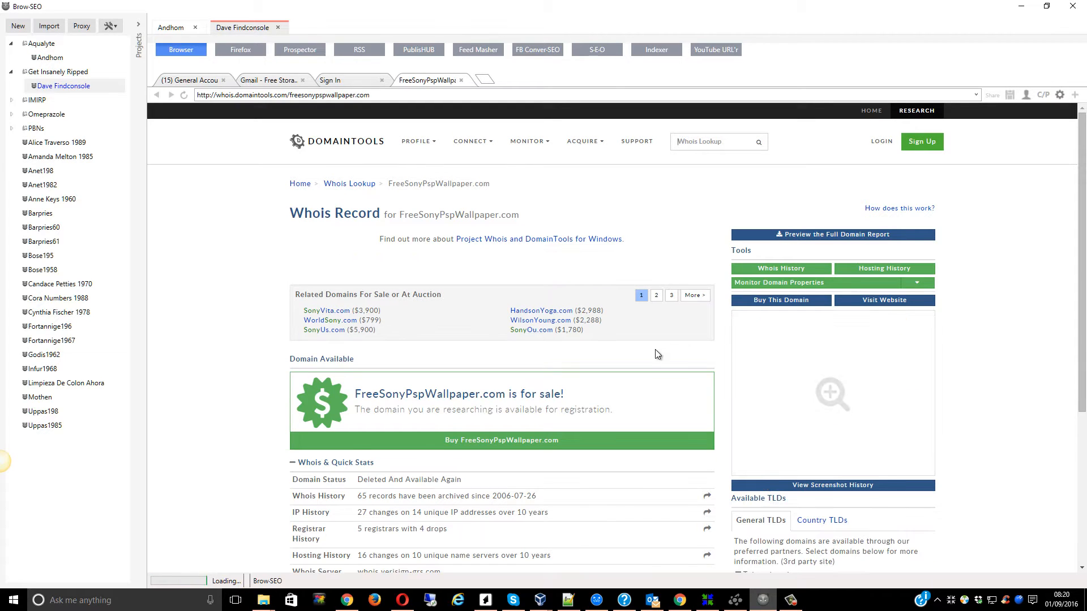
# - Scroll to the Whois quick stats and highlight '4 drops' in Registrar History
pyautogui.scroll(-3)
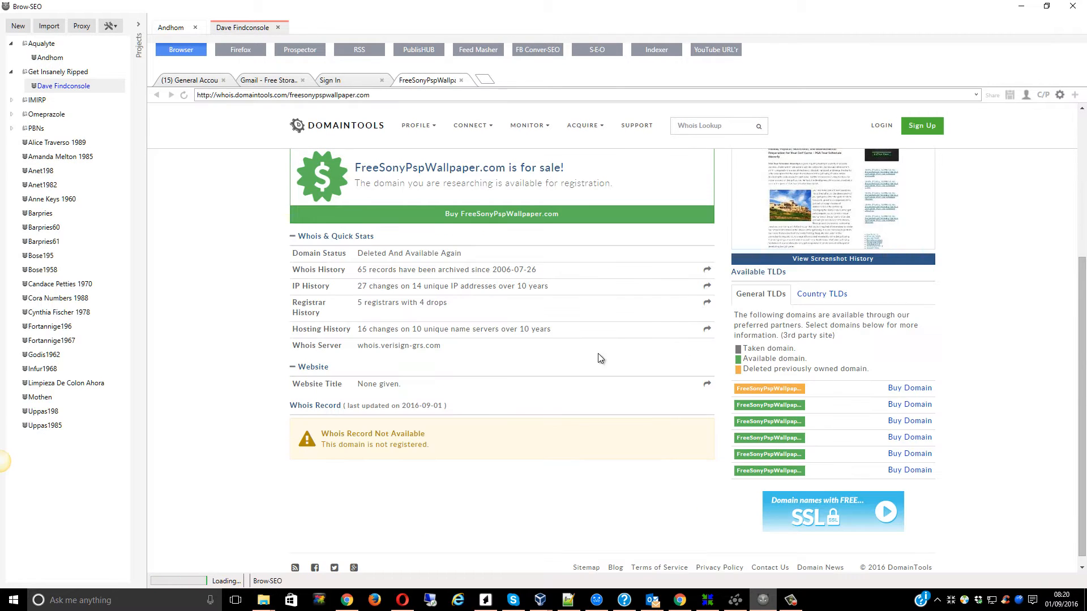
pyautogui.doubleClick(432, 303)
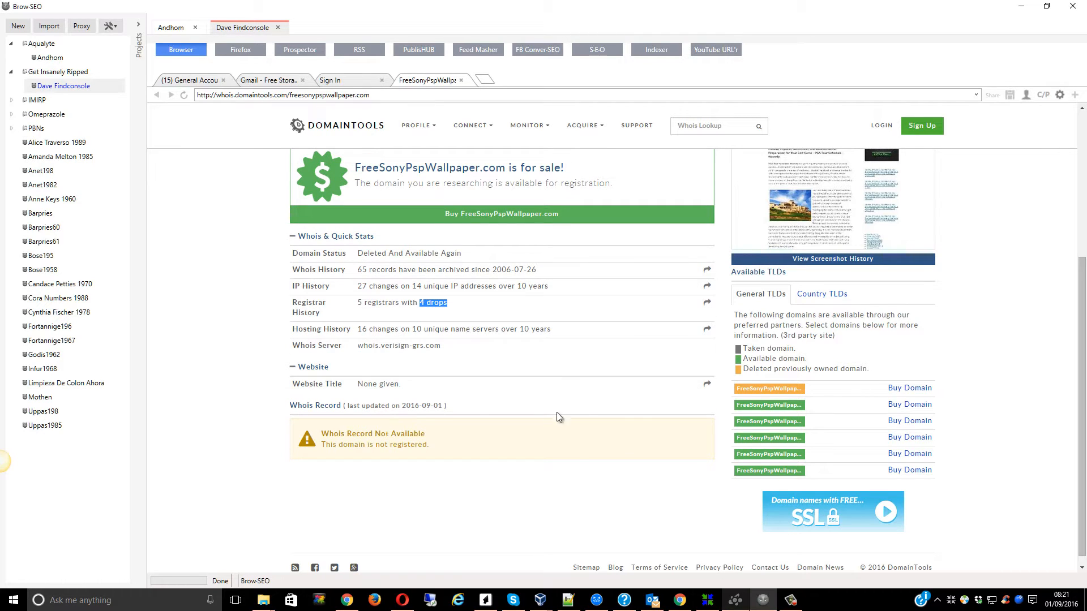
pyautogui.moveTo(791, 599)
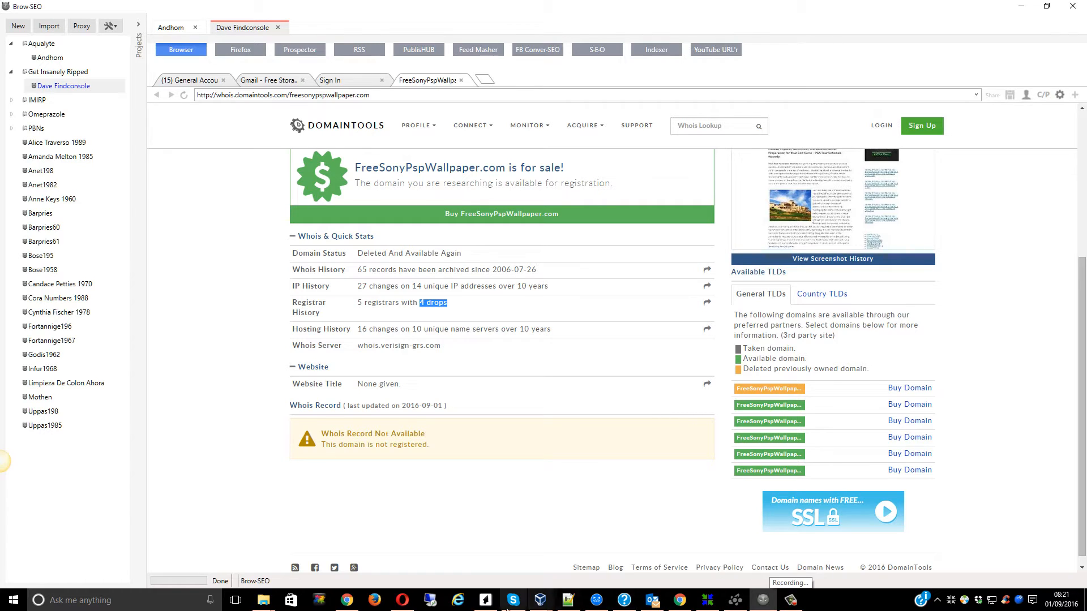
pyautogui.moveTo(485, 608)
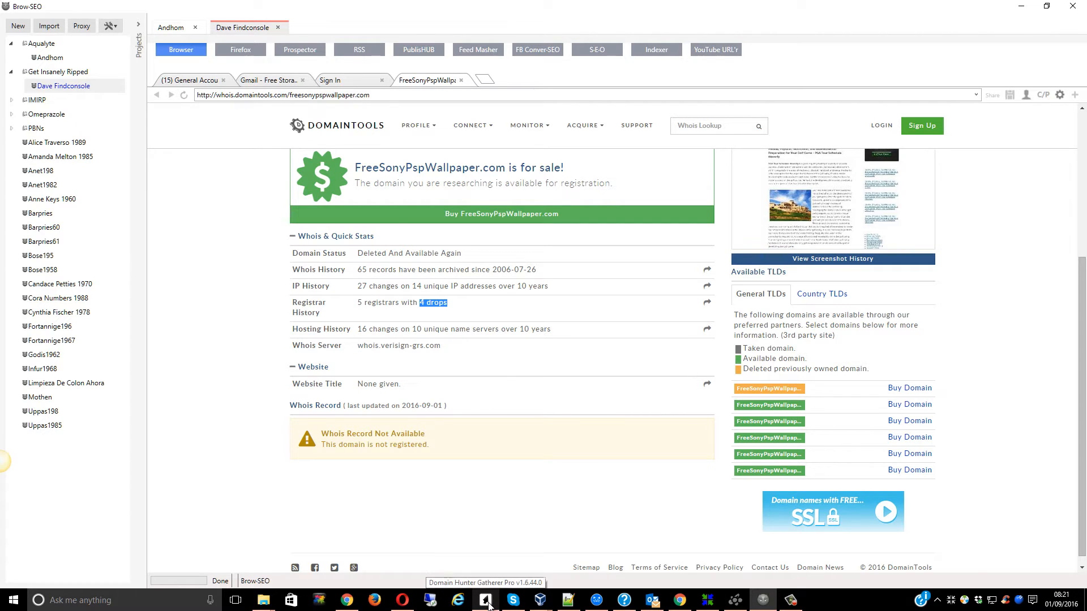
# - Bring up Domain Hunter Gatherer Pro's 32,501-domain filtered list and scroll it sideways
pyautogui.click(486, 601)
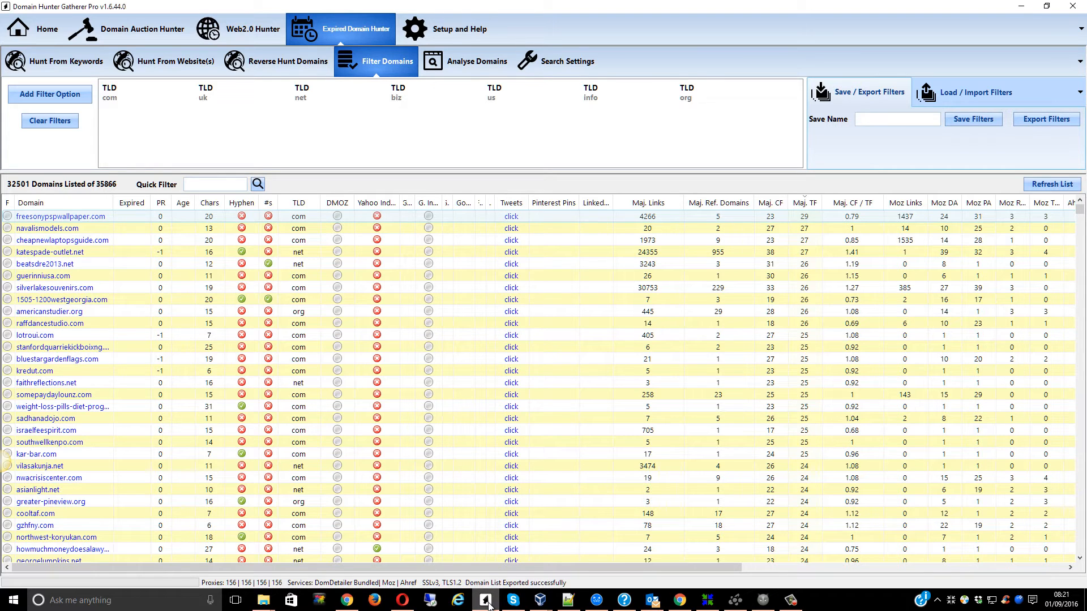
pyautogui.moveTo(863, 264)
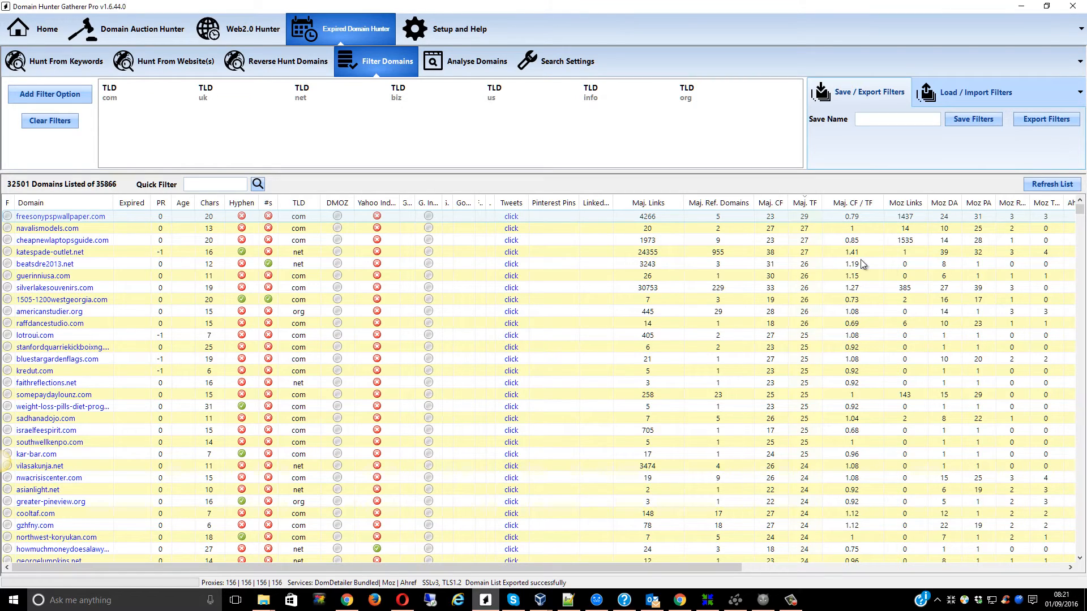
pyautogui.hscroll(3)
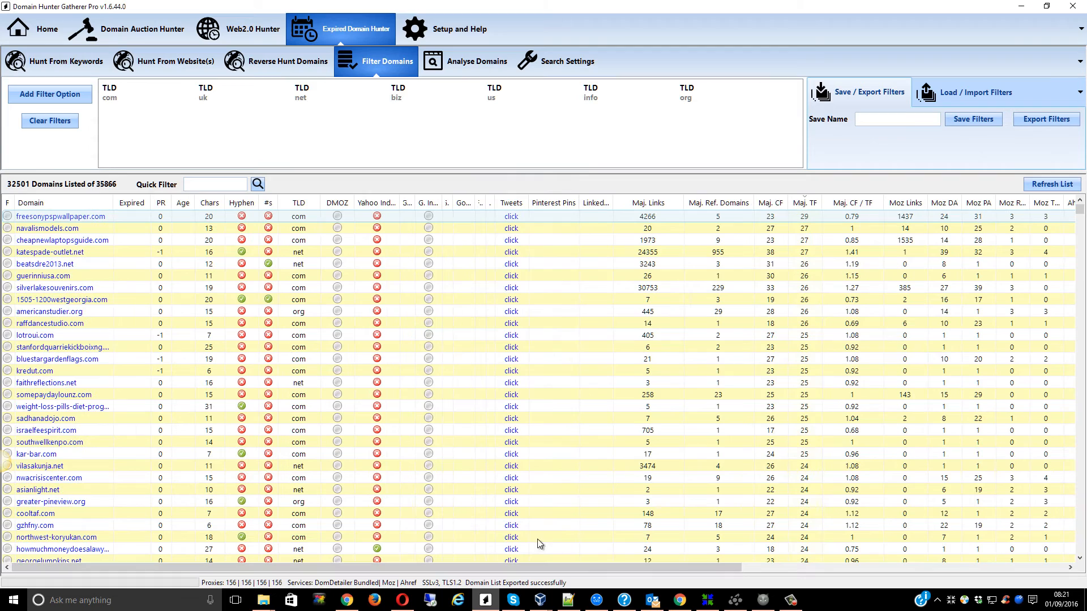
pyautogui.moveTo(243, 260)
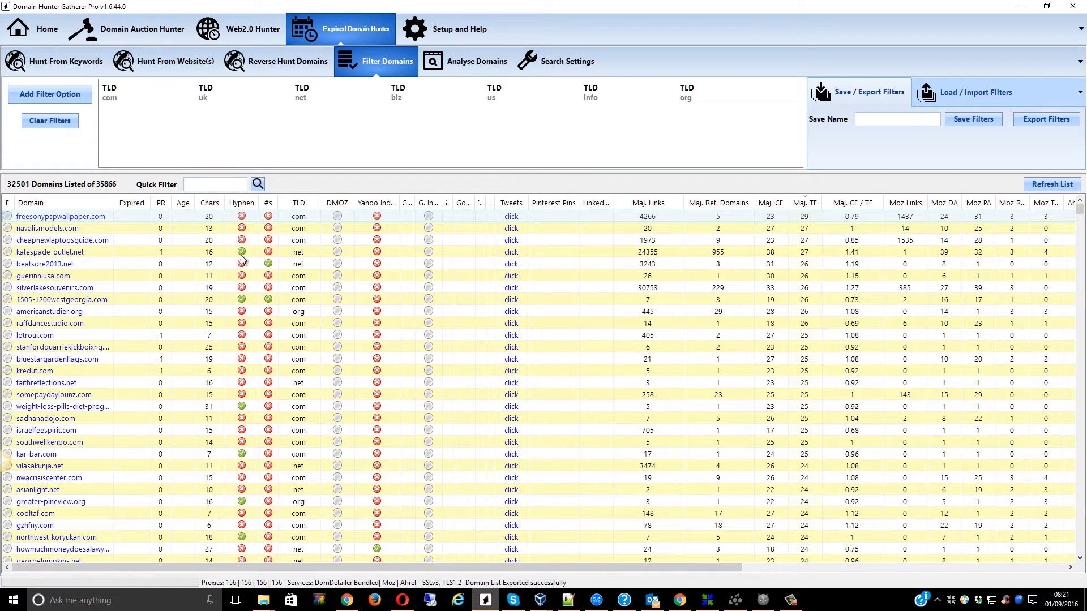
pyautogui.moveTo(1021, 7)
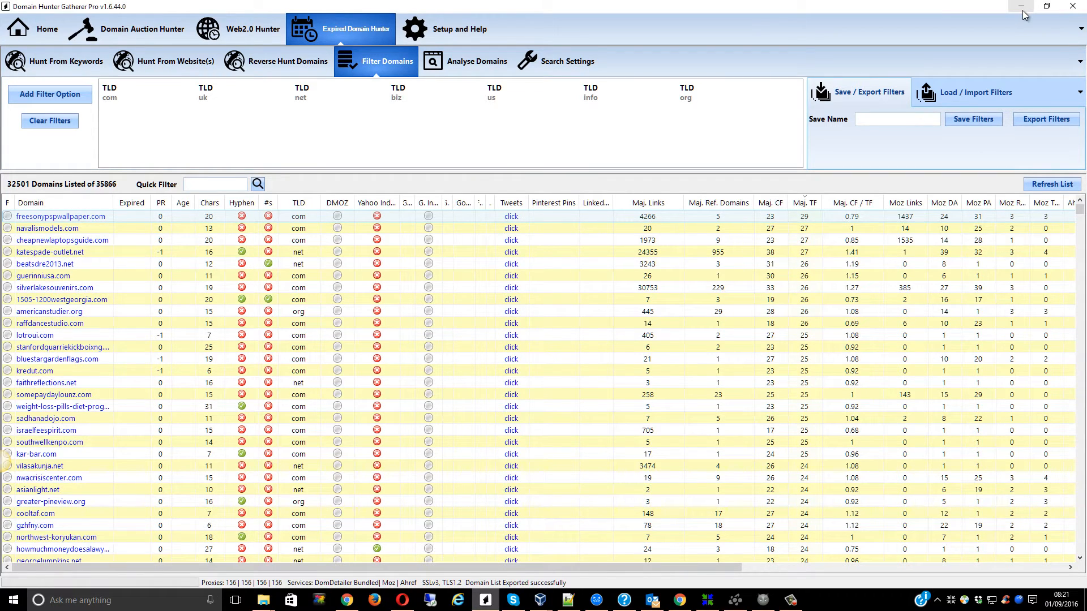
pyautogui.moveTo(297, 231)
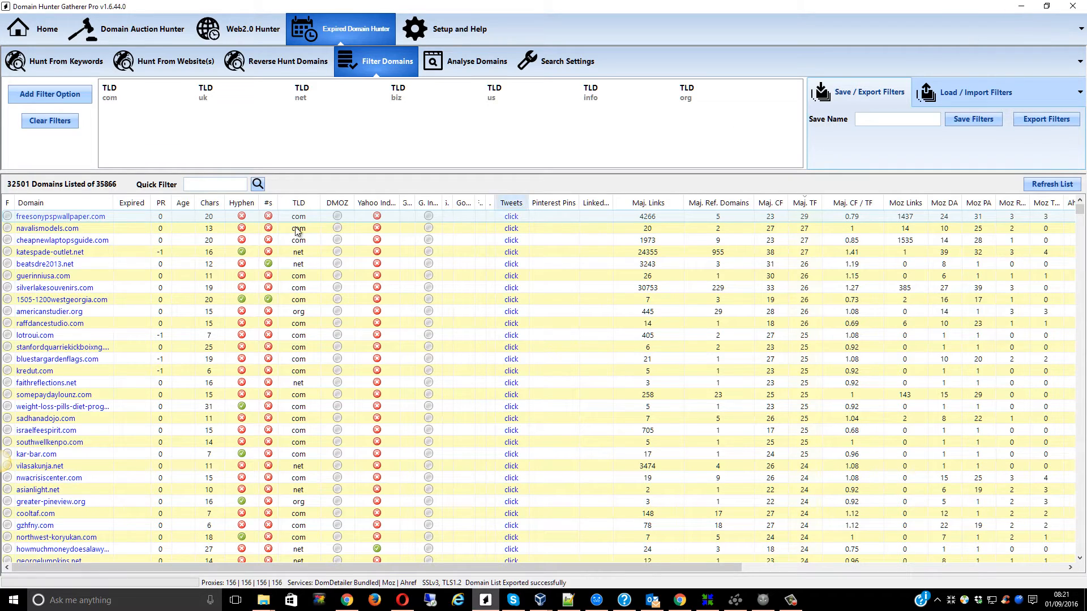
pyautogui.moveTo(682, 242)
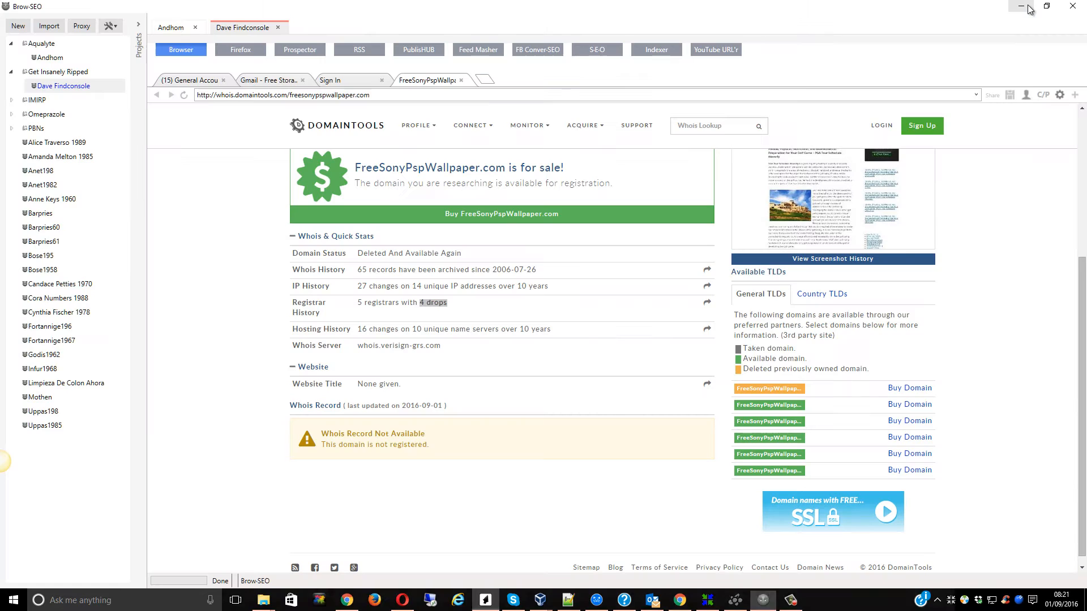
pyautogui.moveTo(1020, 6)
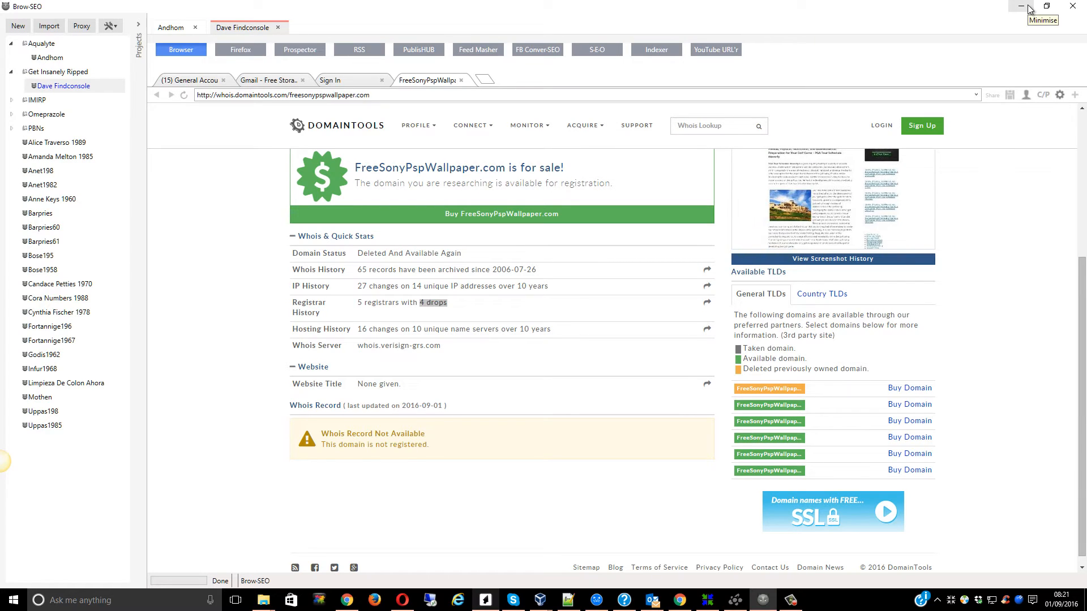
pyautogui.moveTo(638, 113)
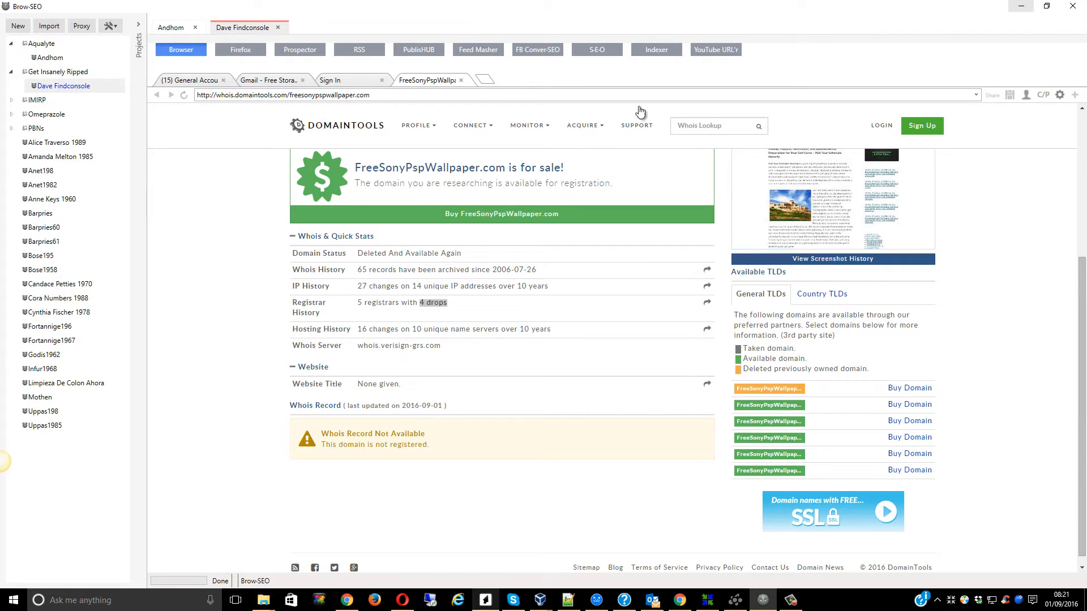
pyautogui.moveTo(442, 300)
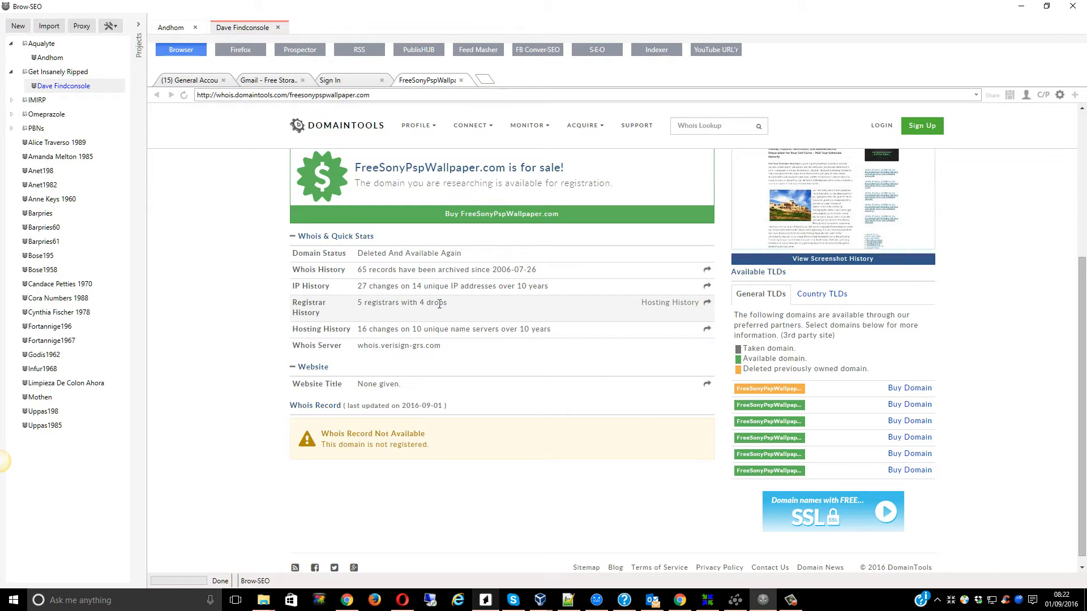
# - Highlight '4 drops' again in FreeSonyPspWallpaper.com's Registrar History row
pyautogui.doubleClick(429, 303)
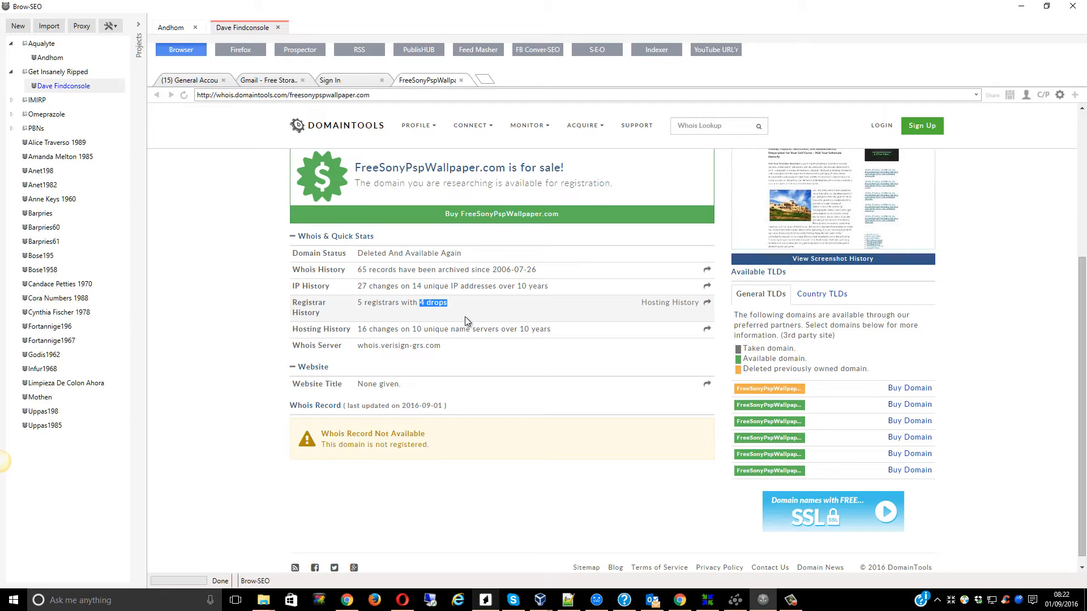
pyautogui.moveTo(461, 323)
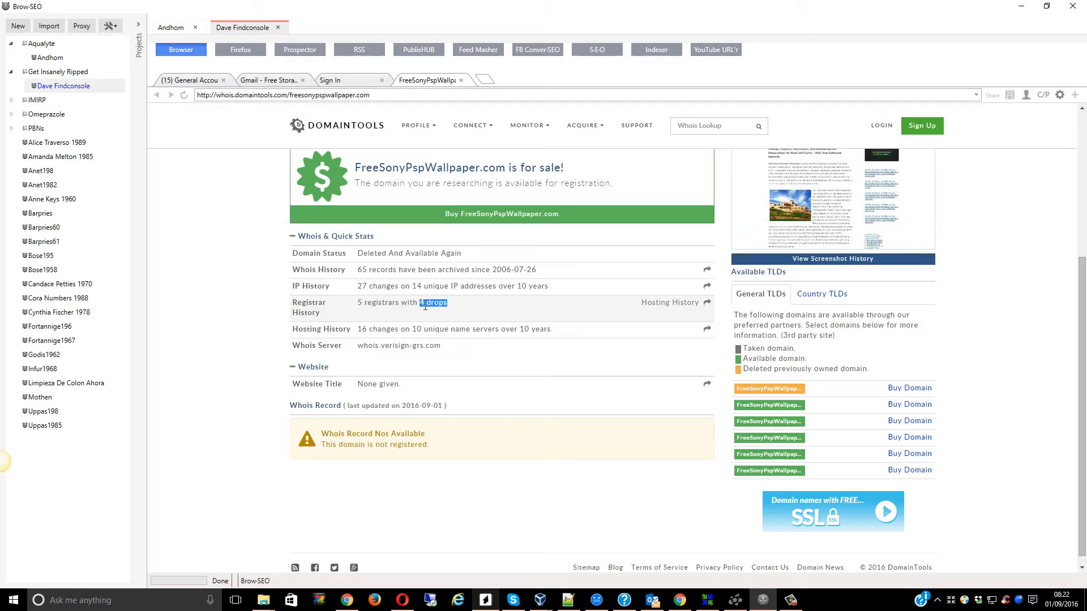
pyautogui.moveTo(435, 322)
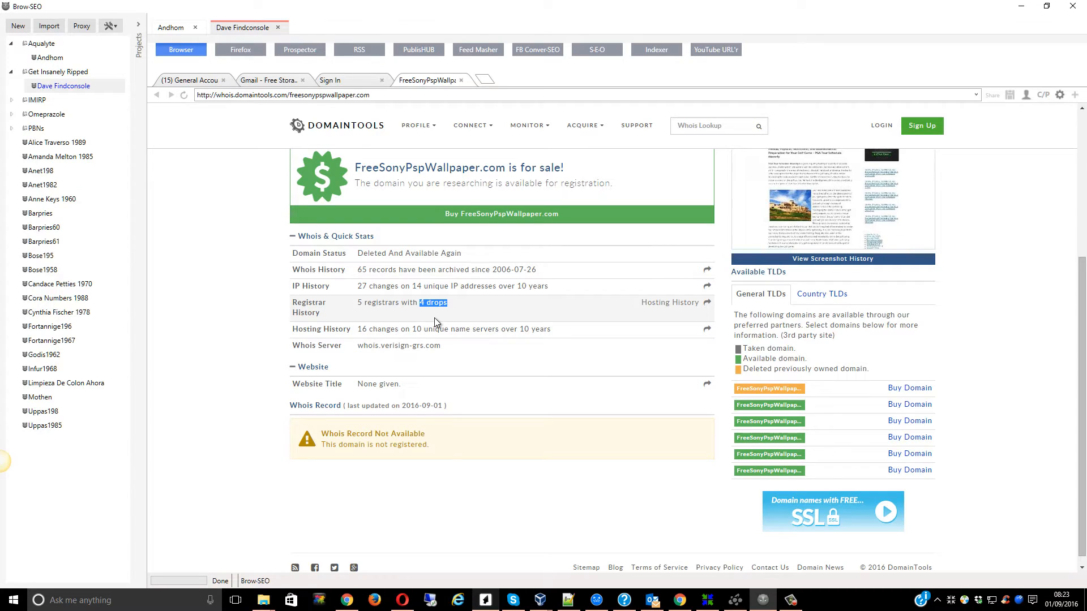
pyautogui.moveTo(407, 305)
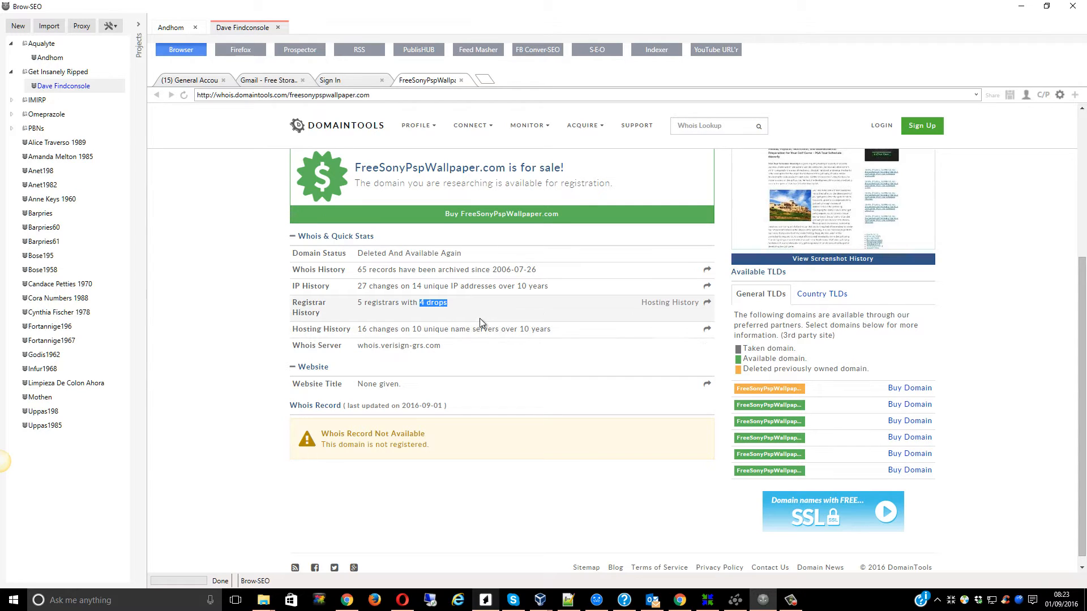
pyautogui.moveTo(401, 312)
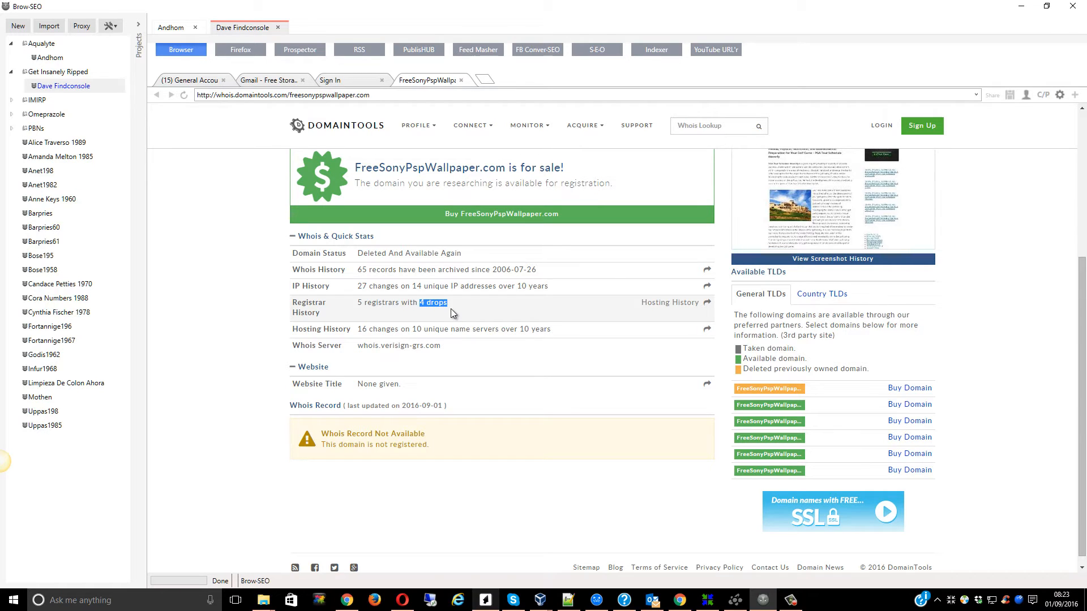
pyautogui.moveTo(478, 305)
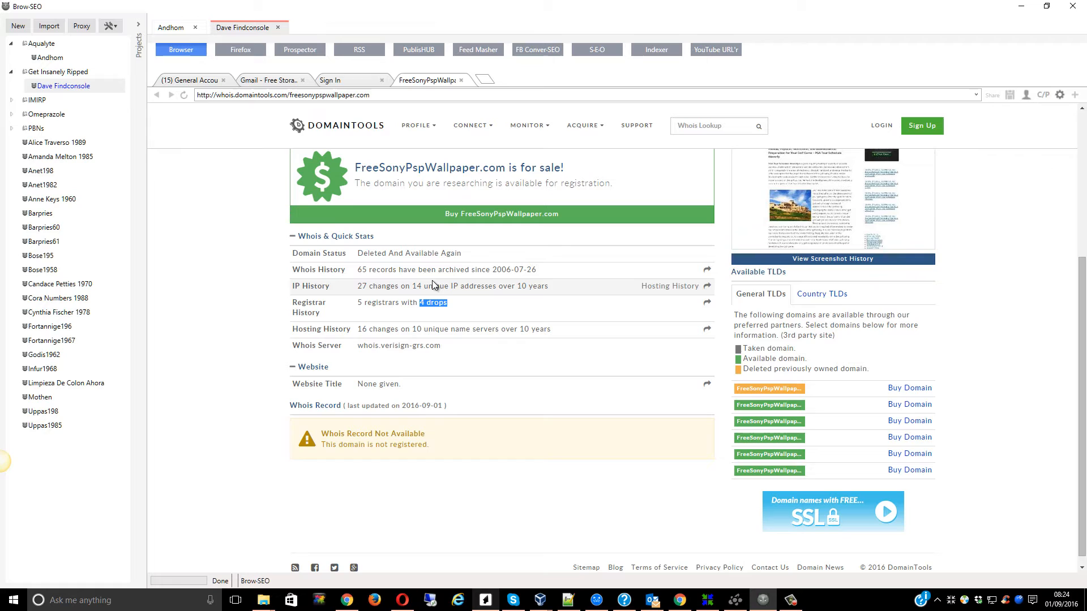
pyautogui.moveTo(457, 306)
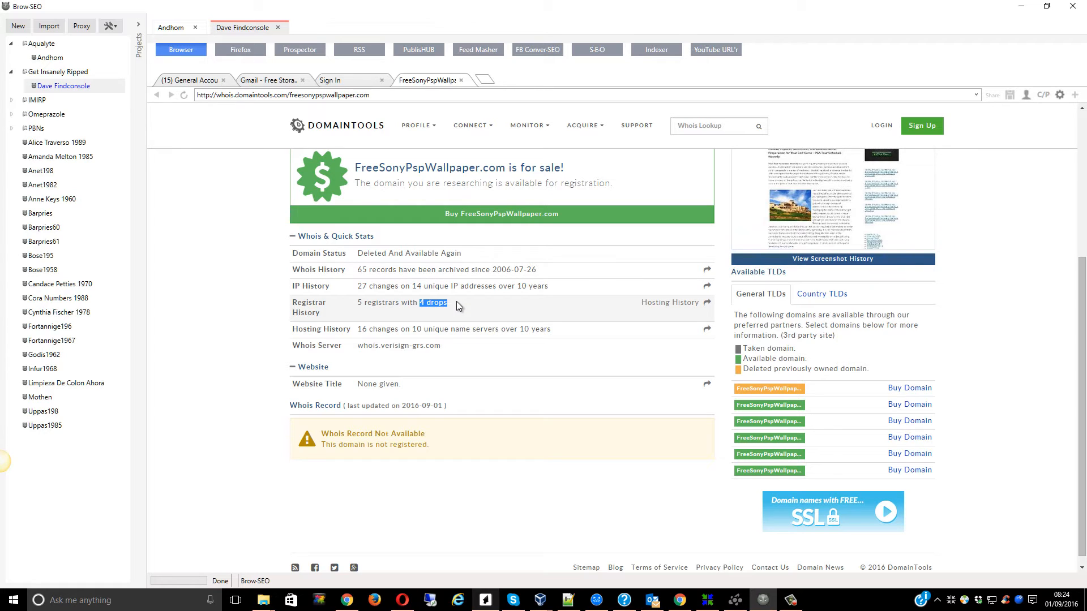
pyautogui.moveTo(468, 326)
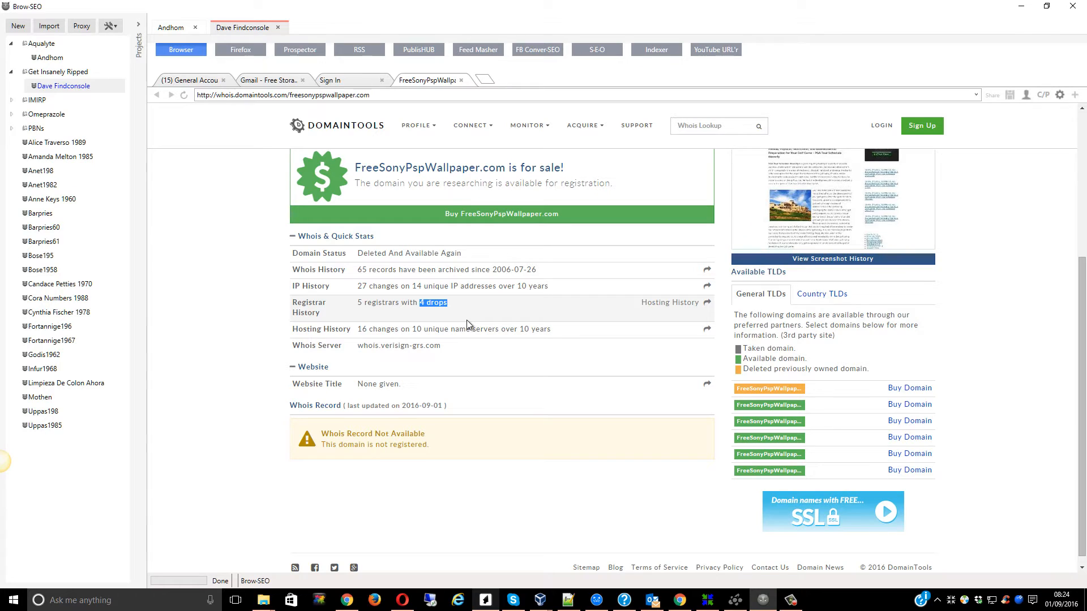
pyautogui.moveTo(515, 392)
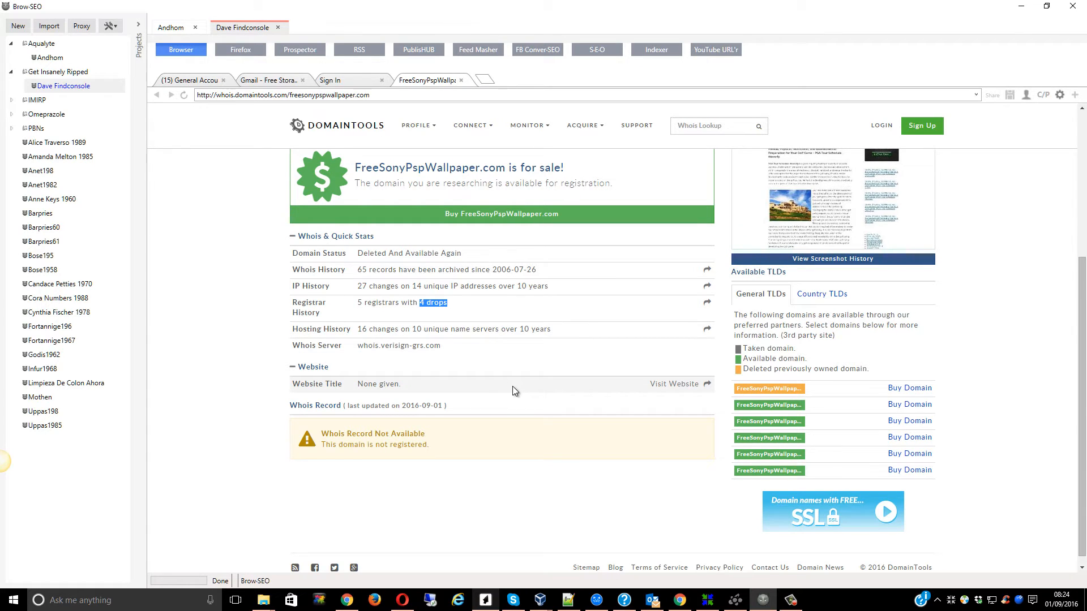
pyautogui.moveTo(491, 420)
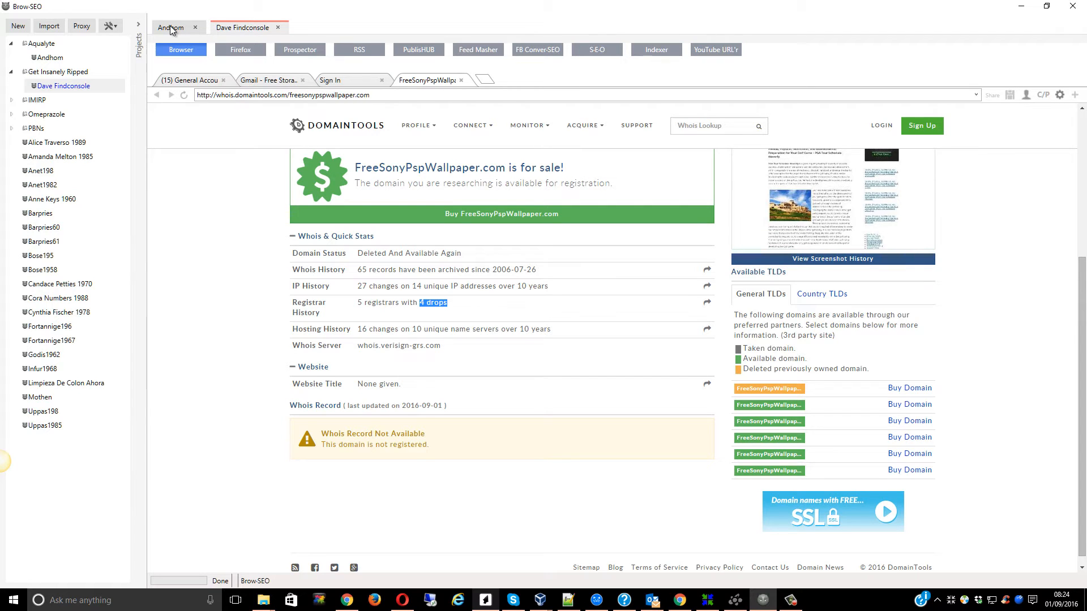
# - Toggle to the other project's tabs and back, then bring up the expired domain list
pyautogui.click(247, 28)
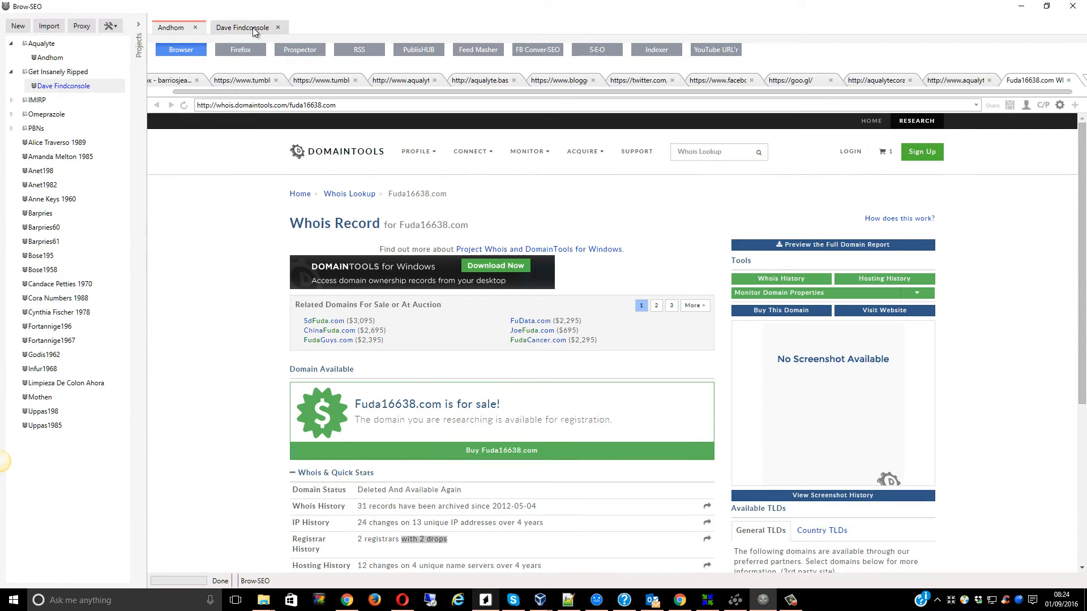
pyautogui.click(243, 27)
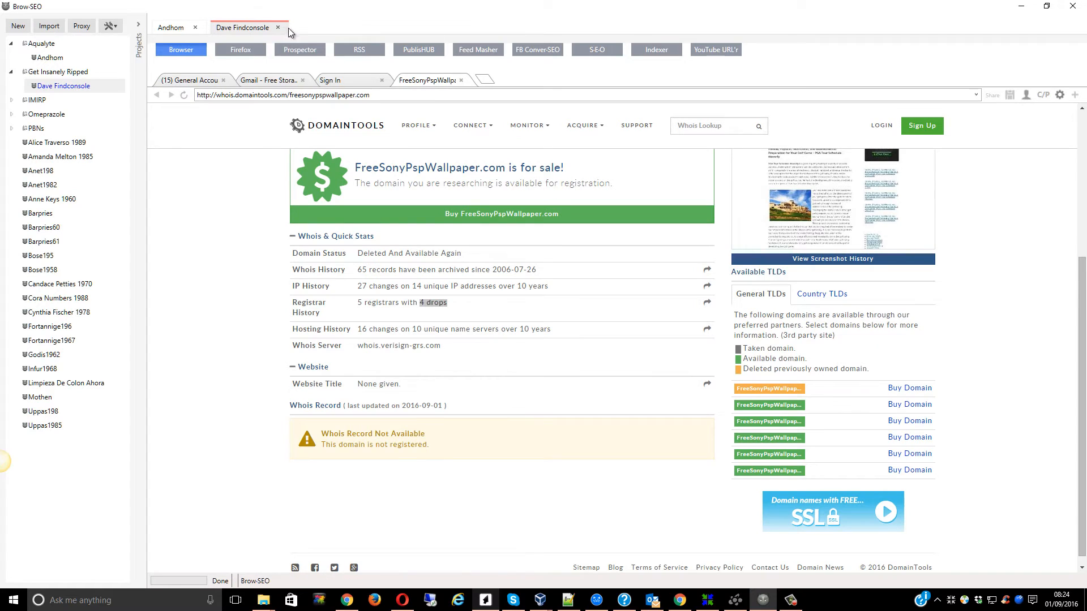
pyautogui.scroll(3)
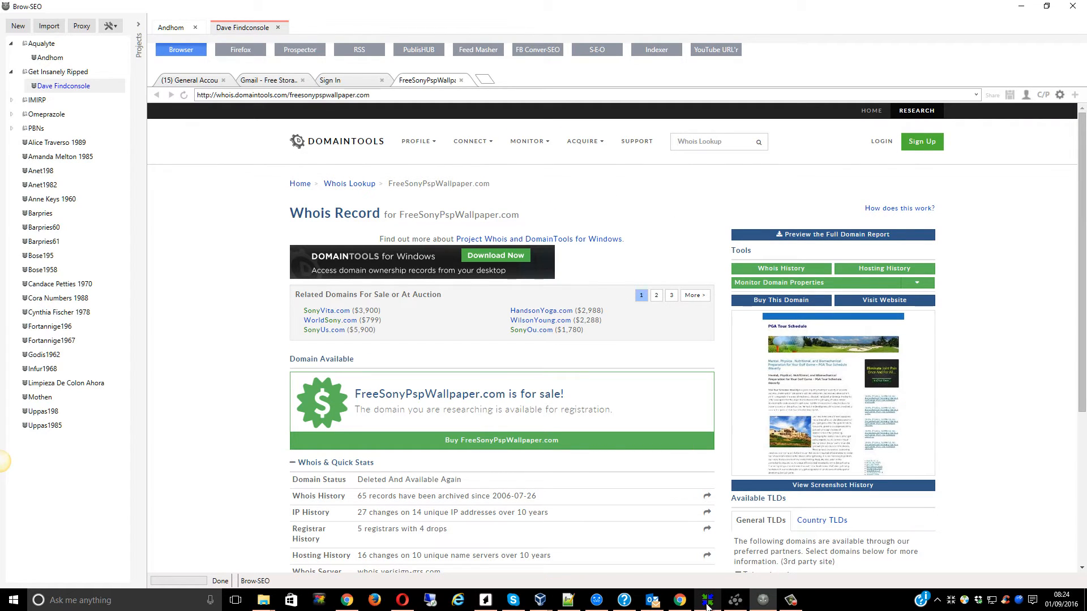
pyautogui.click(706, 600)
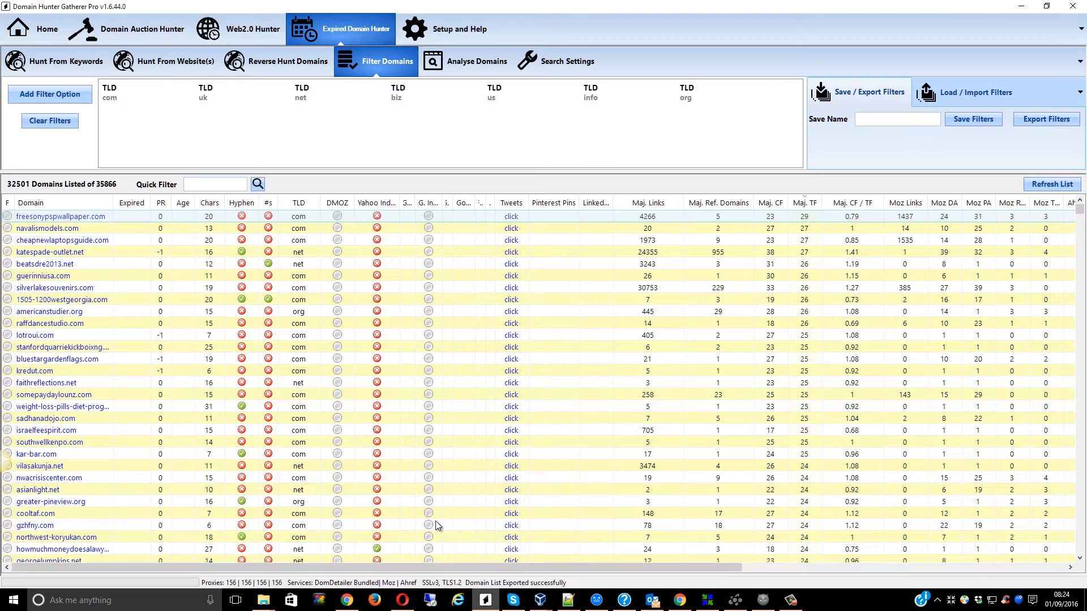
pyautogui.moveTo(47, 228)
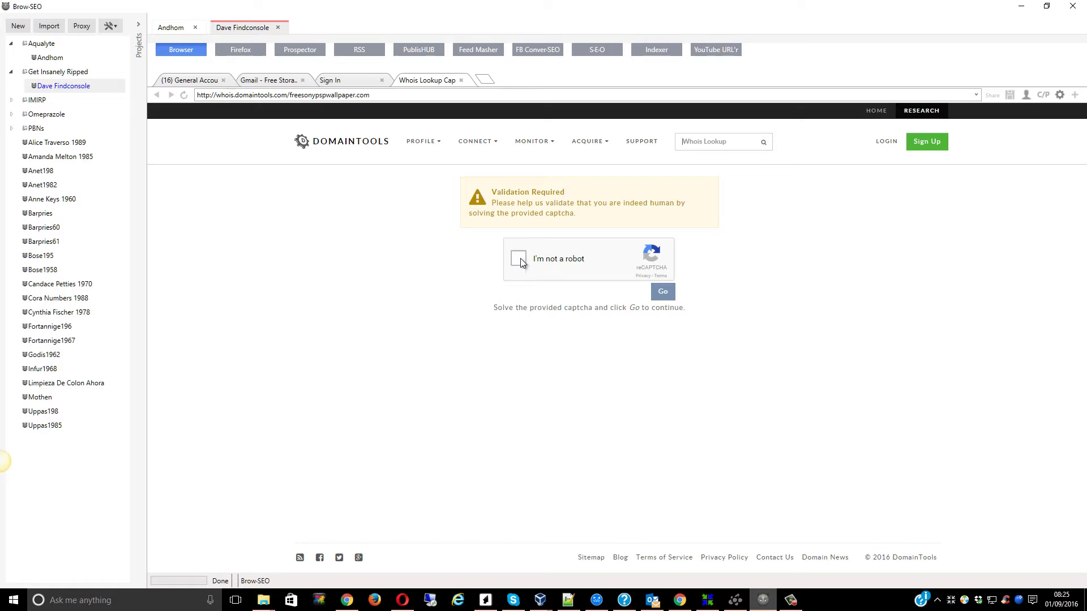
# - Start the reCAPTCHA check and solve the street-sign and street-number image challenges
pyautogui.click(518, 258)
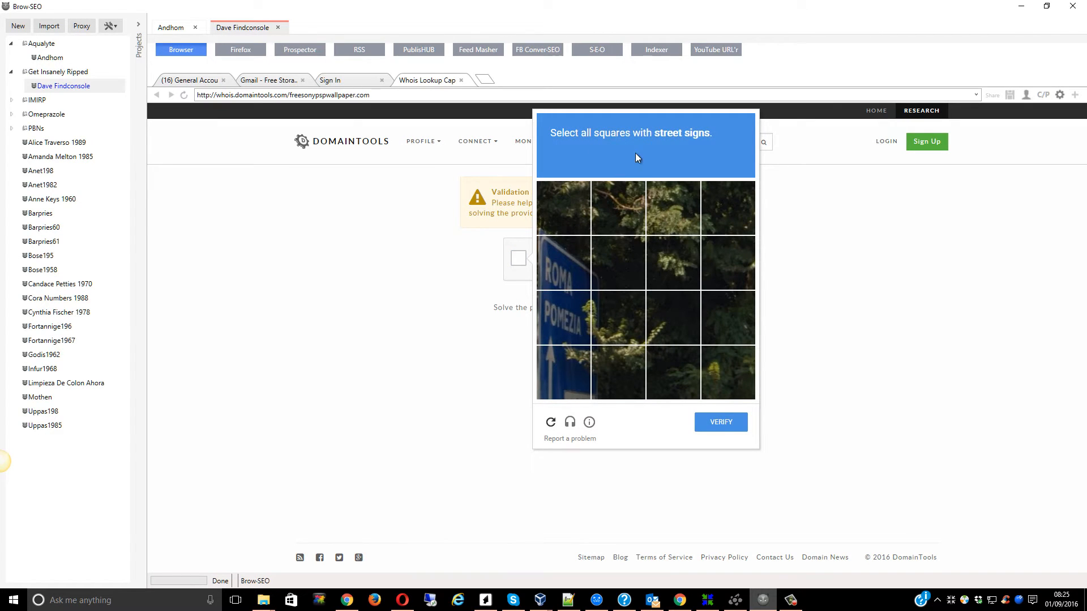
pyautogui.click(562, 208)
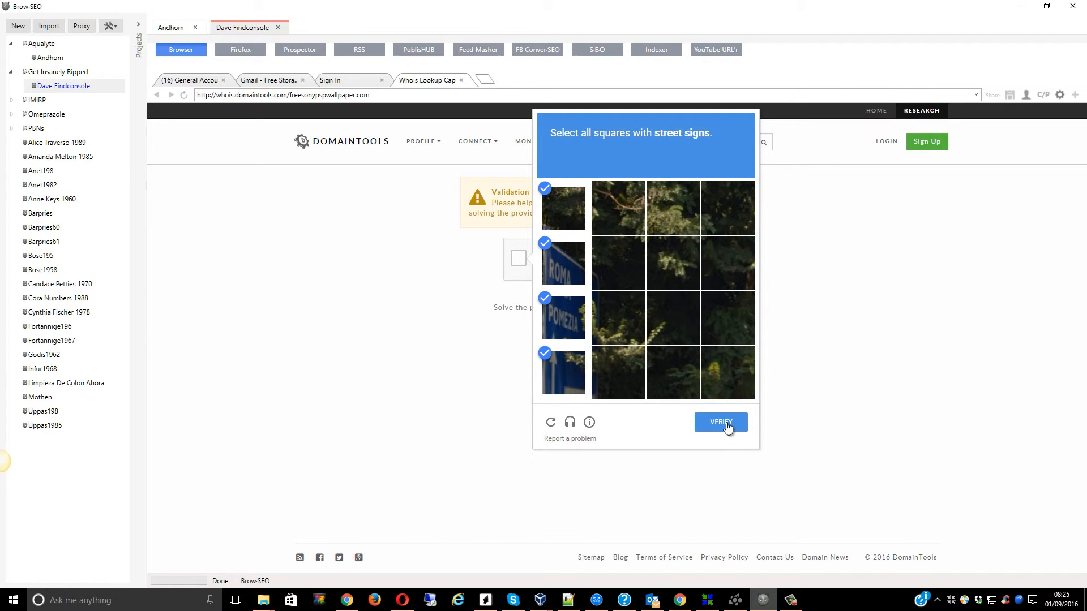
pyautogui.click(720, 422)
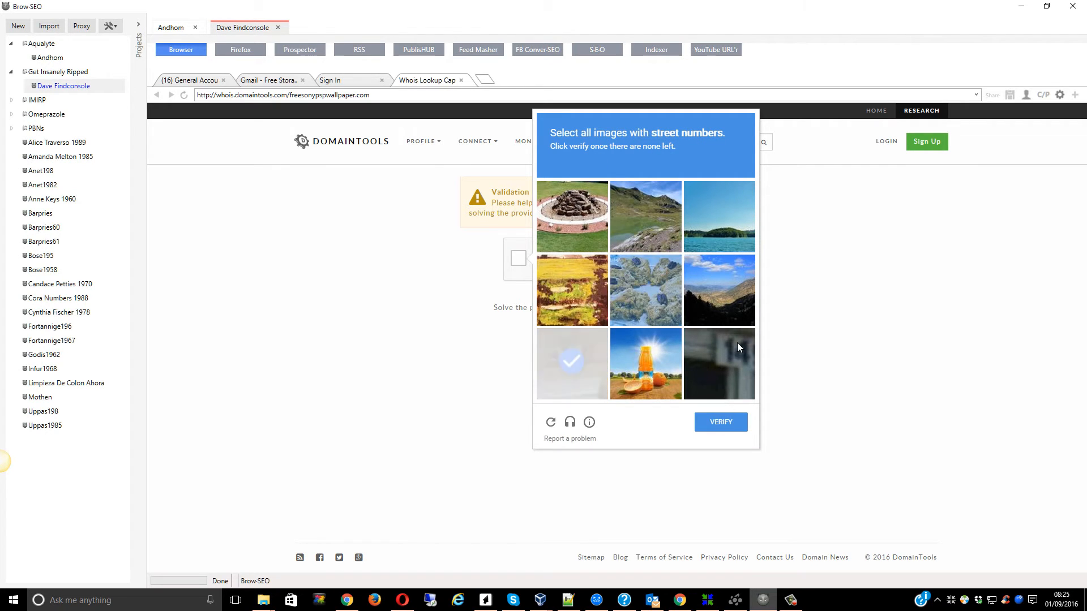
pyautogui.click(571, 363)
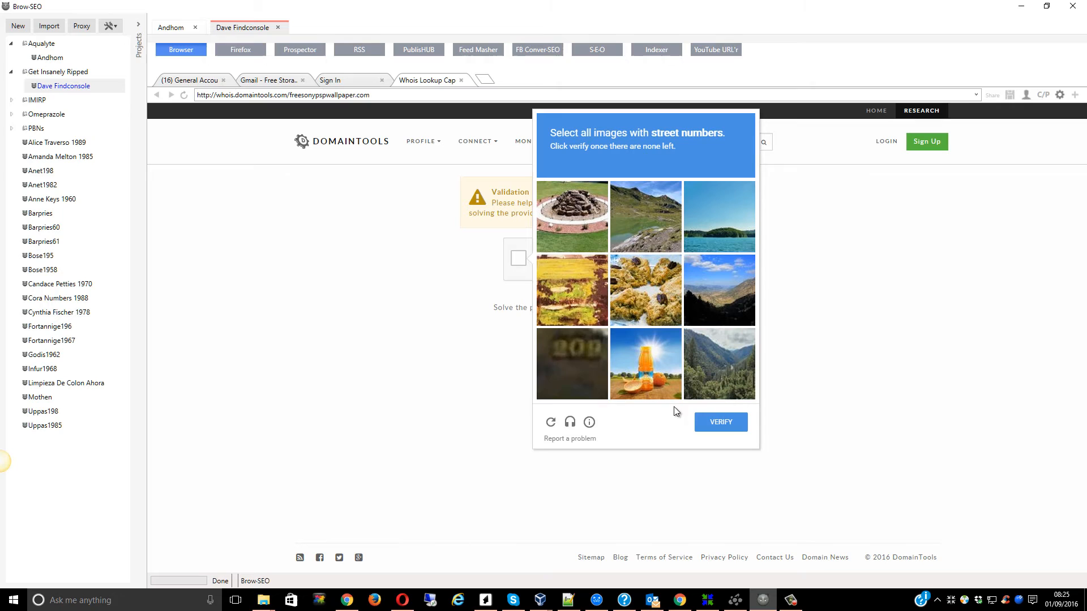
pyautogui.click(571, 363)
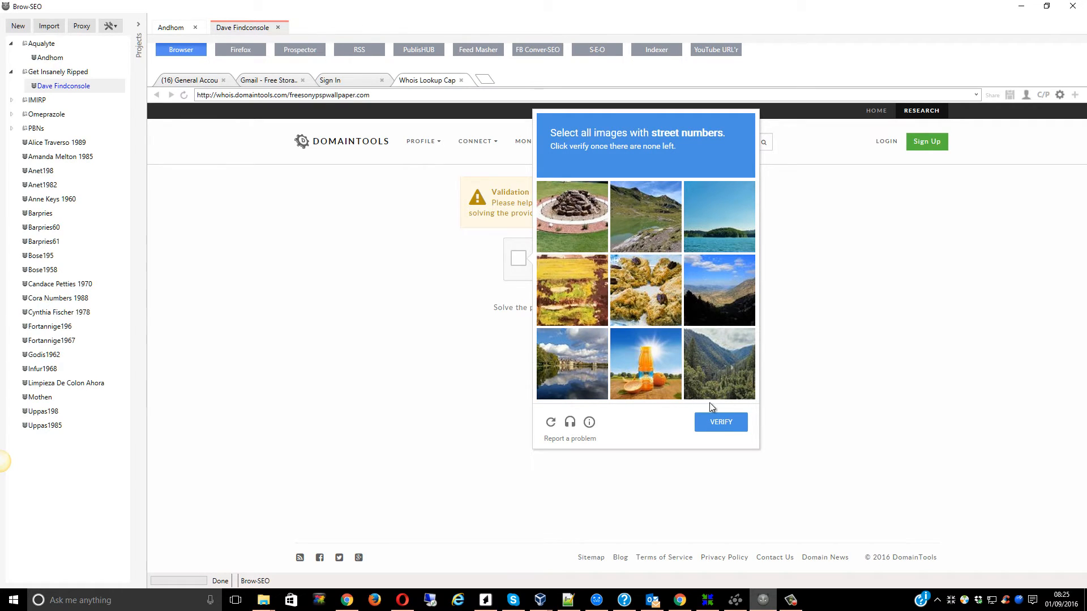
pyautogui.click(720, 423)
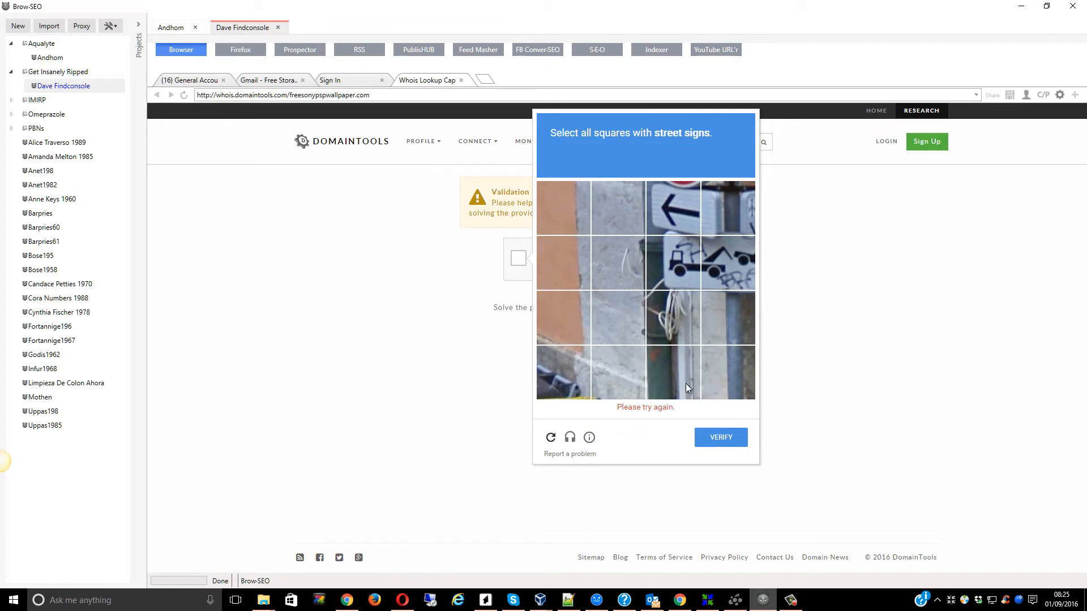
pyautogui.moveTo(695, 195)
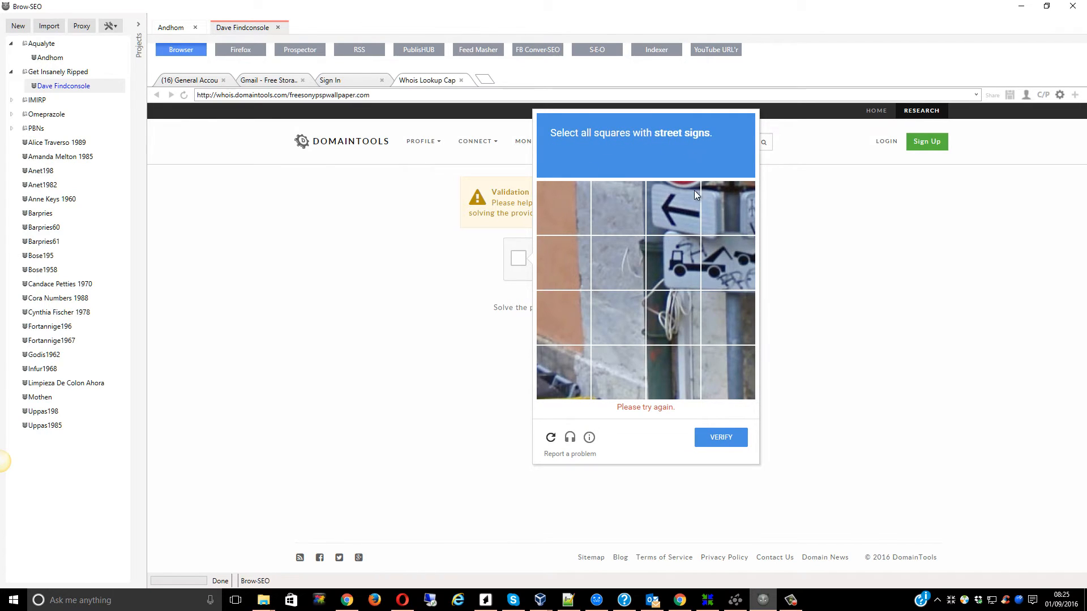
# - Pass the final street-sign challenge and continue to the FreeSonyPspWallpaper.com Whois record
pyautogui.click(672, 207)
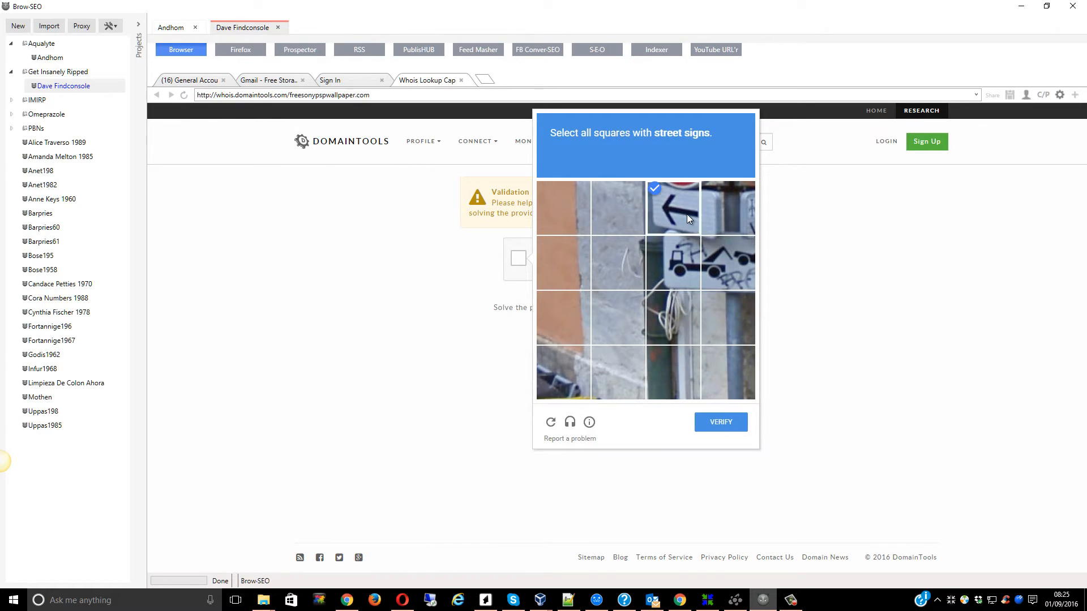
pyautogui.click(727, 262)
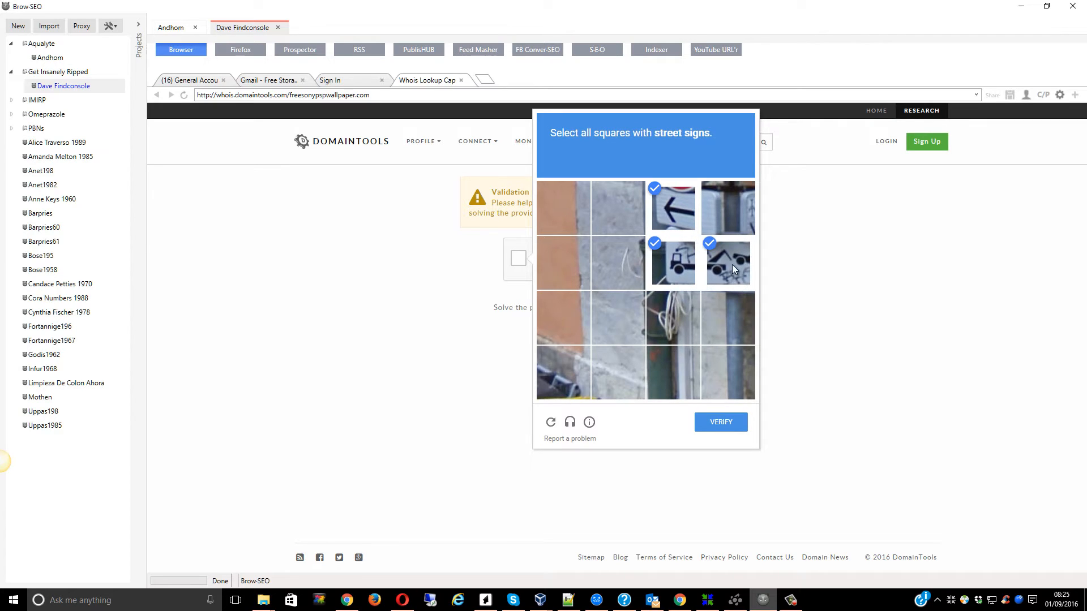
pyautogui.click(727, 207)
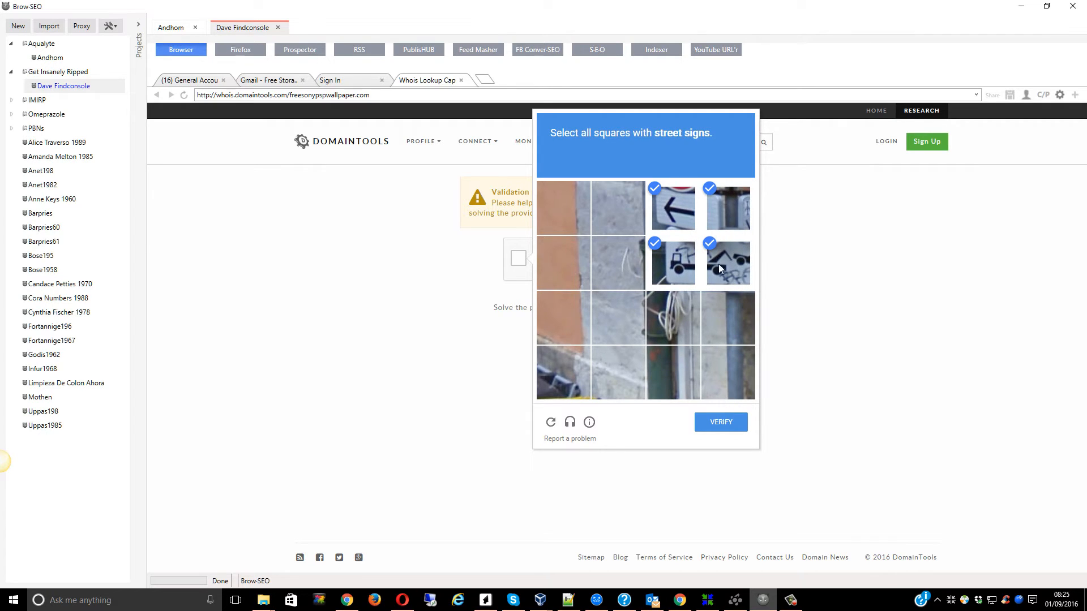
pyautogui.click(720, 422)
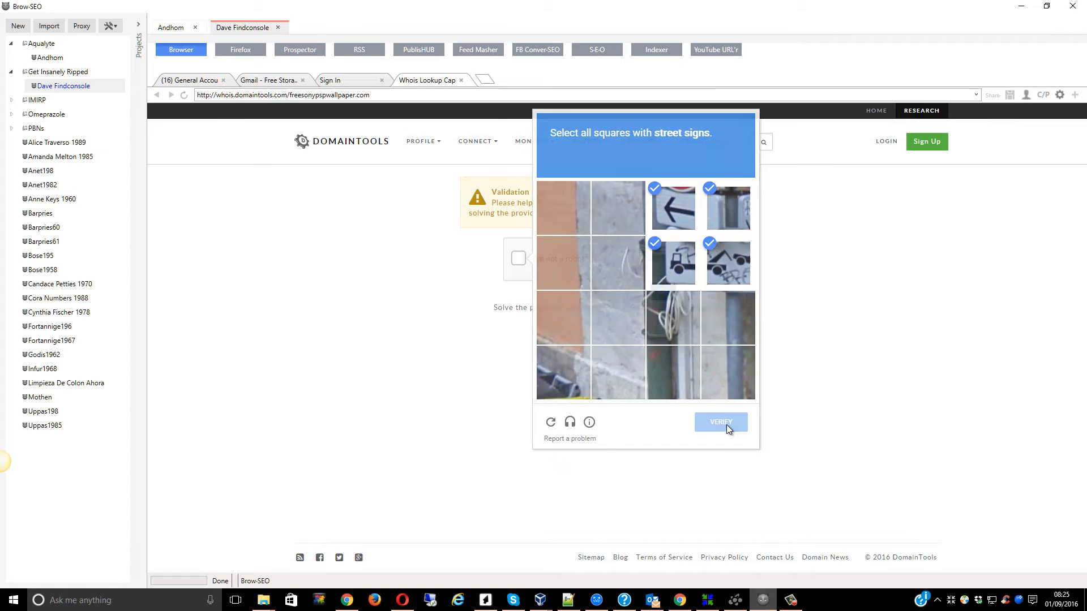
pyautogui.click(720, 423)
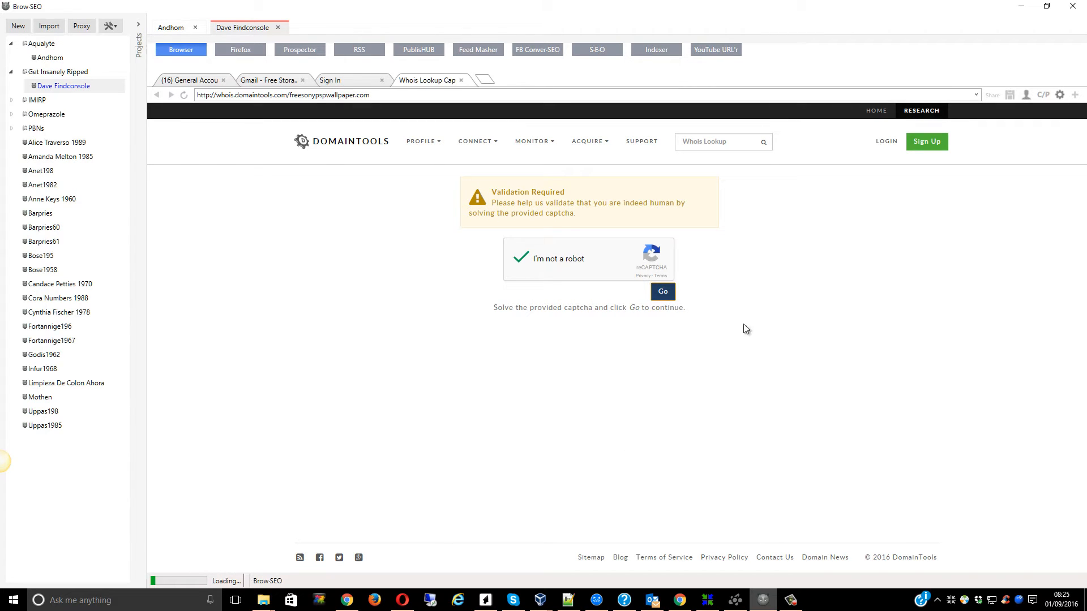
pyautogui.moveTo(770, 339)
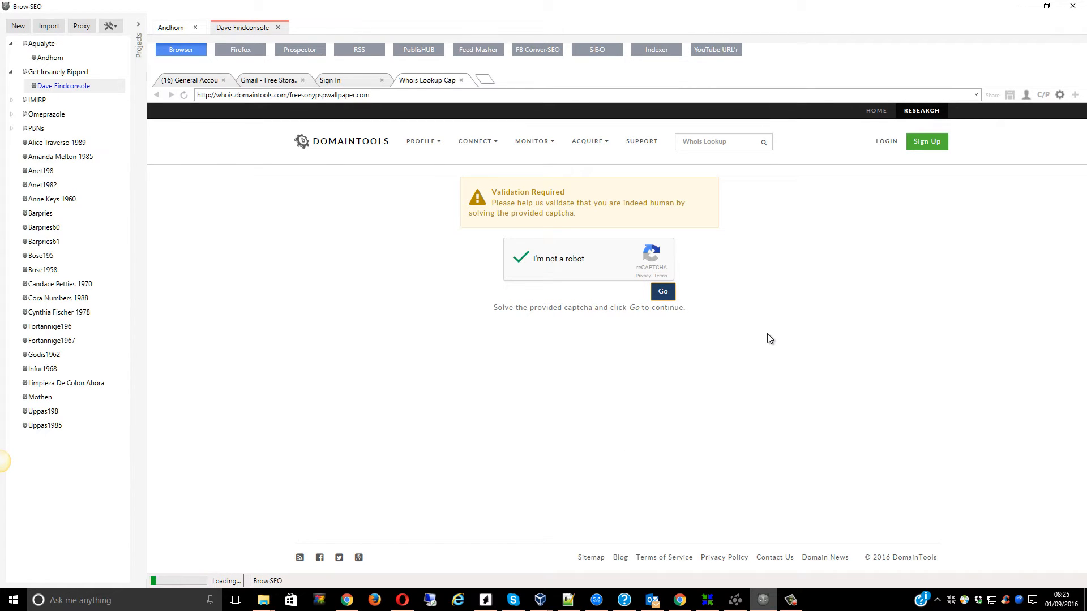
pyautogui.click(661, 291)
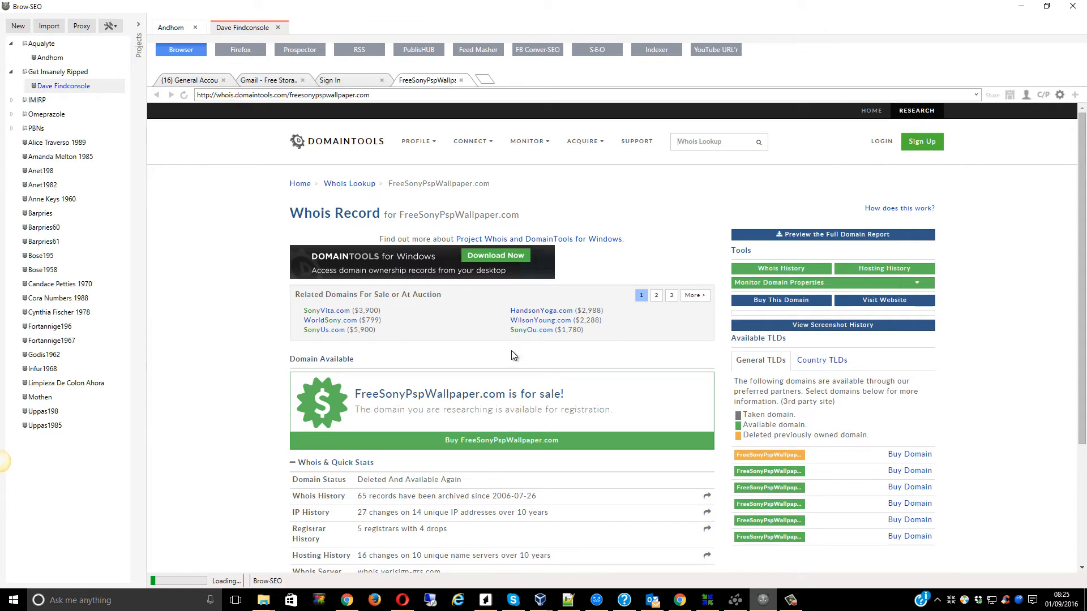
# - Scroll through the FreeSonyPspWallpaper.com Whois record showing 5 registrars and 4 drops
pyautogui.click(832, 325)
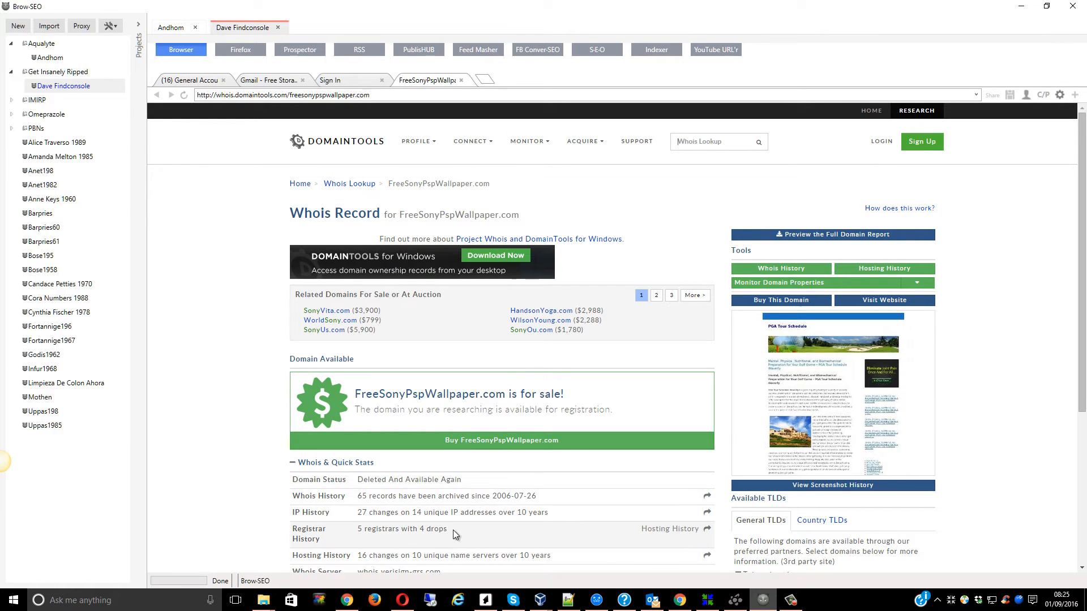
pyautogui.scroll(-3)
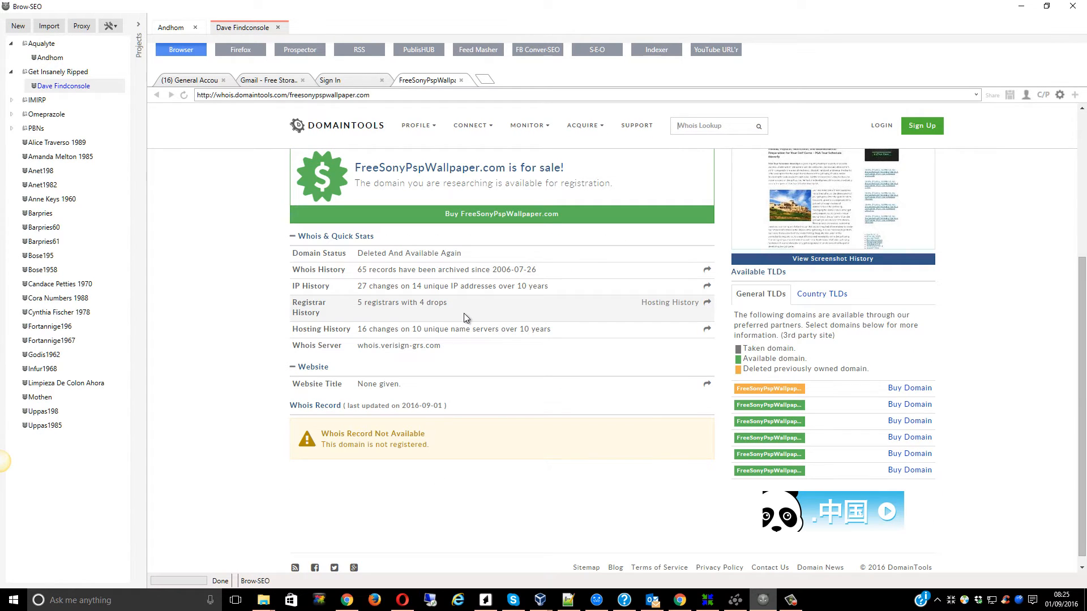
pyautogui.scroll(3)
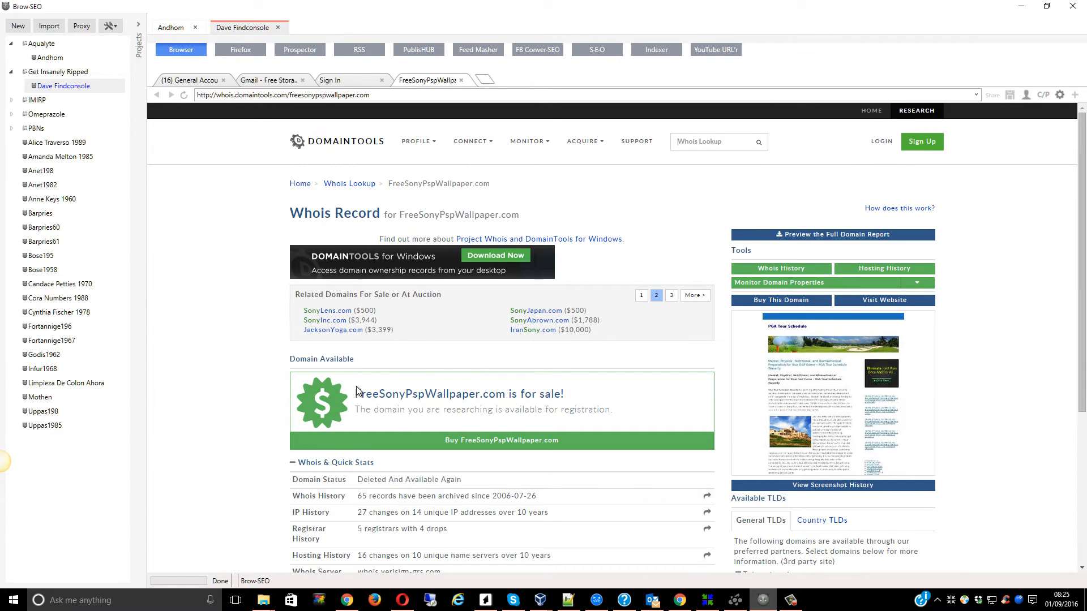
pyautogui.scroll(-3)
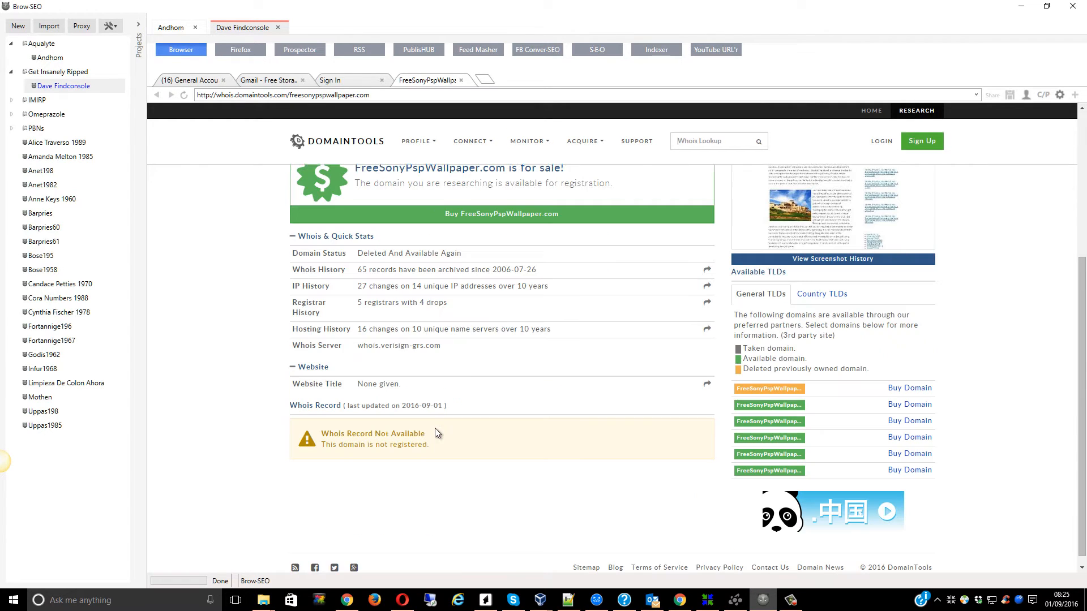
pyautogui.scroll(3)
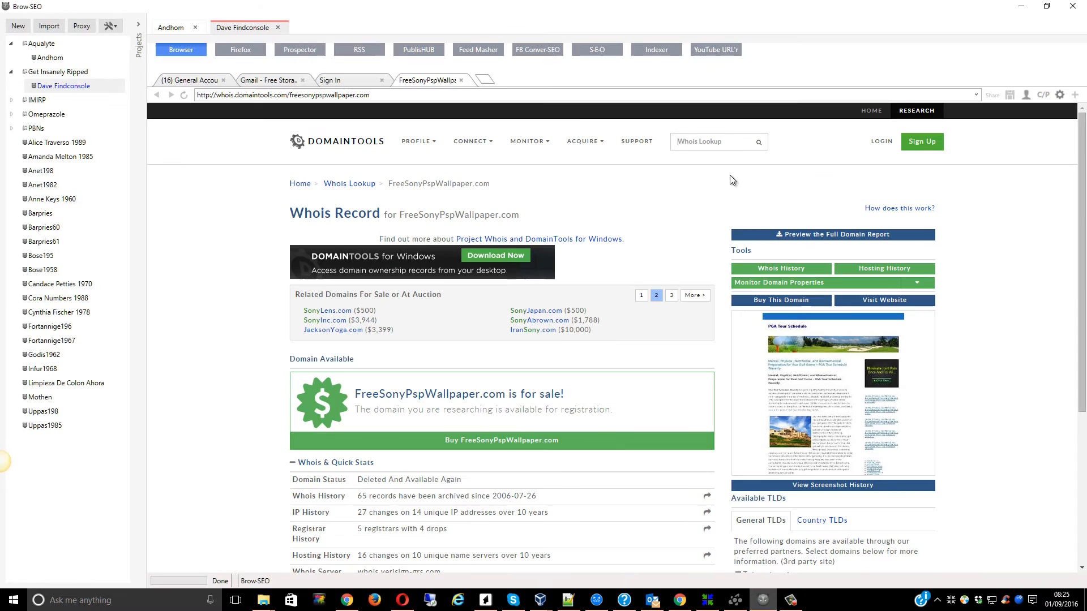
pyautogui.moveTo(604, 445)
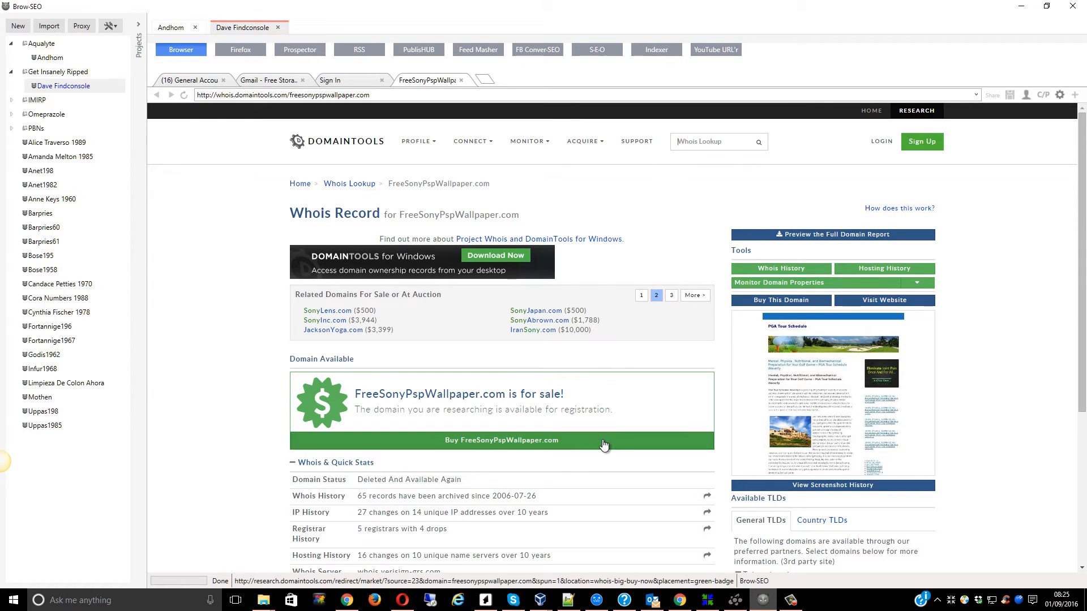
pyautogui.moveTo(556, 235)
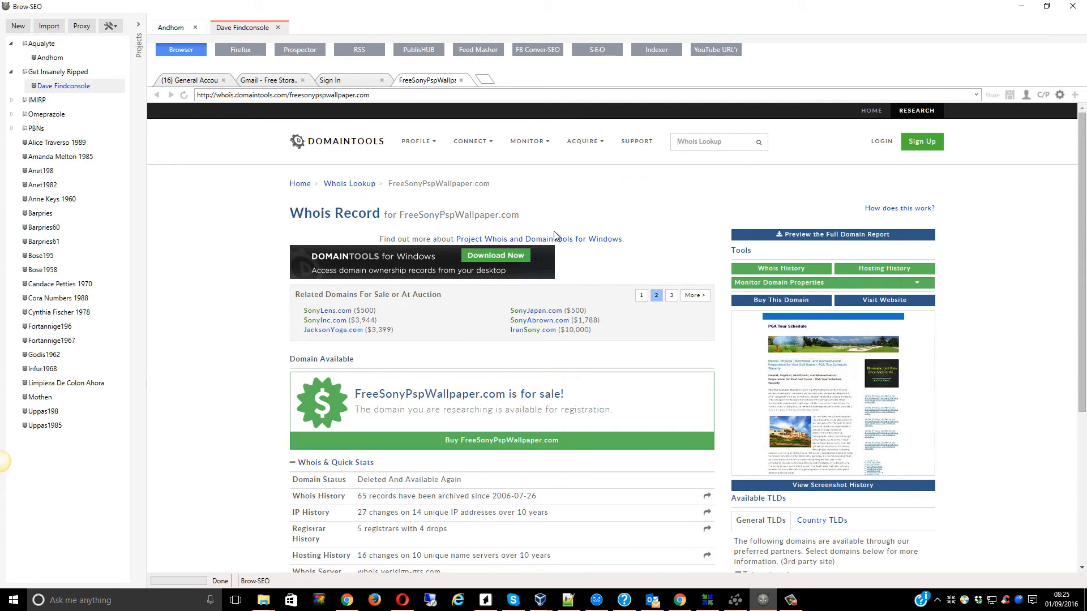
pyautogui.moveTo(298, 130)
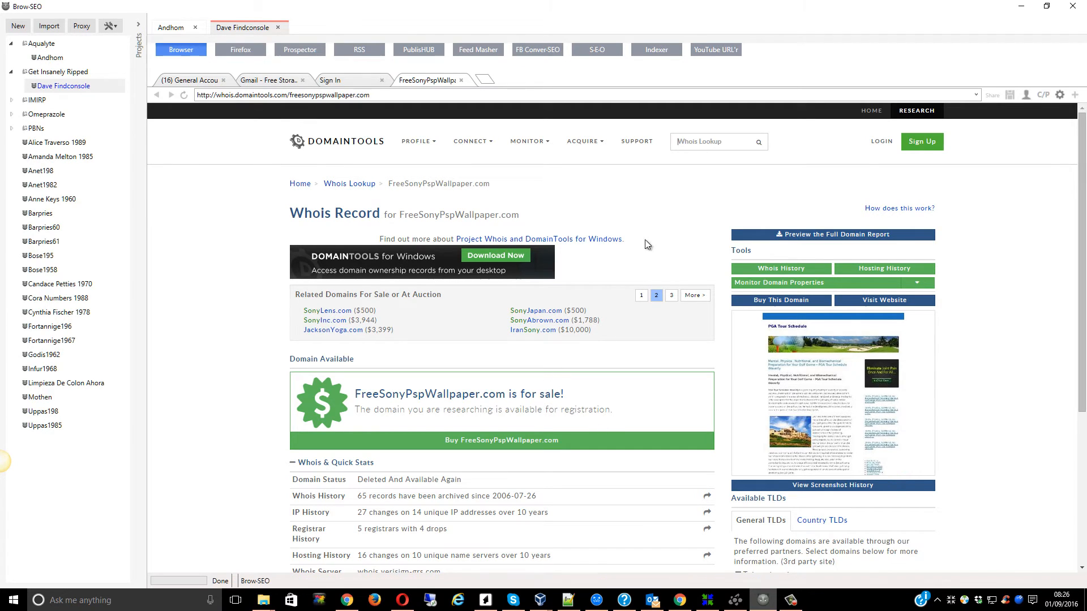
pyautogui.moveTo(686, 201)
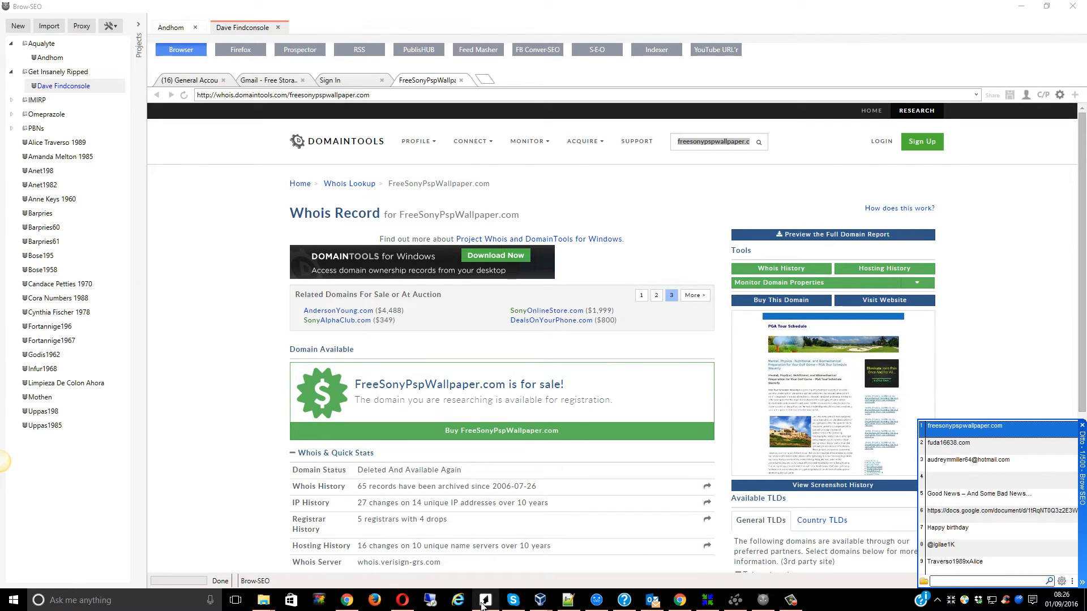
# - Copy navalismodels.com from Namecheap in Chrome and run a DomainTools Whois lookup for it
pyautogui.click(640, 294)
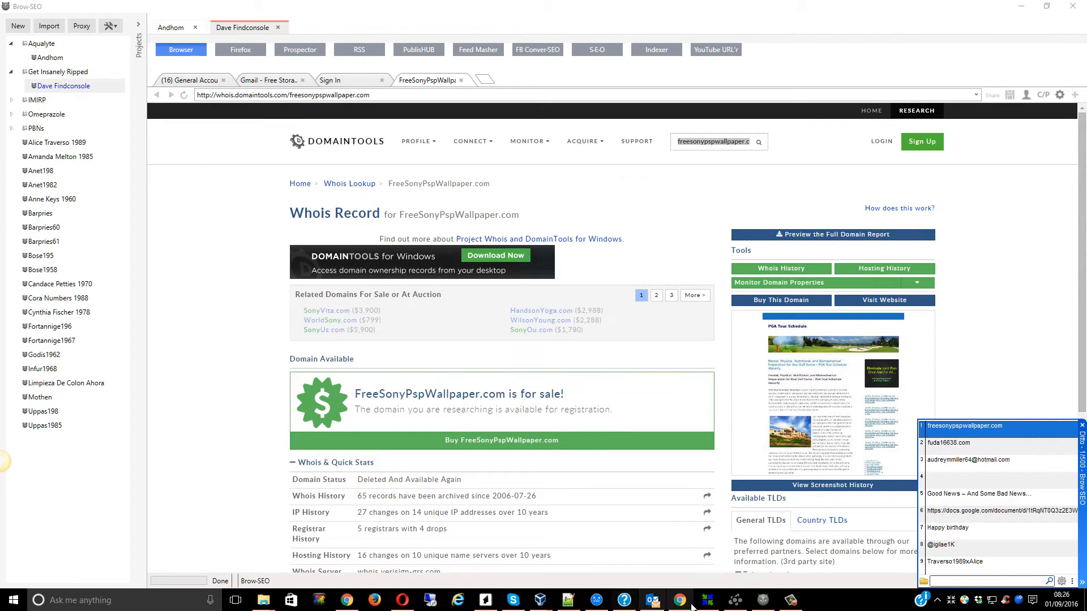
pyautogui.click(485, 600)
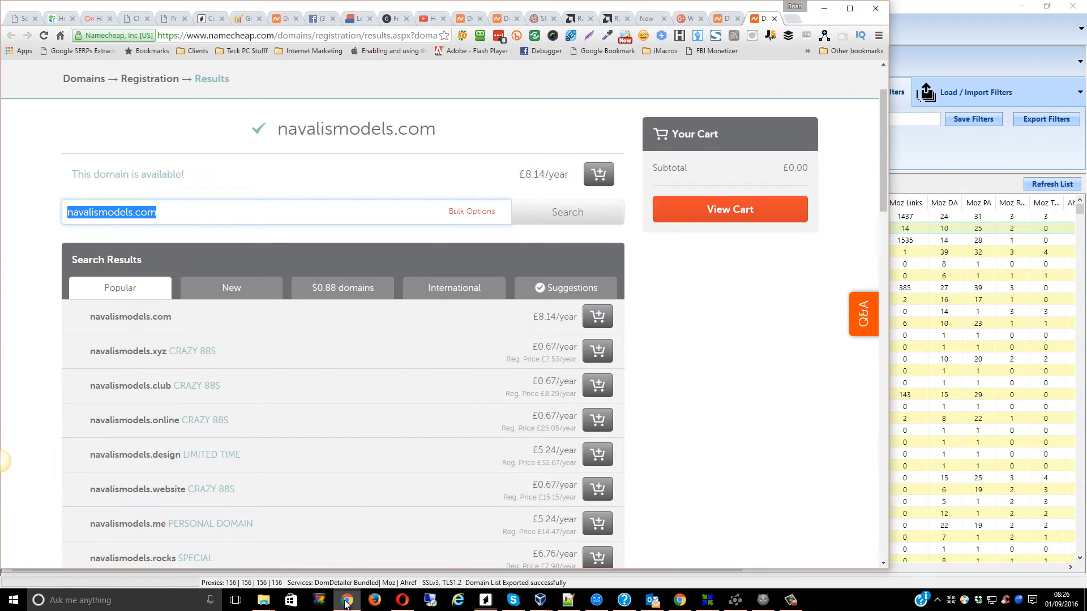
pyautogui.rightClick(111, 213)
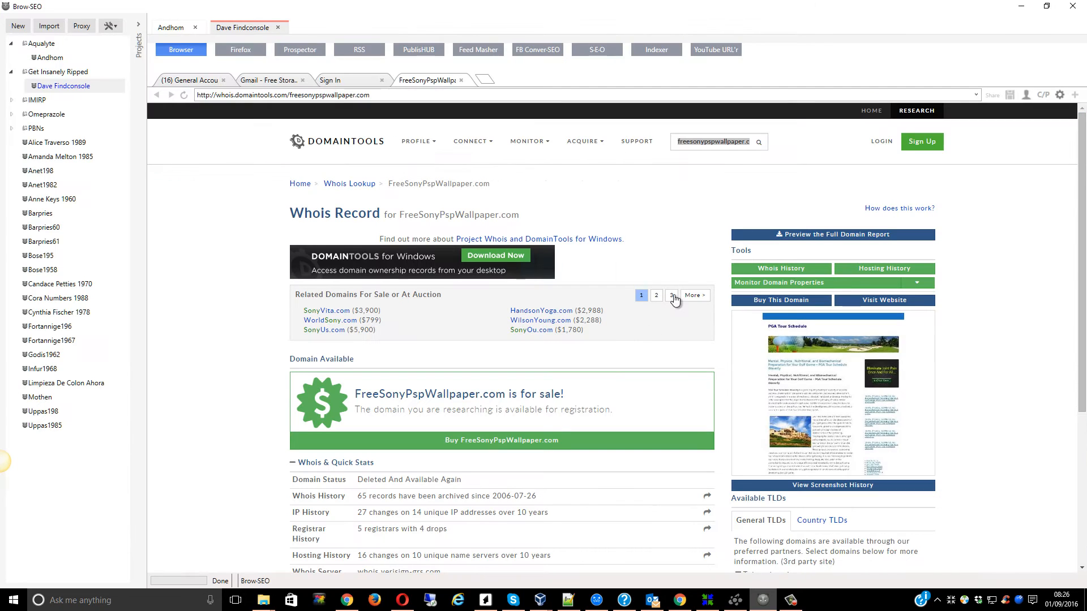
pyautogui.rightClick(713, 142)
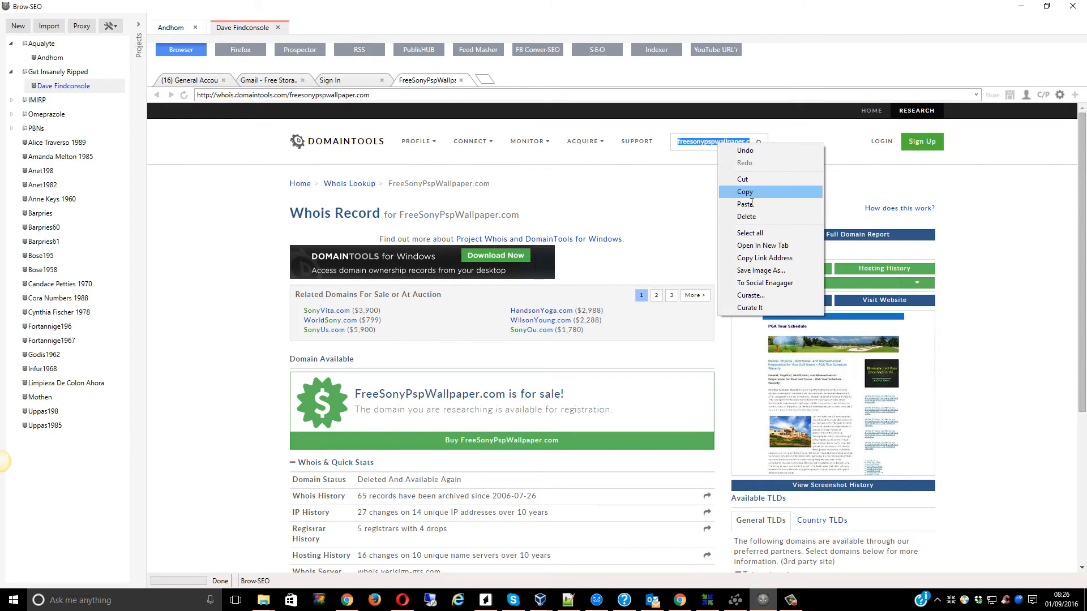
pyautogui.click(746, 204)
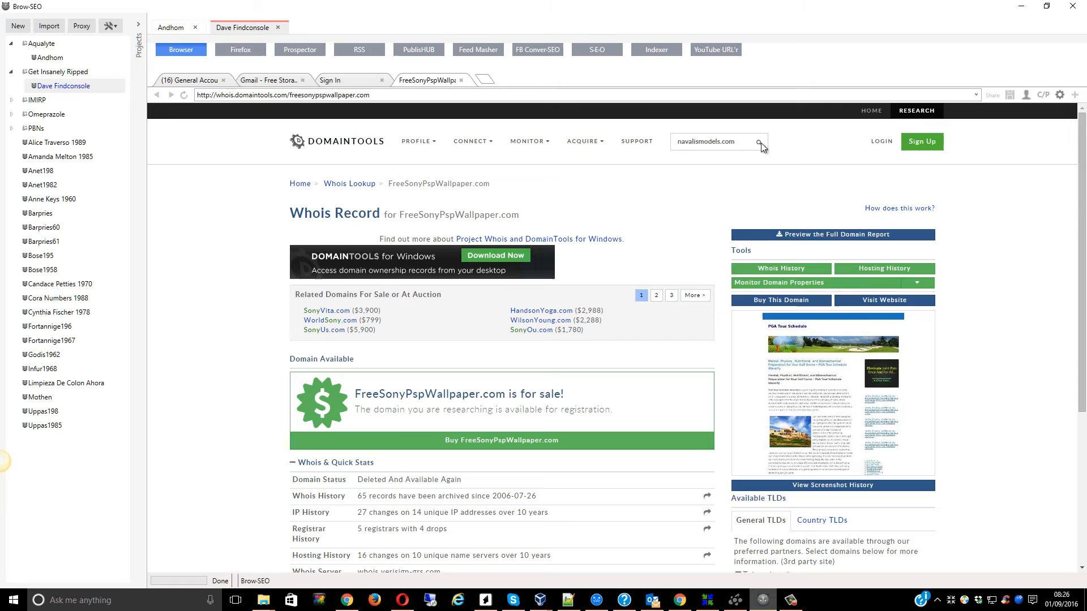
pyautogui.click(761, 141)
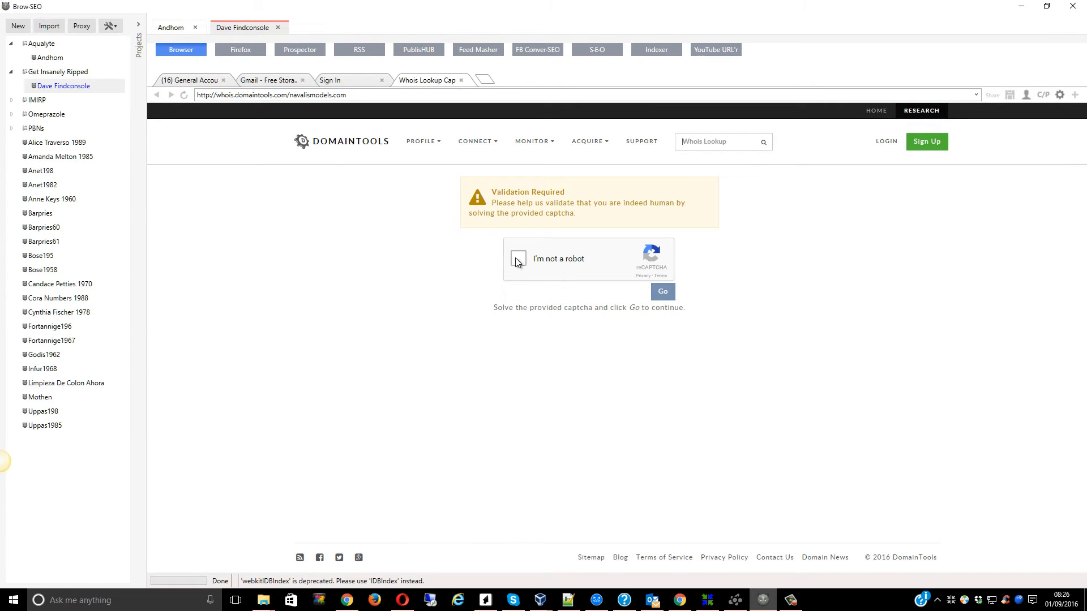
# - Solve the street-number reCAPTCHA and continue to the NavalisModels.com Whois record
pyautogui.click(518, 259)
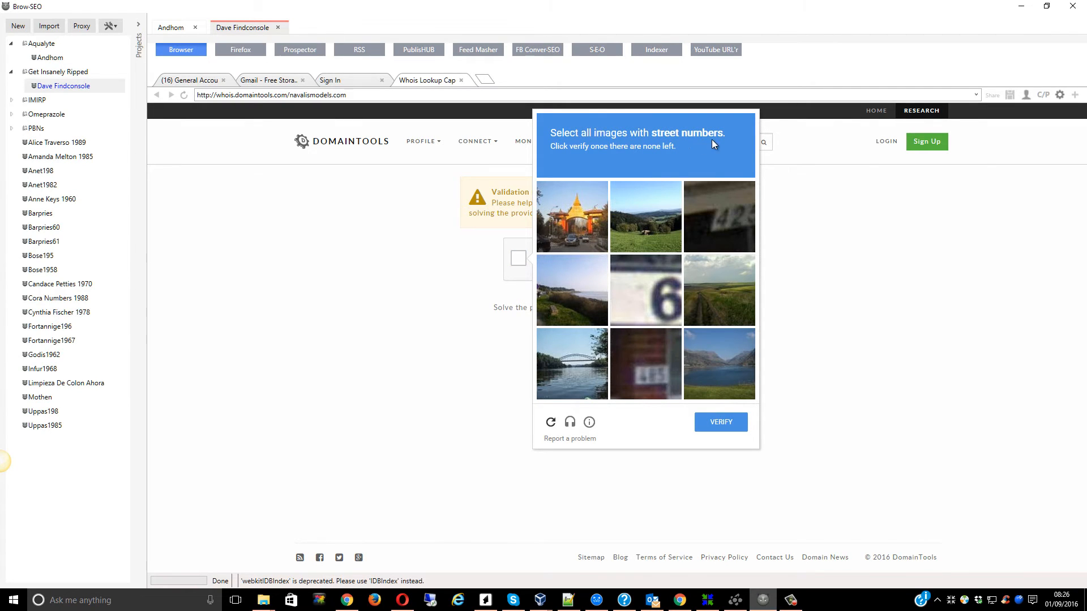
pyautogui.click(645, 290)
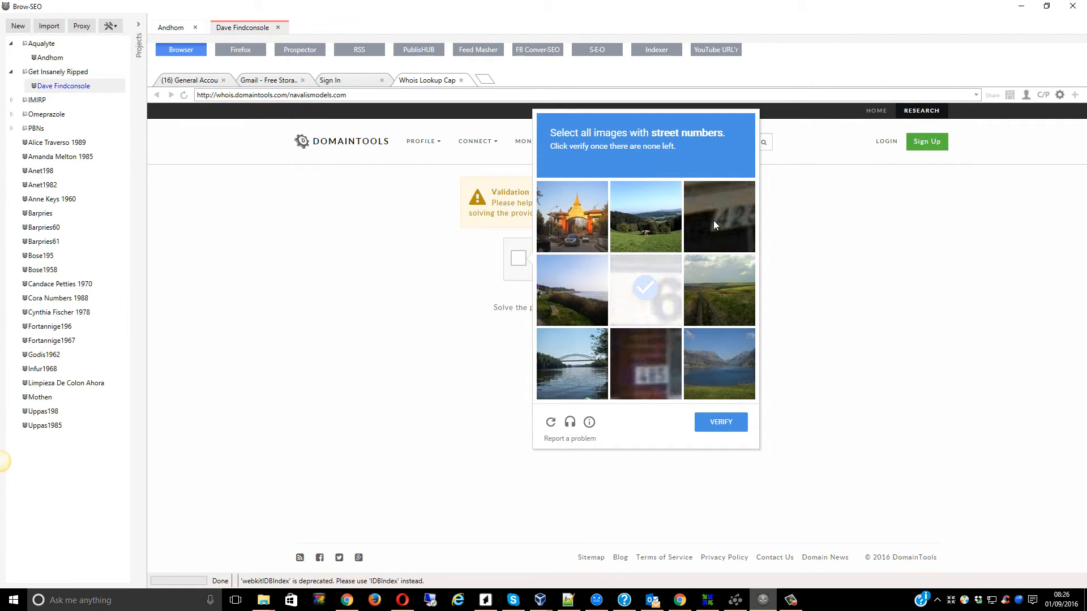
pyautogui.click(645, 364)
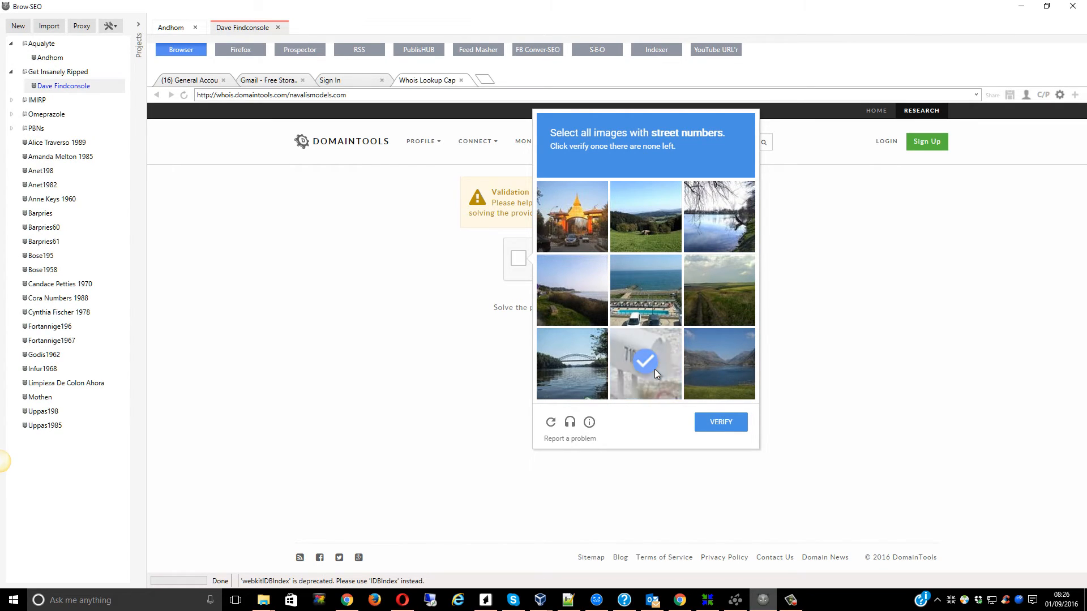
pyautogui.click(645, 363)
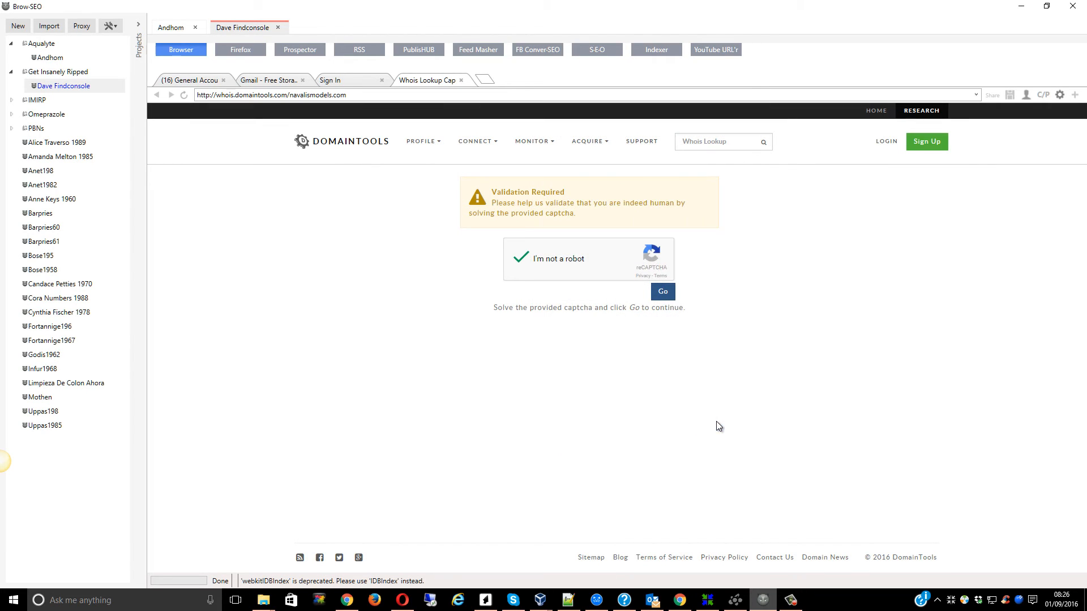
pyautogui.click(662, 291)
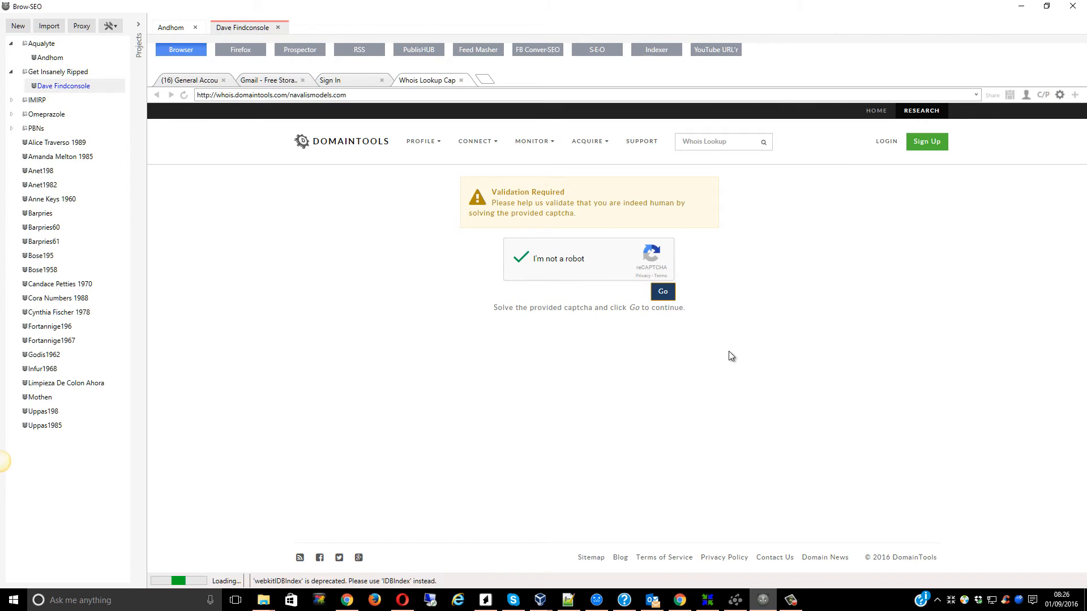
pyautogui.click(661, 291)
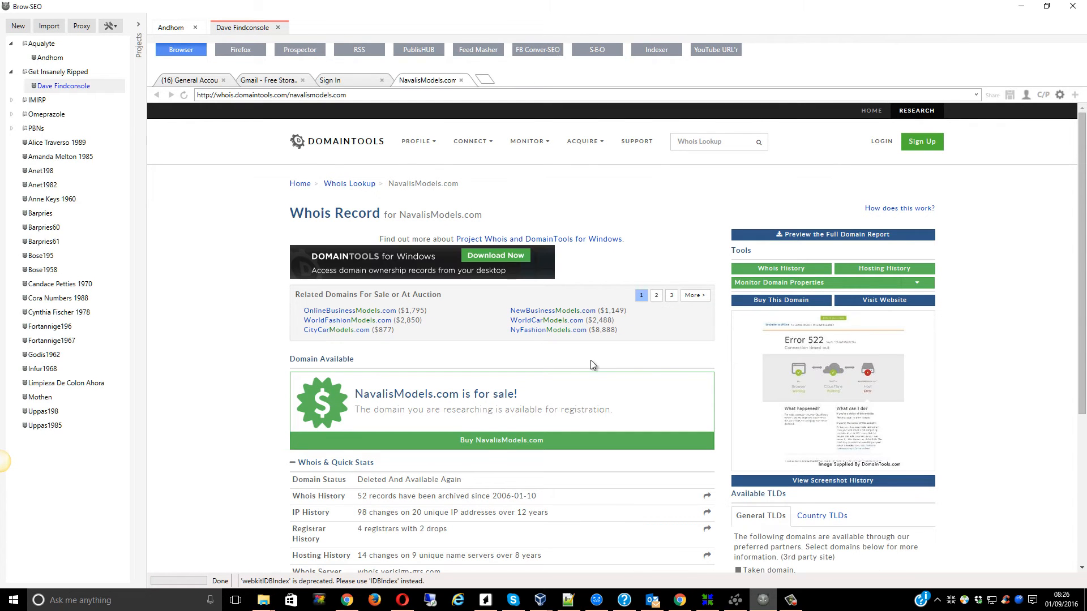
pyautogui.moveTo(416, 538)
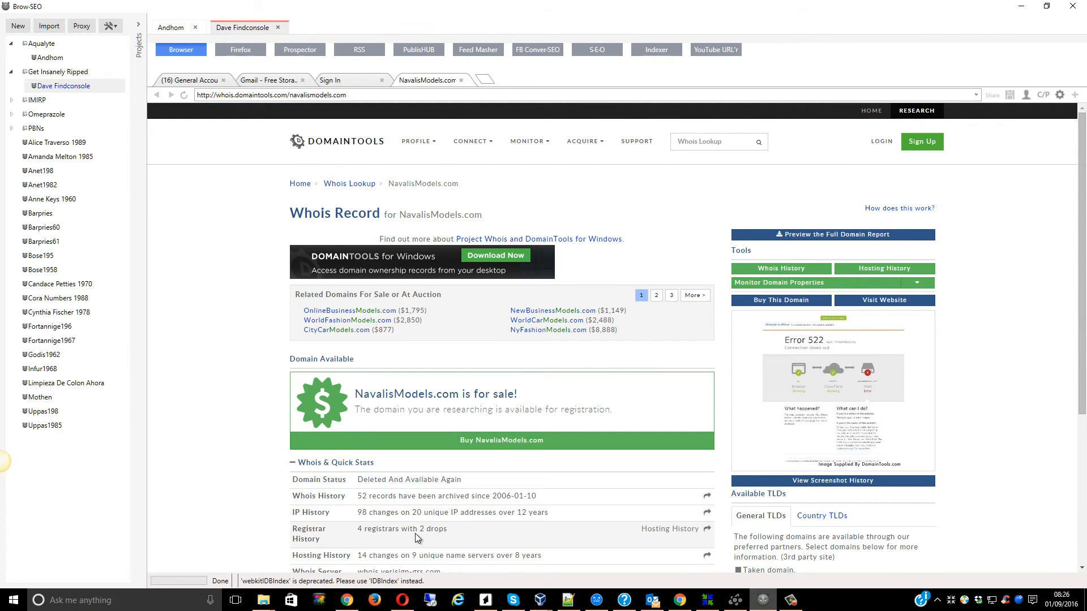
pyautogui.scroll(-3)
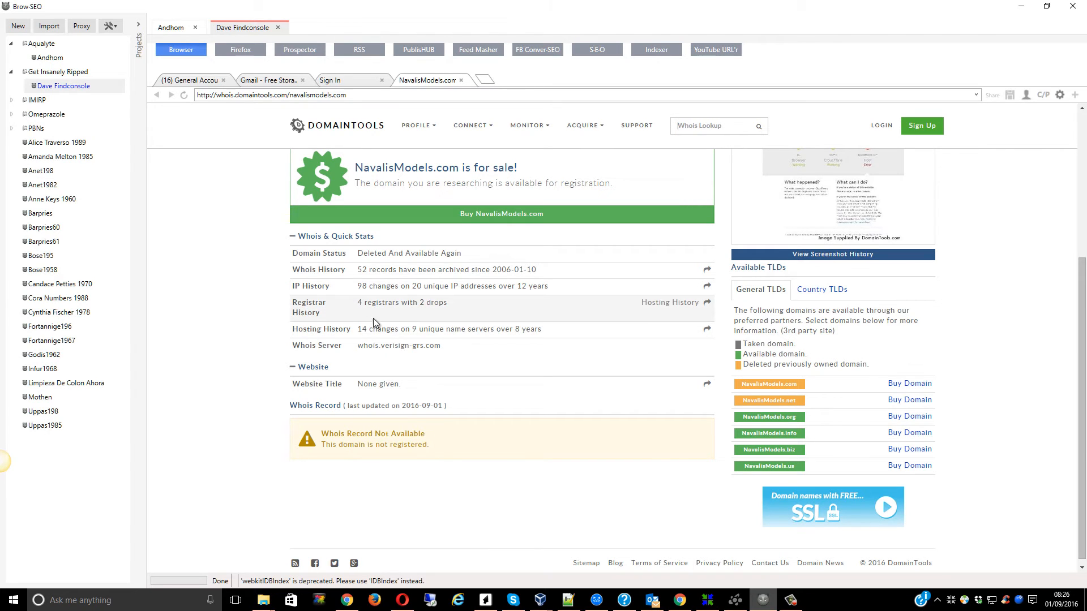
pyautogui.scroll(3)
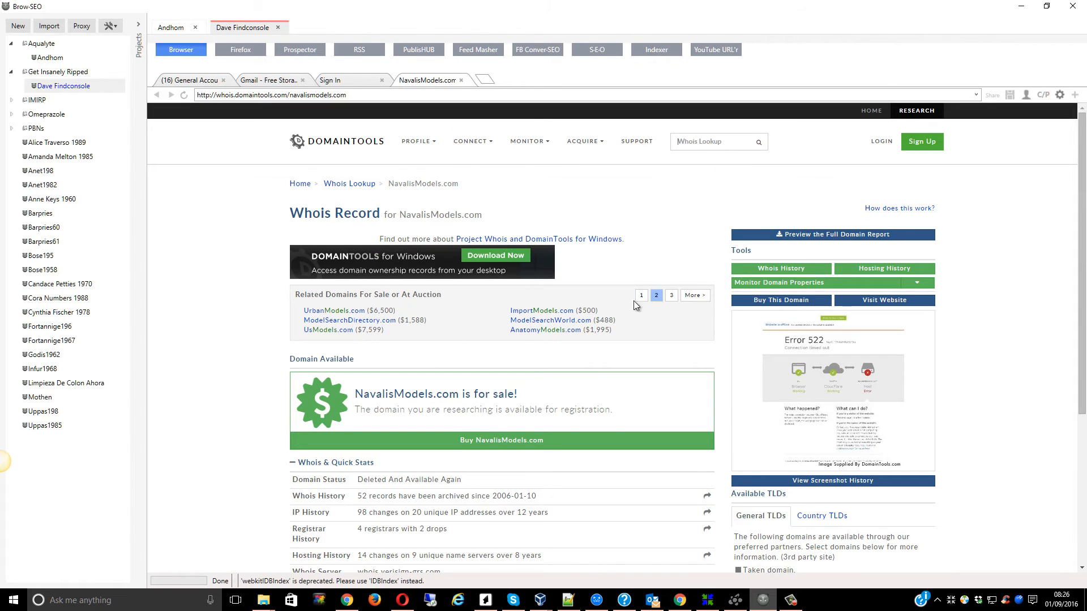
pyautogui.moveTo(589, 345)
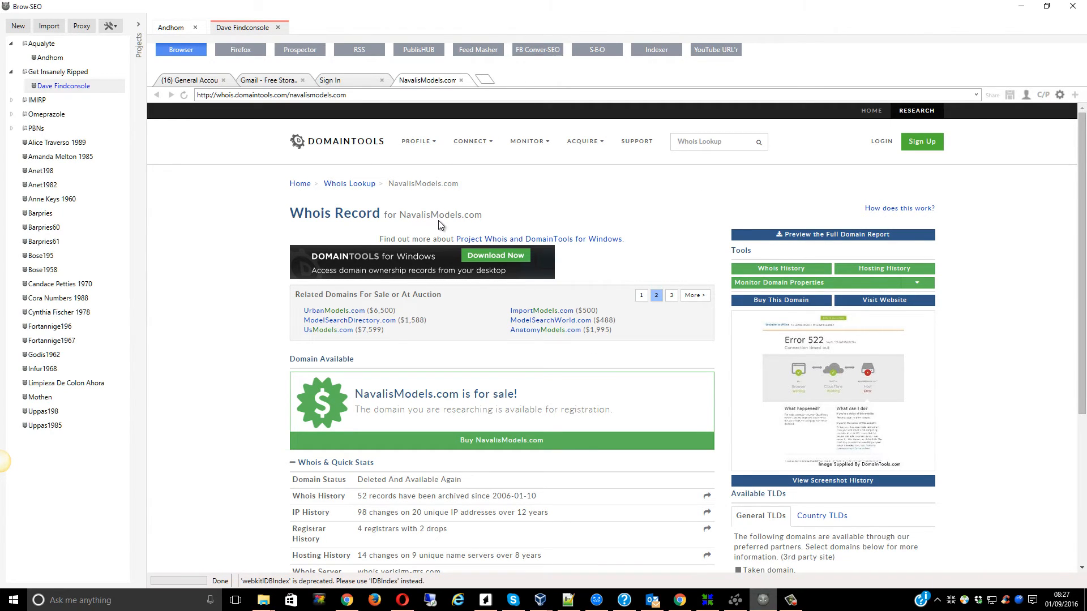
pyautogui.click(714, 141)
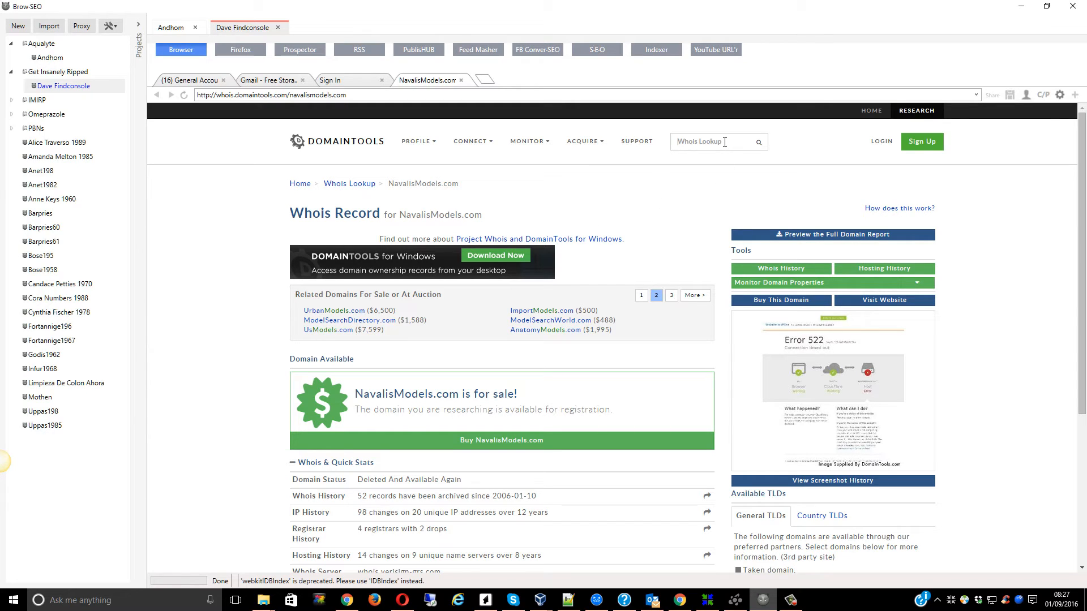
pyautogui.click(671, 295)
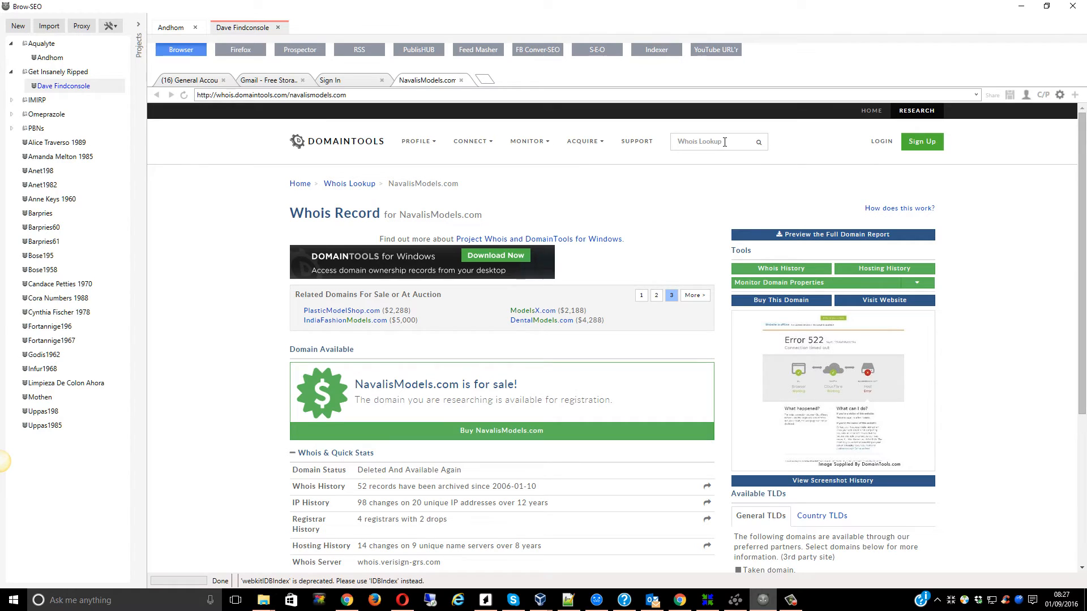
# - Rerun the navalismodels.com Whois lookup in the Andhom project and pass the food-picture captcha
pyautogui.click(171, 27)
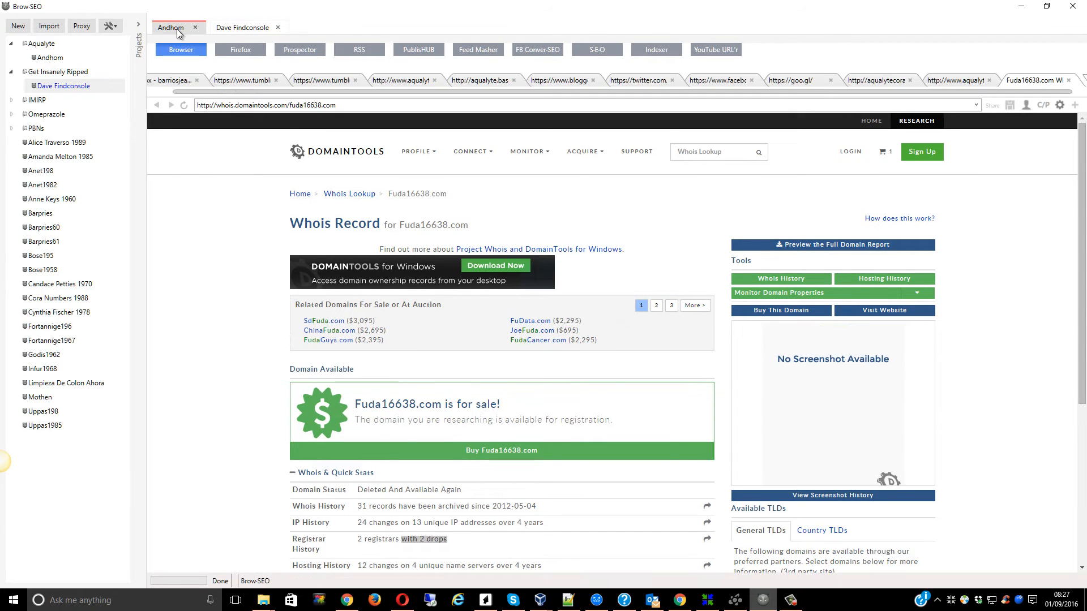
pyautogui.moveTo(651, 398)
pyautogui.write('navalismodels.com')
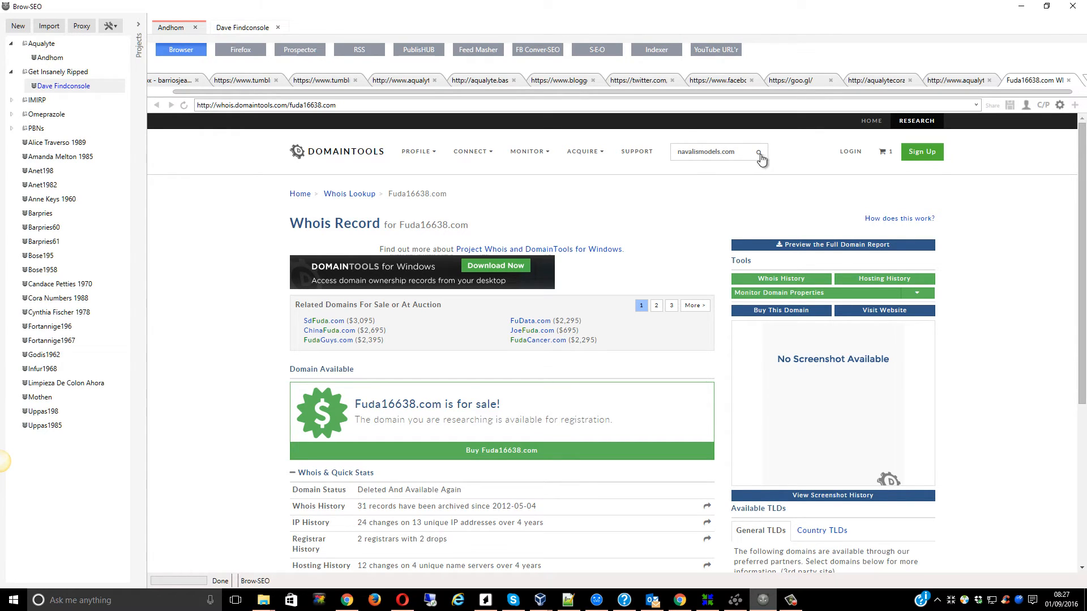
pyautogui.click(760, 154)
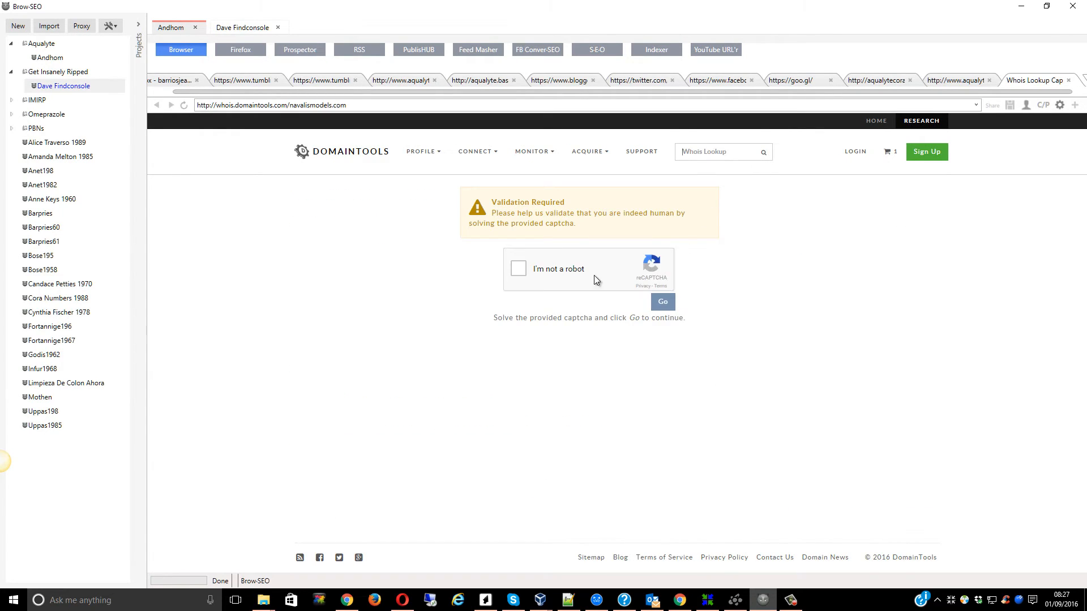
pyautogui.click(518, 269)
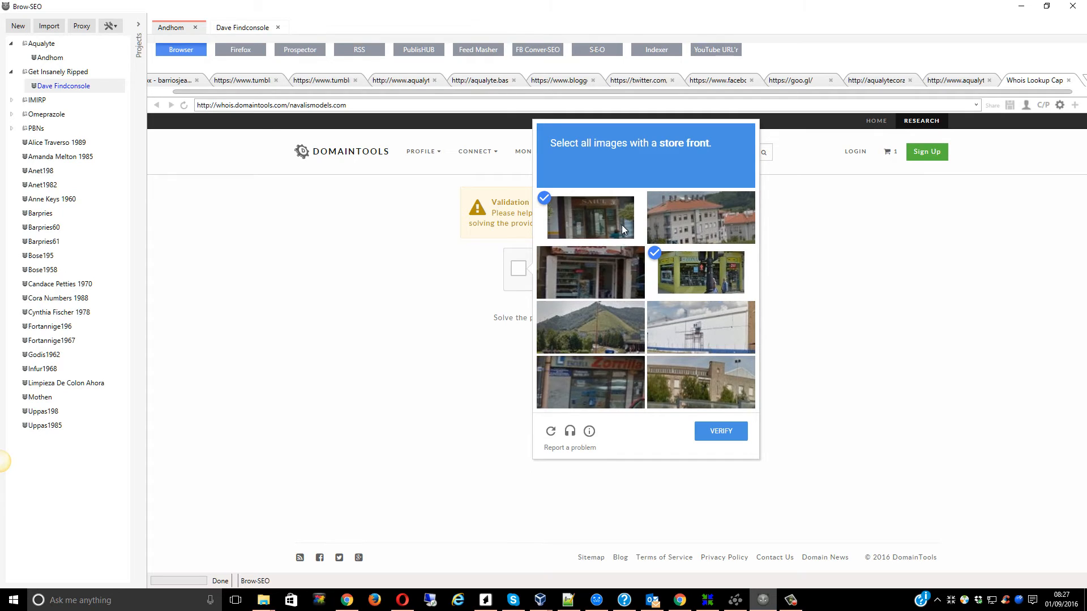
pyautogui.click(590, 382)
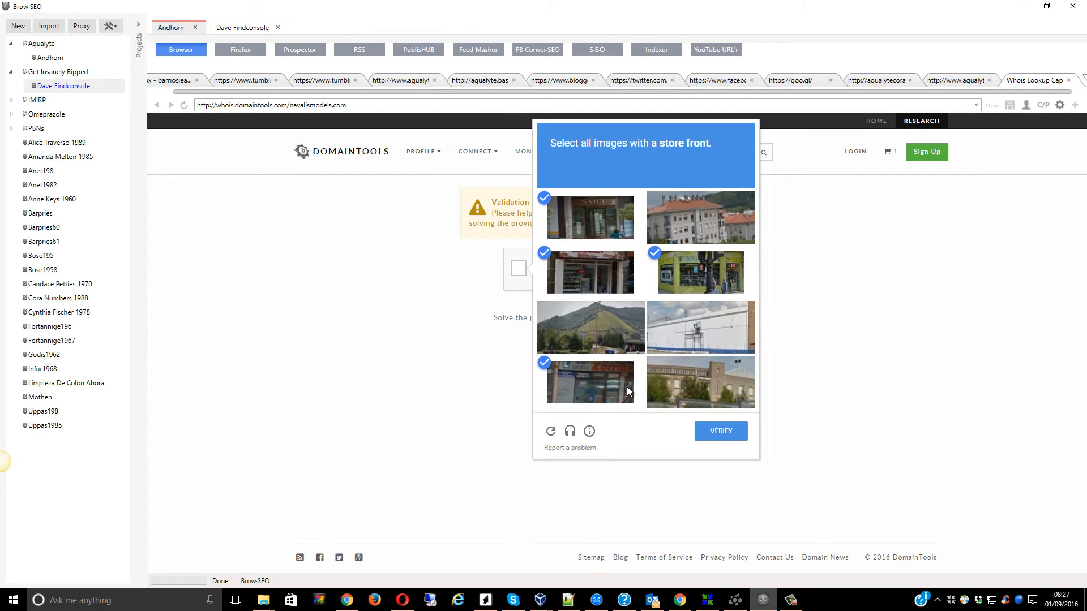
pyautogui.click(720, 431)
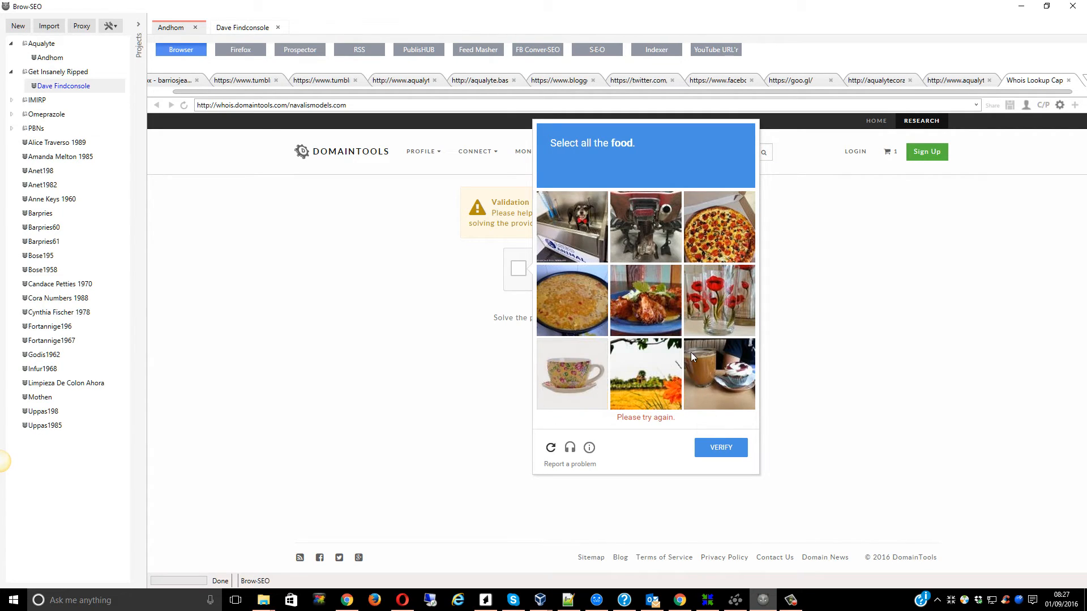
pyautogui.click(719, 226)
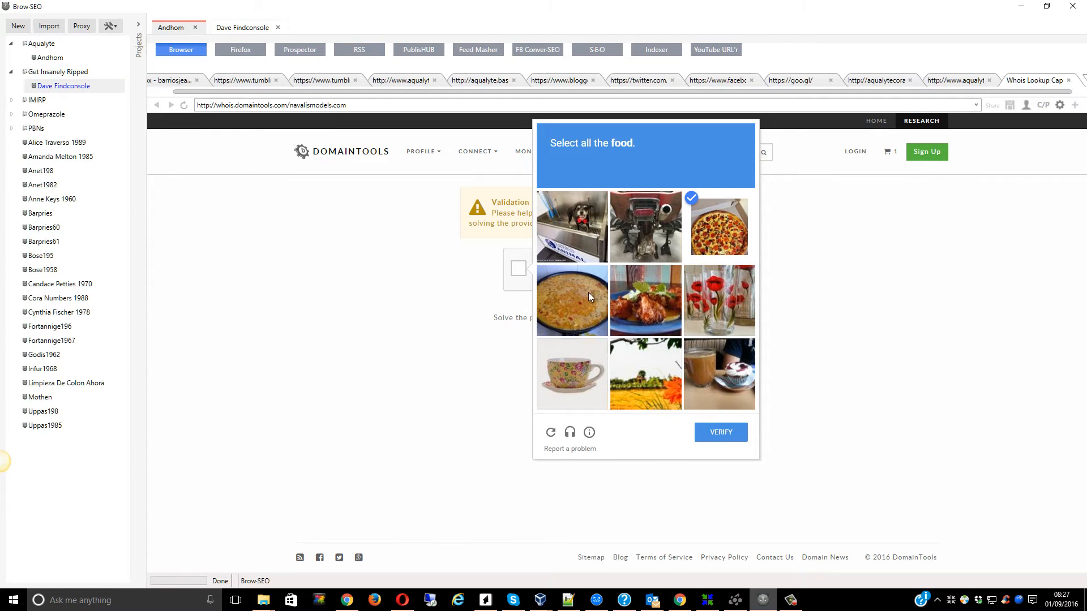
pyautogui.click(719, 373)
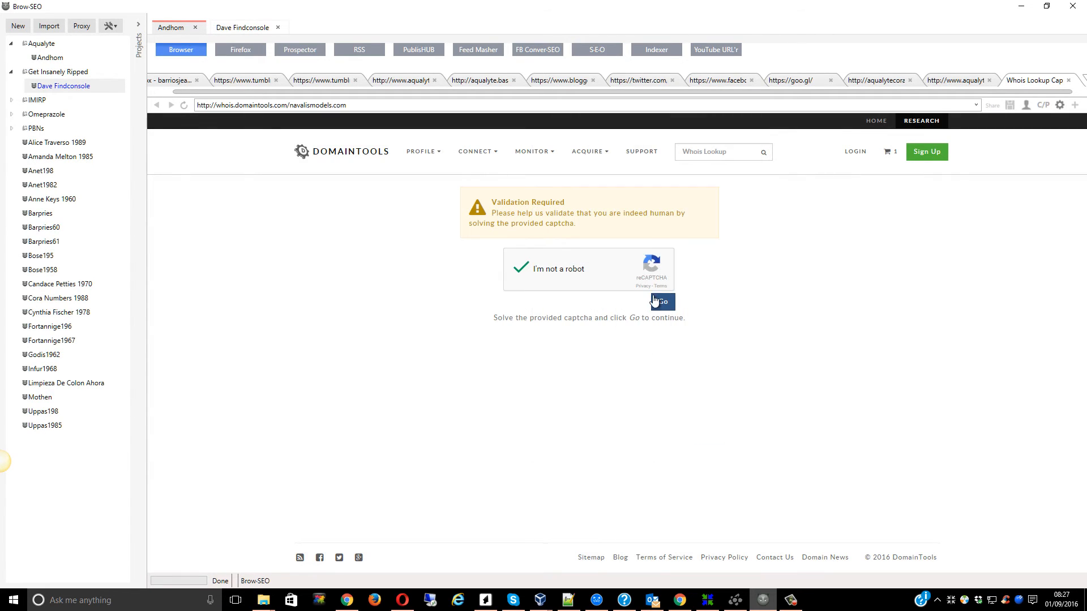
pyautogui.click(662, 302)
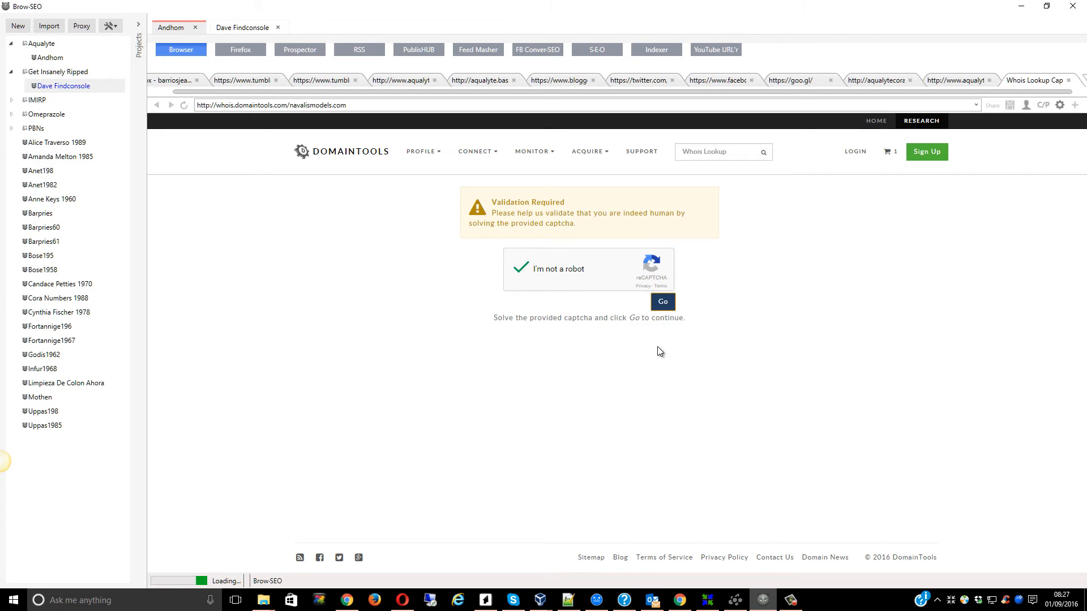
# - Load the NavalisModels.com Whois record showing 4 registrars and 2 drops
pyautogui.click(661, 302)
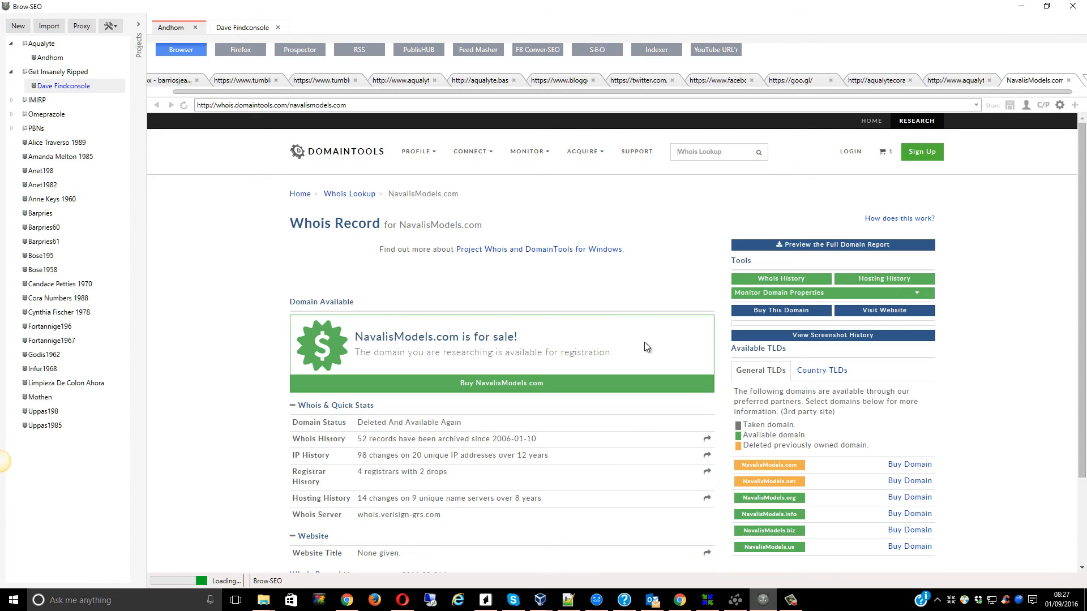
pyautogui.moveTo(630, 356)
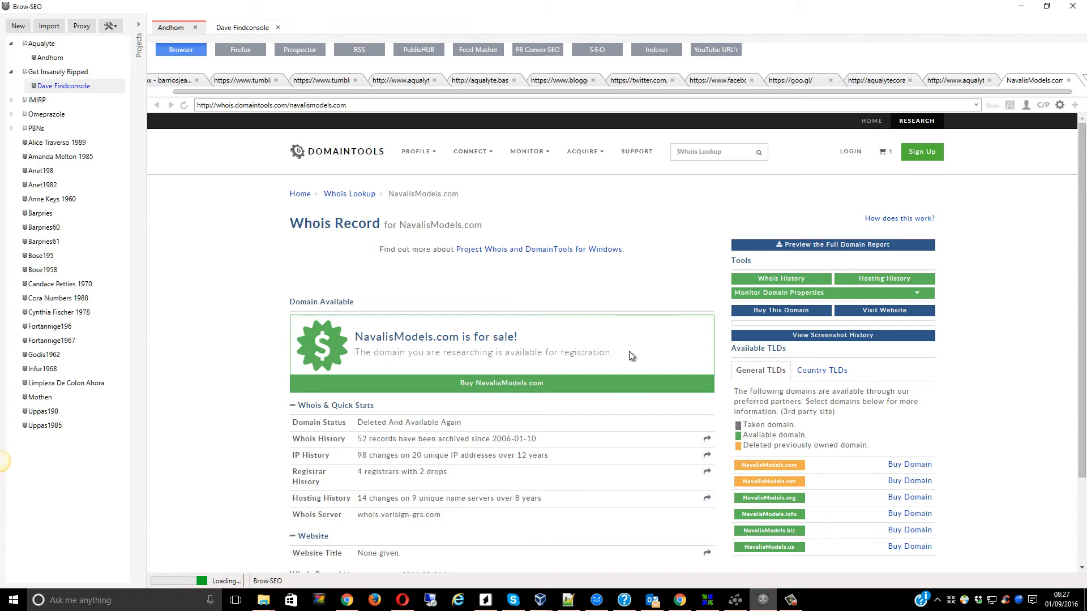
pyautogui.moveTo(603, 383)
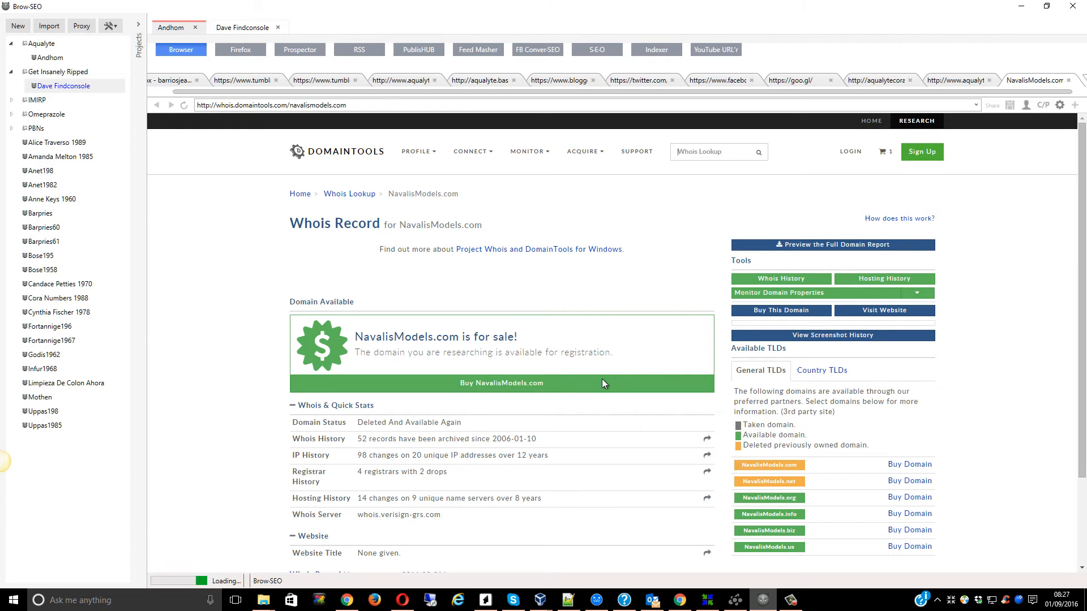
pyautogui.moveTo(398, 432)
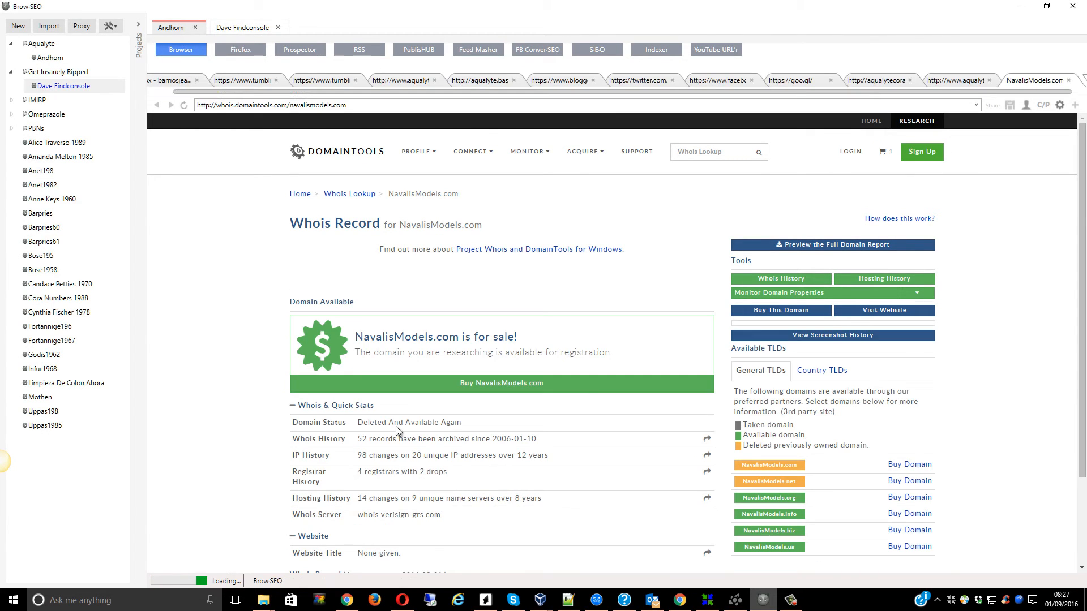
pyautogui.moveTo(505, 595)
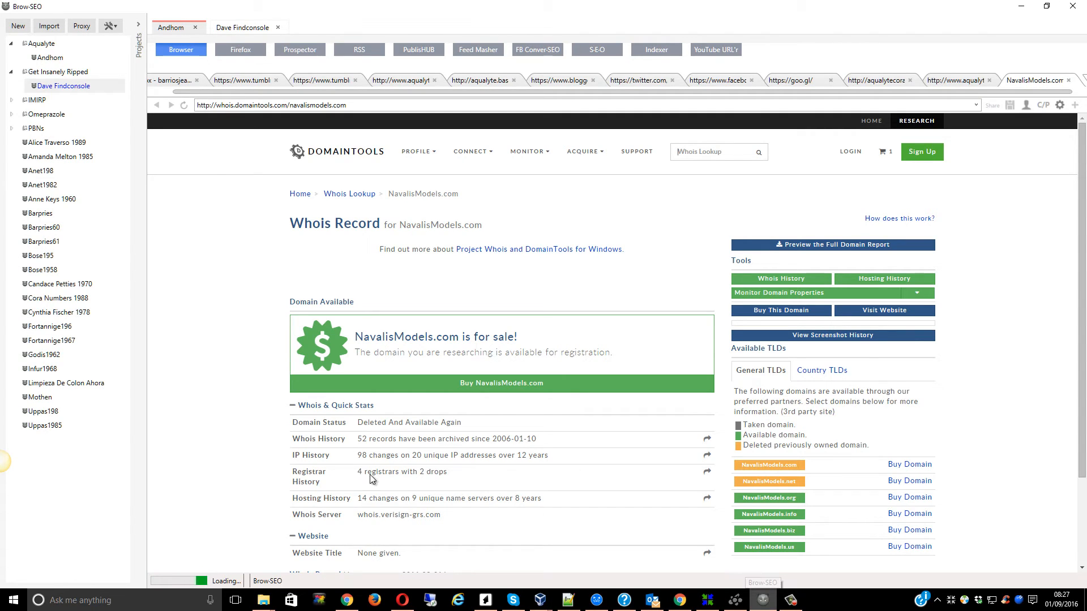
pyautogui.moveTo(407, 475)
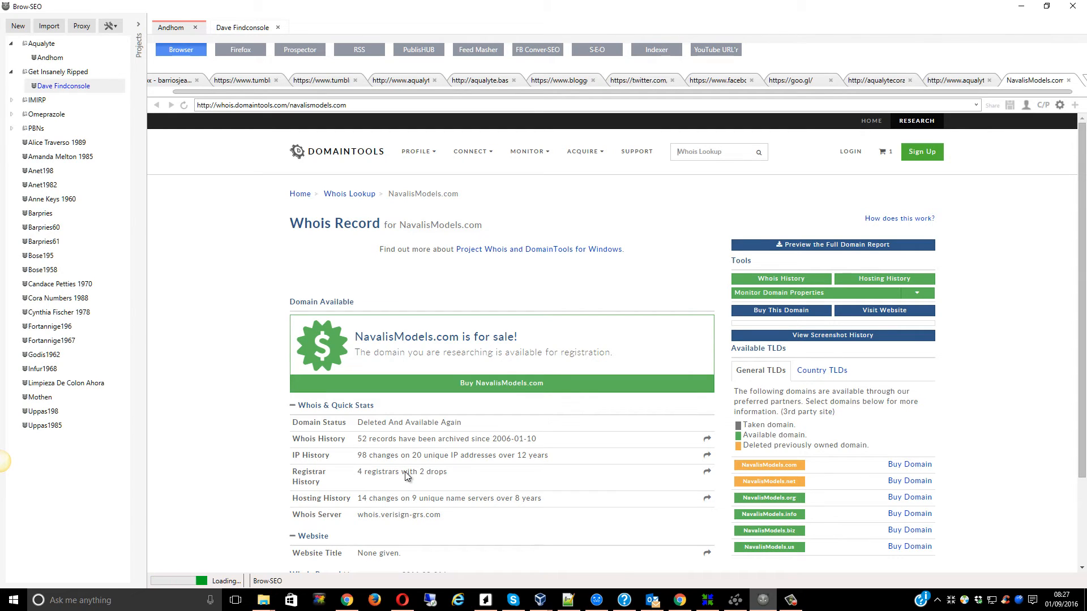
pyautogui.moveTo(404, 475)
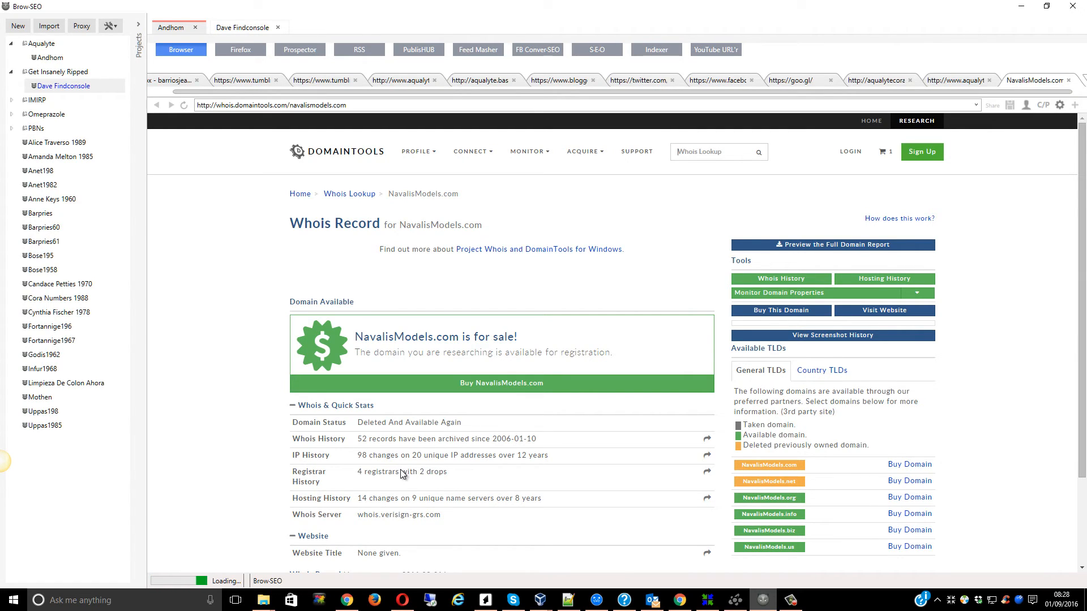
pyautogui.moveTo(451, 478)
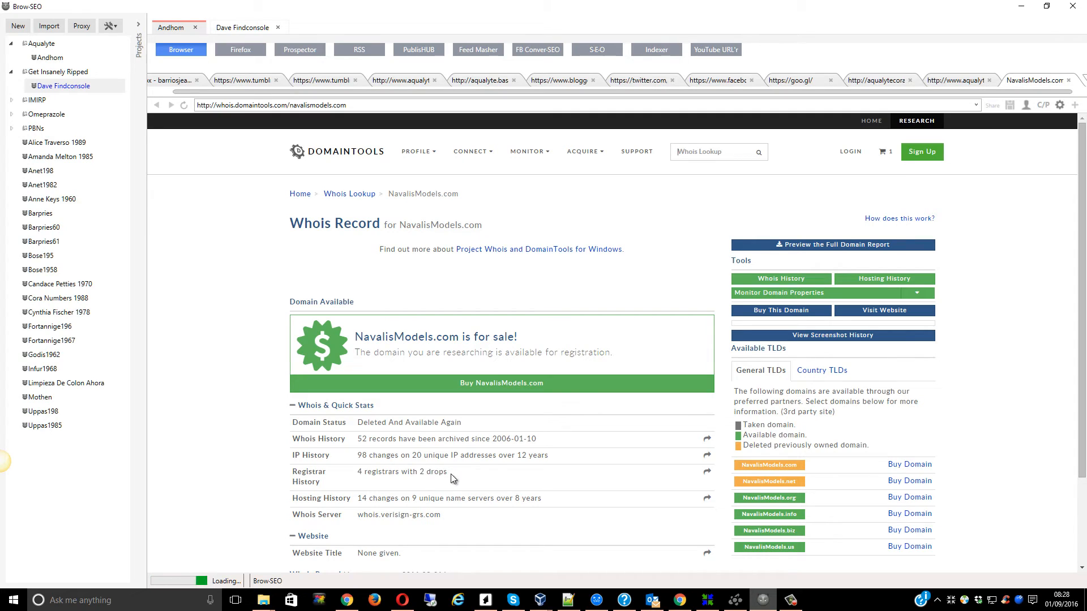
pyautogui.moveTo(416, 480)
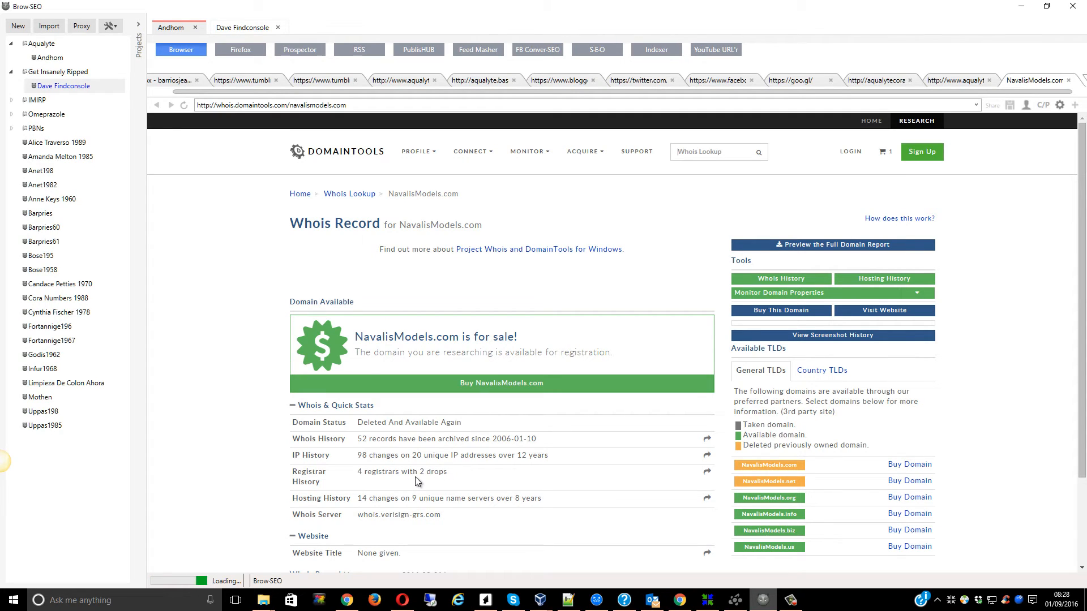
pyautogui.moveTo(428, 465)
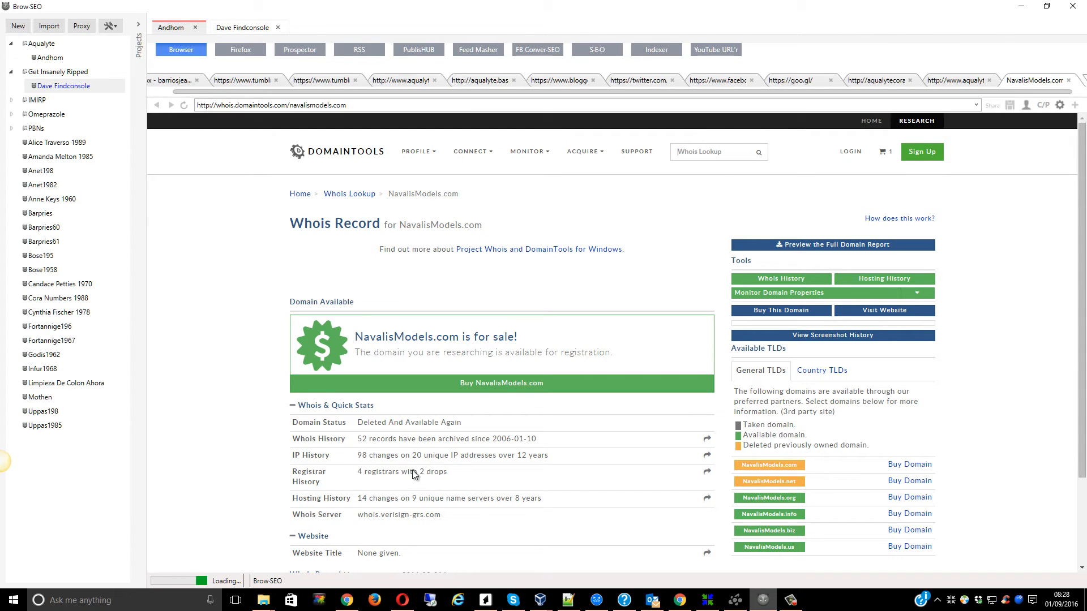
pyautogui.moveTo(404, 476)
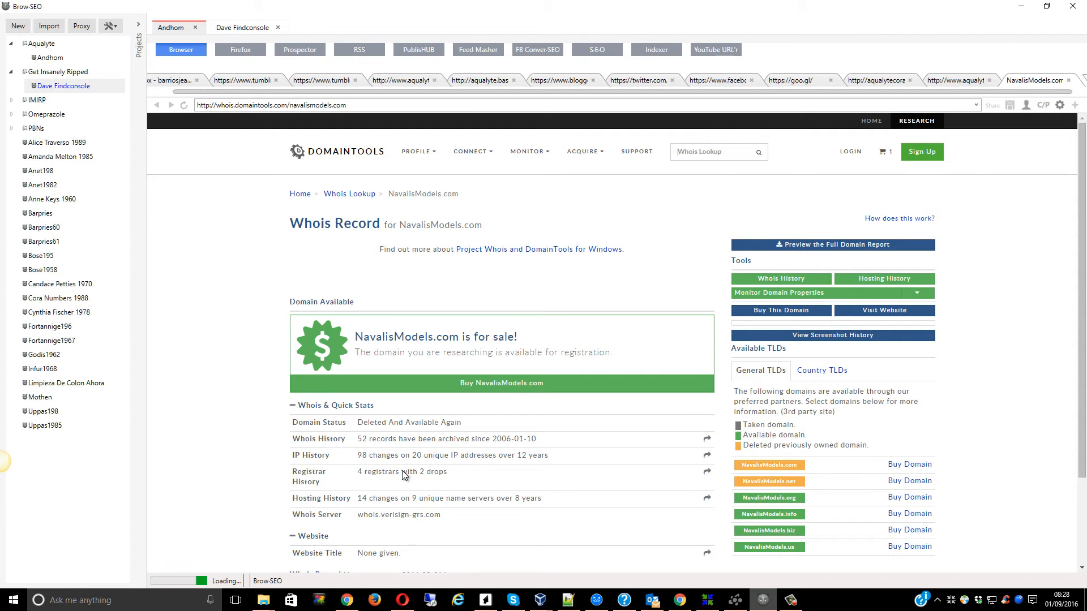
pyautogui.moveTo(413, 480)
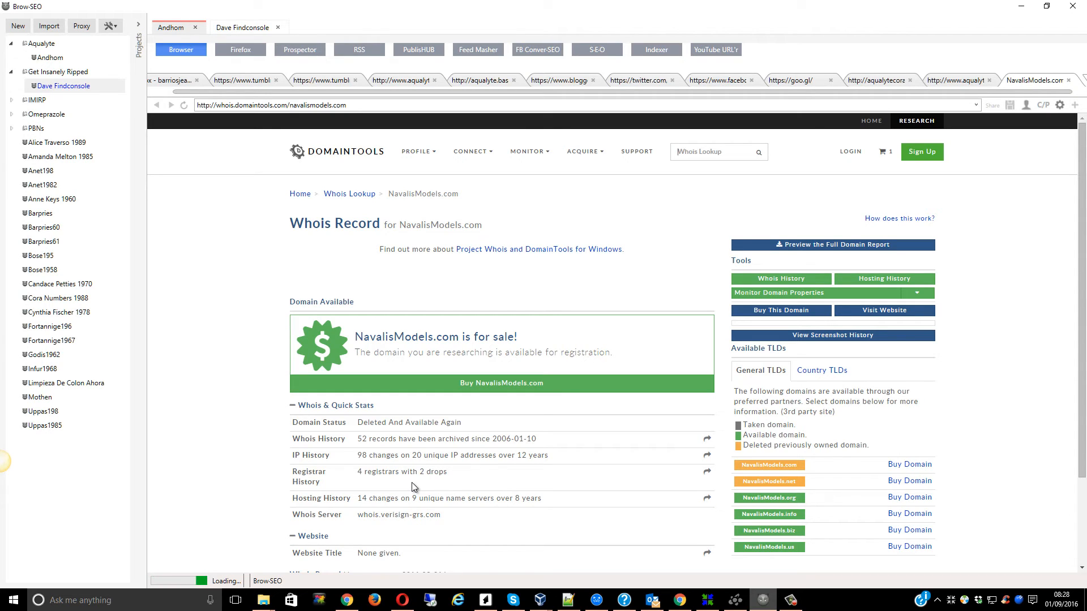
pyautogui.moveTo(426, 471)
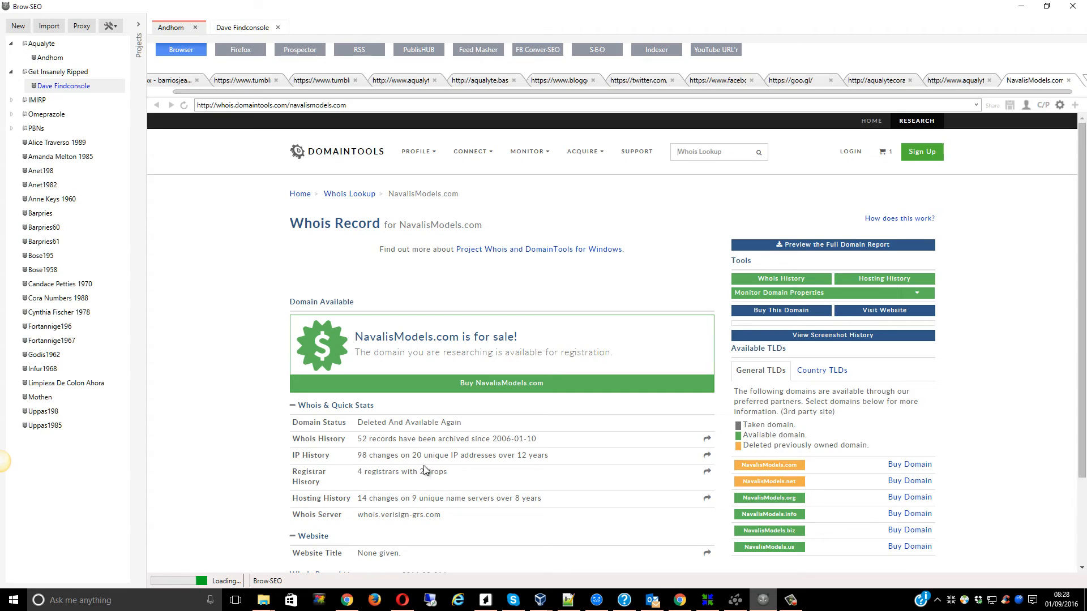
pyautogui.moveTo(426, 479)
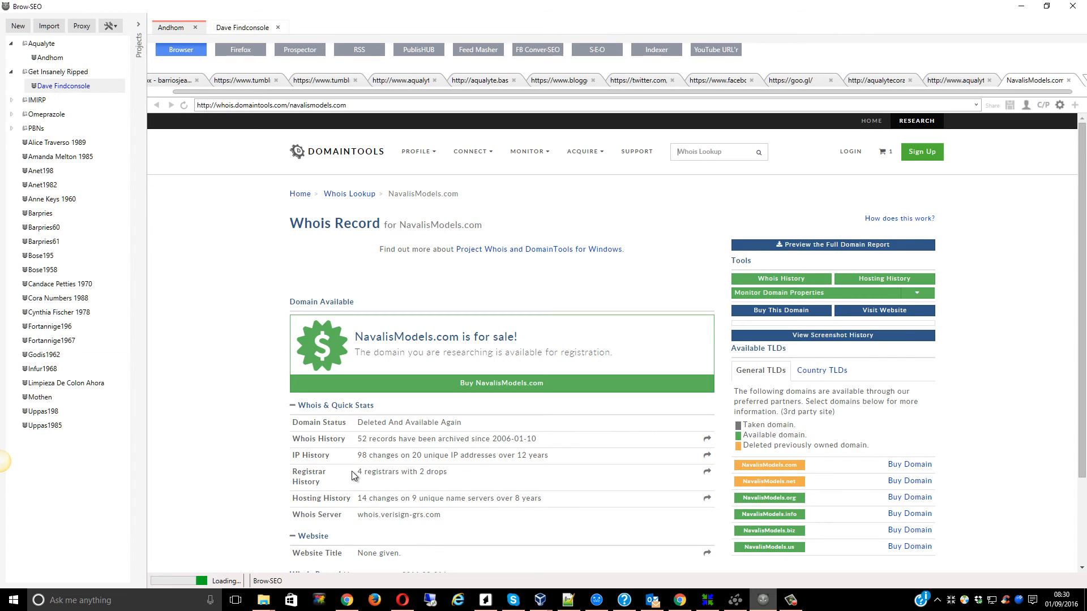
pyautogui.moveTo(448, 480)
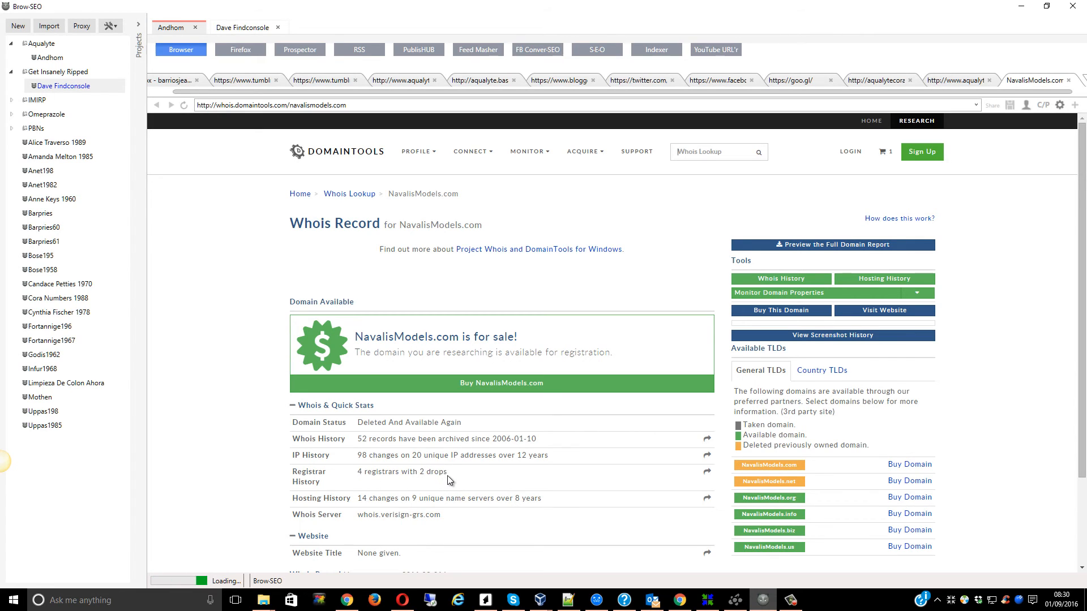
pyautogui.moveTo(330, 483)
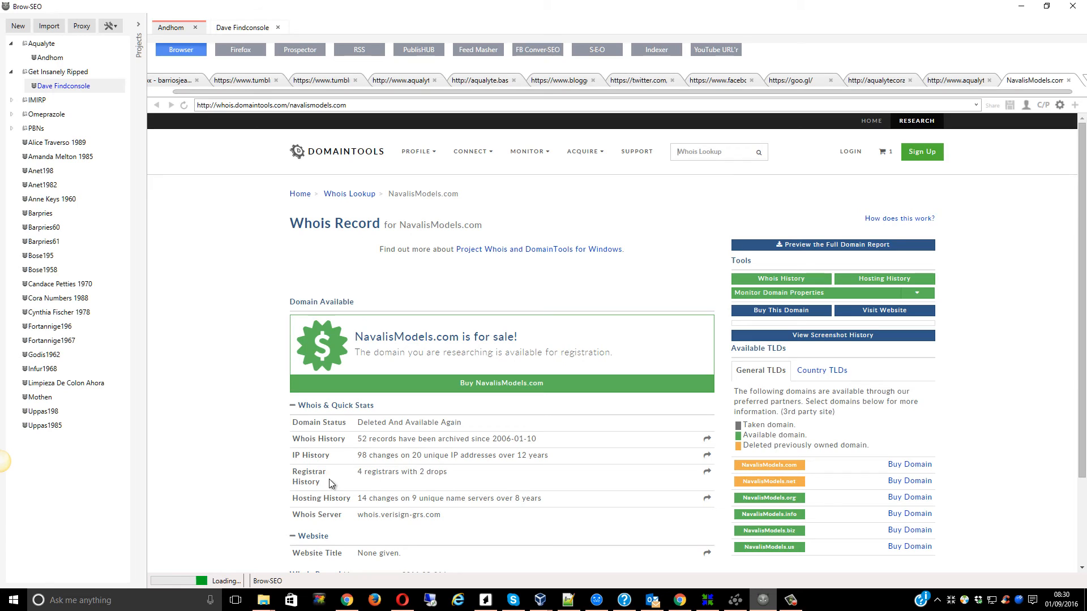
pyautogui.moveTo(372, 475)
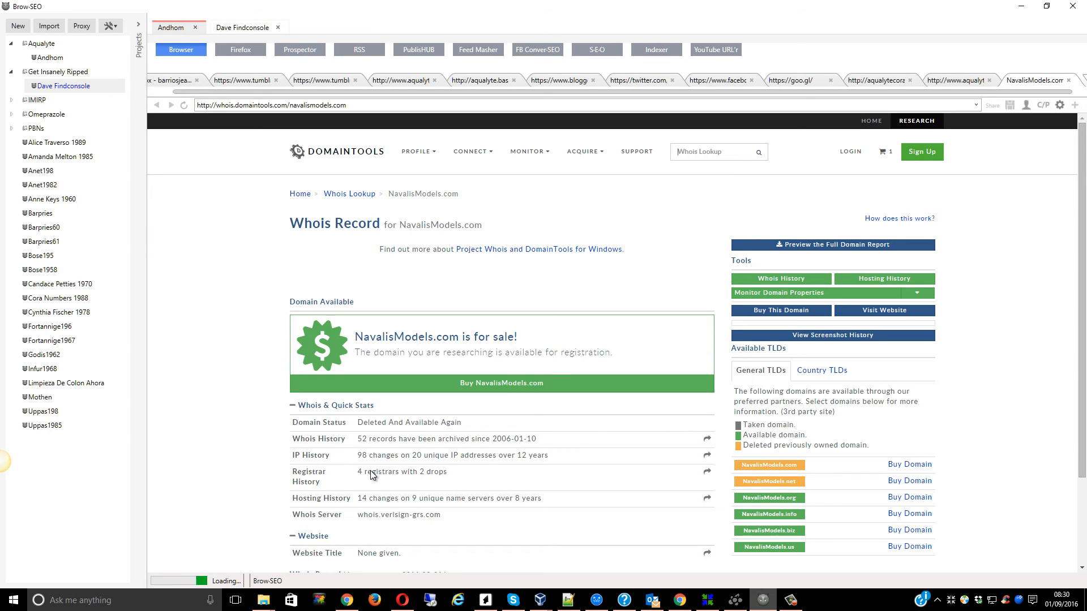
pyautogui.moveTo(577, 588)
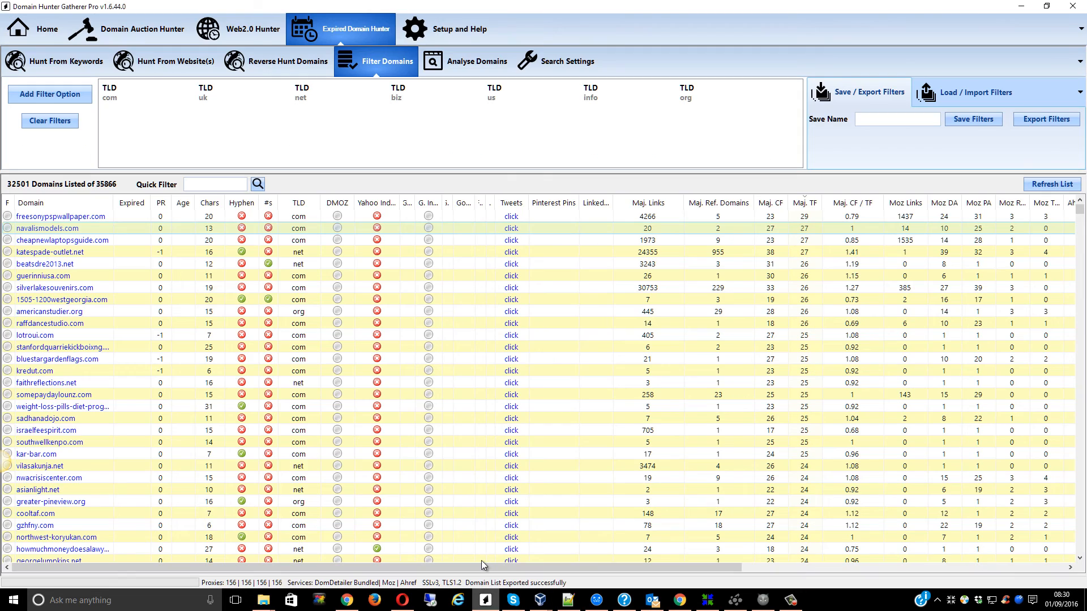
pyautogui.moveTo(746, 428)
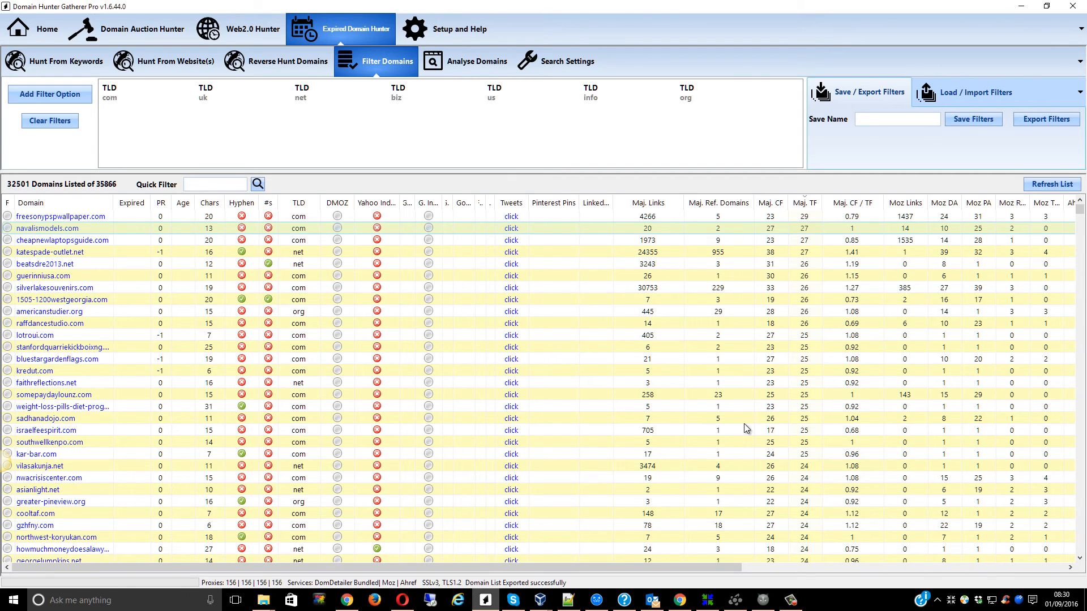
pyautogui.moveTo(759, 268)
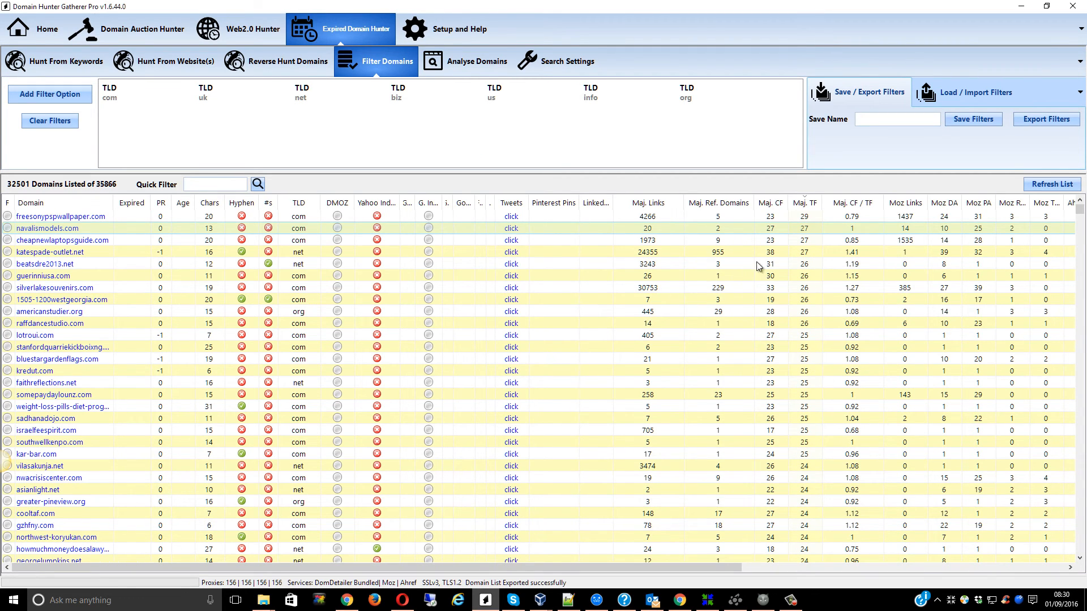
pyautogui.moveTo(184, 346)
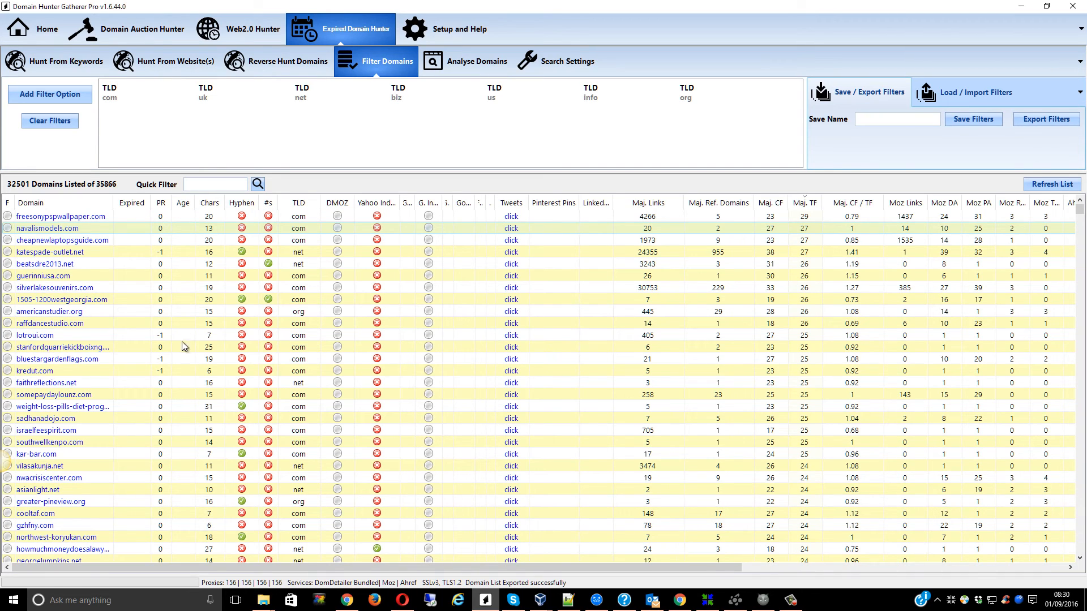
pyautogui.moveTo(76, 214)
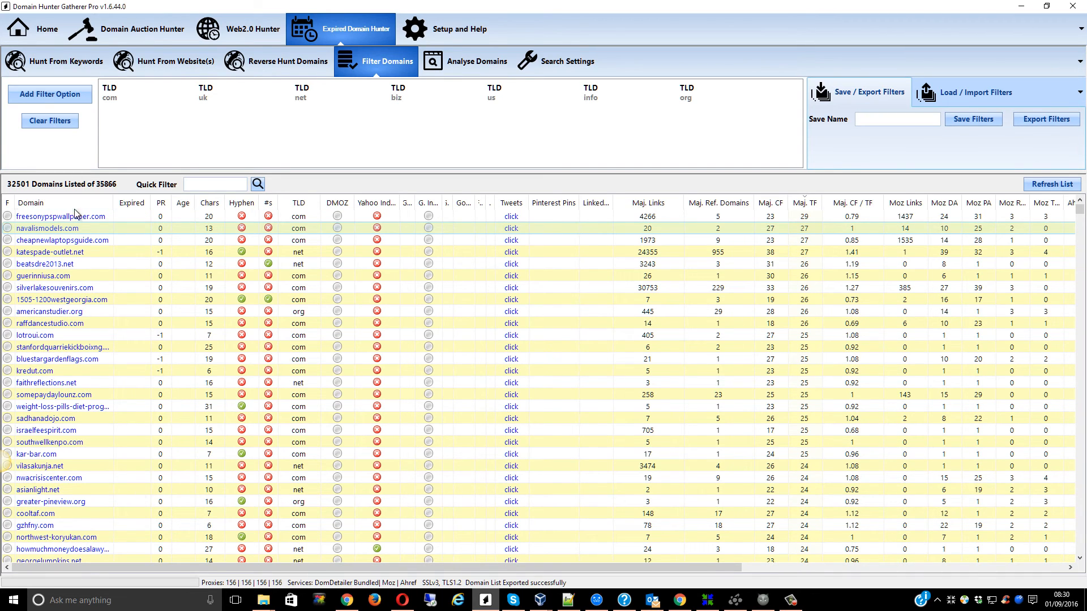
pyautogui.moveTo(61, 216)
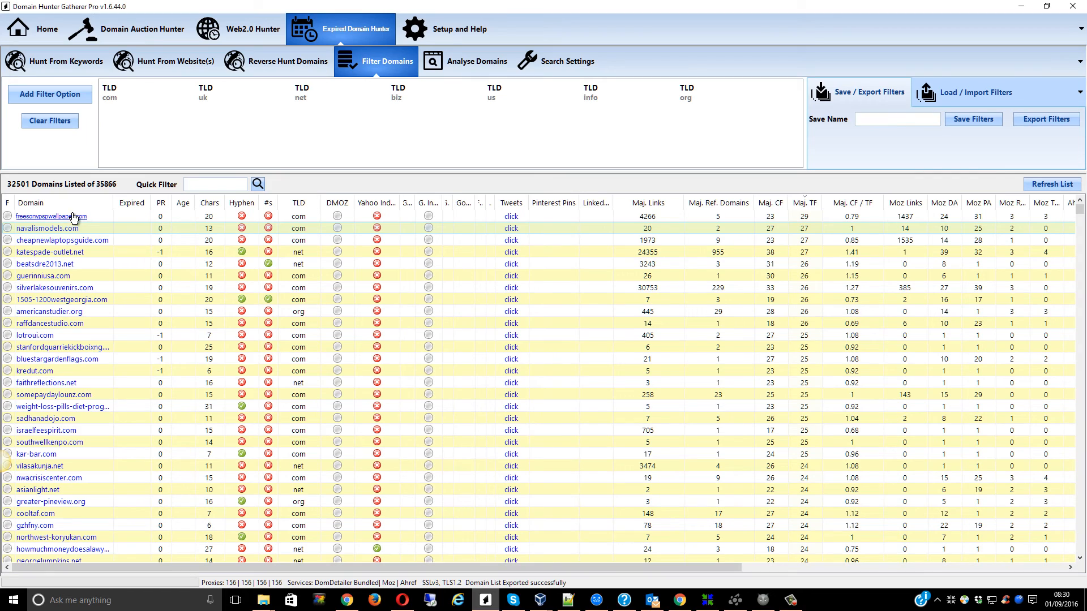
pyautogui.moveTo(78, 222)
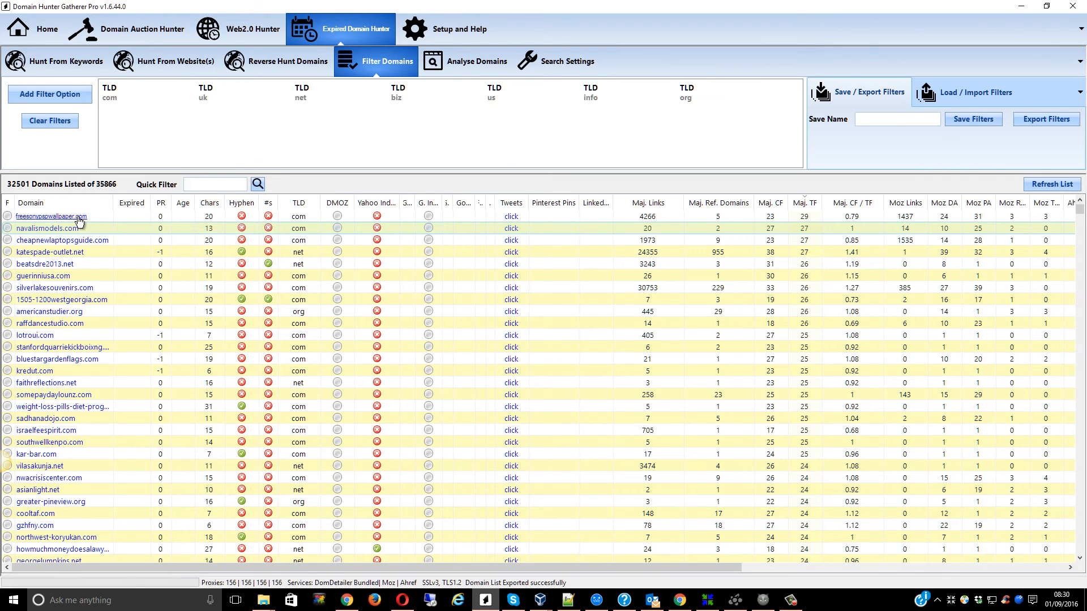
pyautogui.moveTo(145, 222)
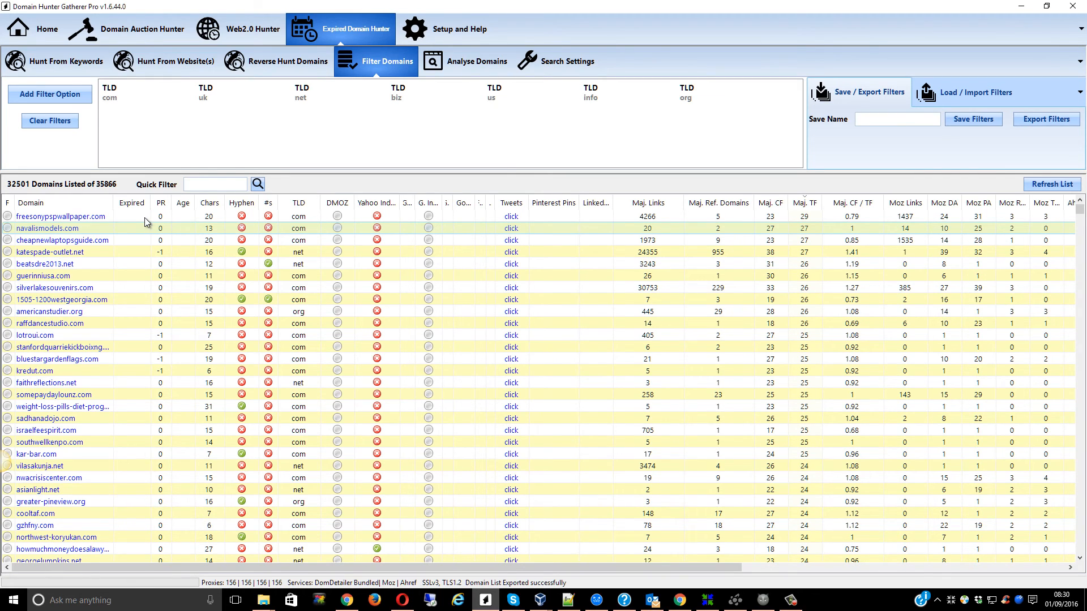
pyautogui.moveTo(265, 225)
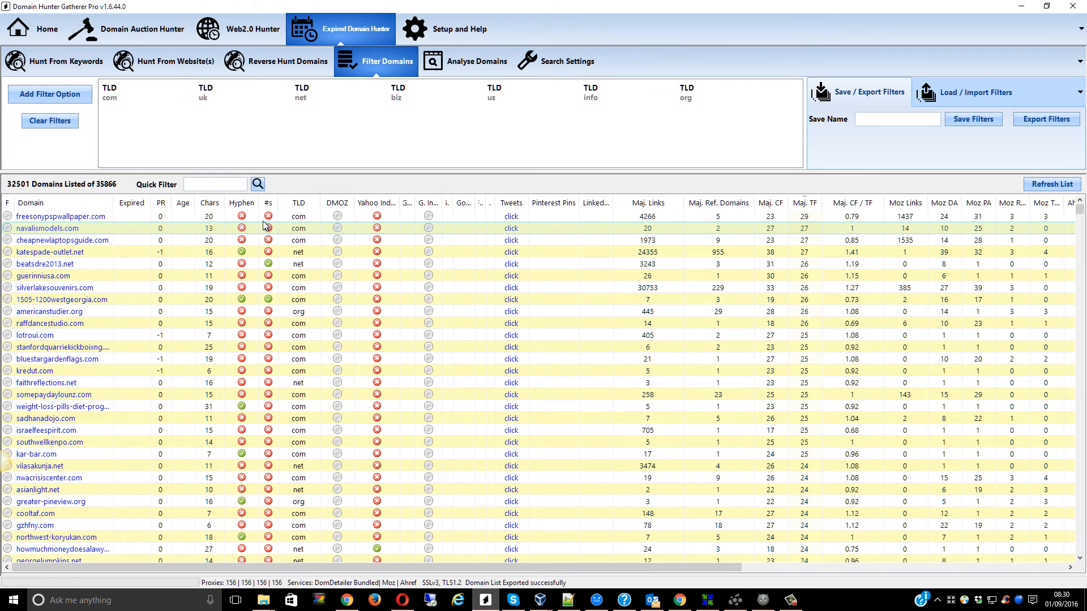
pyautogui.scroll(-3)
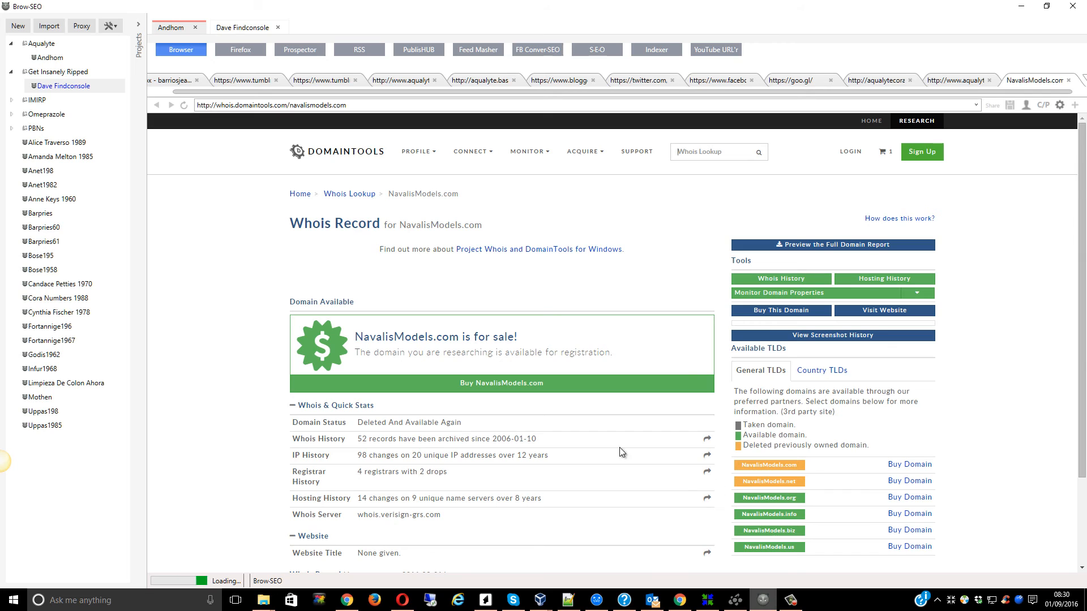
pyautogui.moveTo(230, 460)
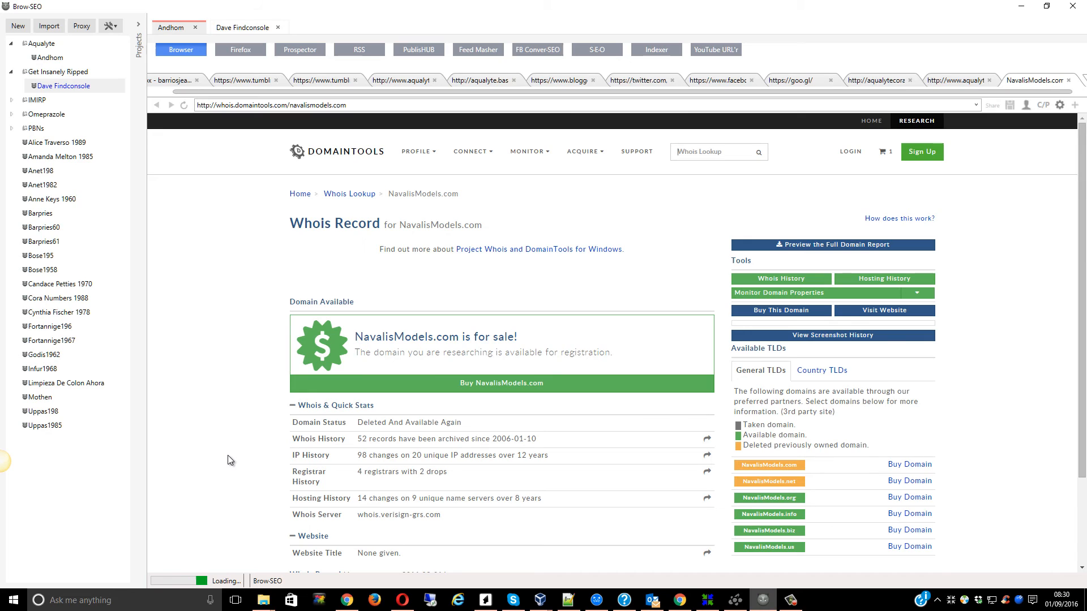
pyautogui.moveTo(500, 508)
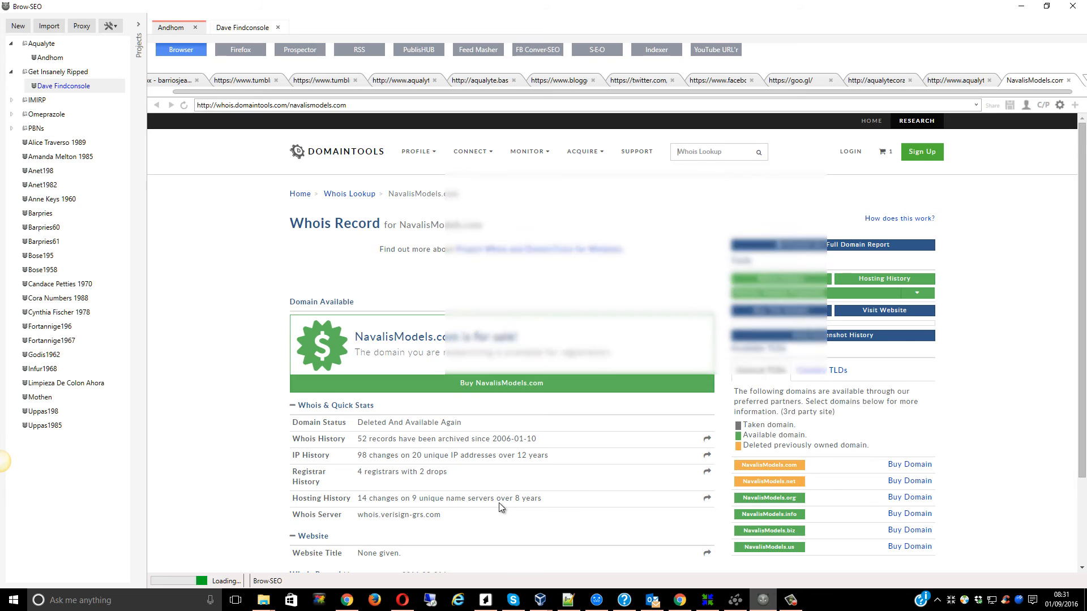
# - Switch to the Dave Findconsole project tab for the Facebook persona
pyautogui.click(244, 27)
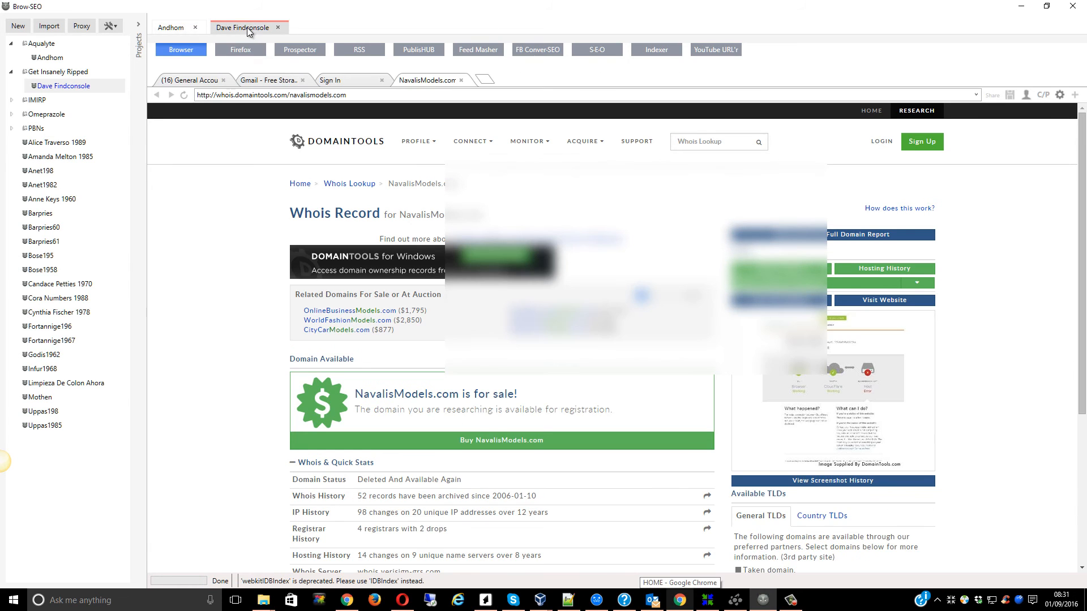
# - Open the persona's Facebook account settings, then go to the Home news feed
pyautogui.click(191, 80)
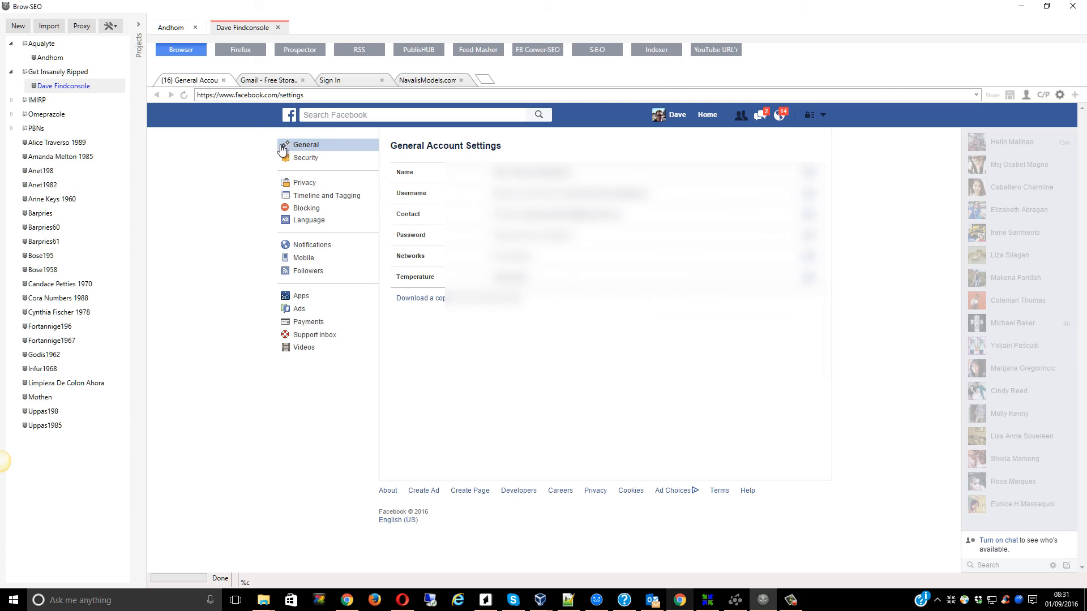
pyautogui.click(289, 114)
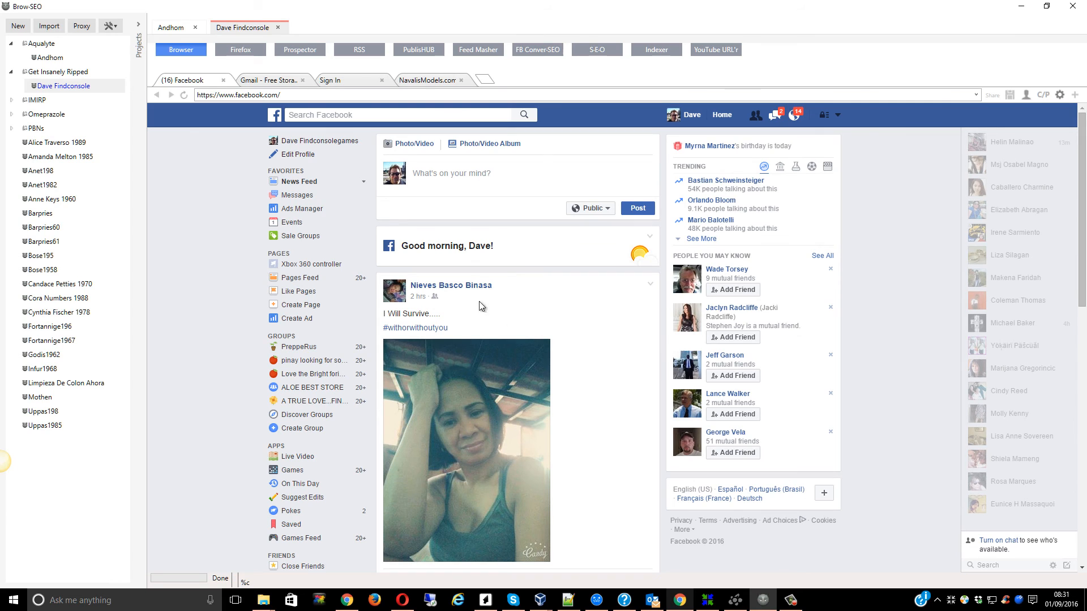
pyautogui.moveTo(725, 180)
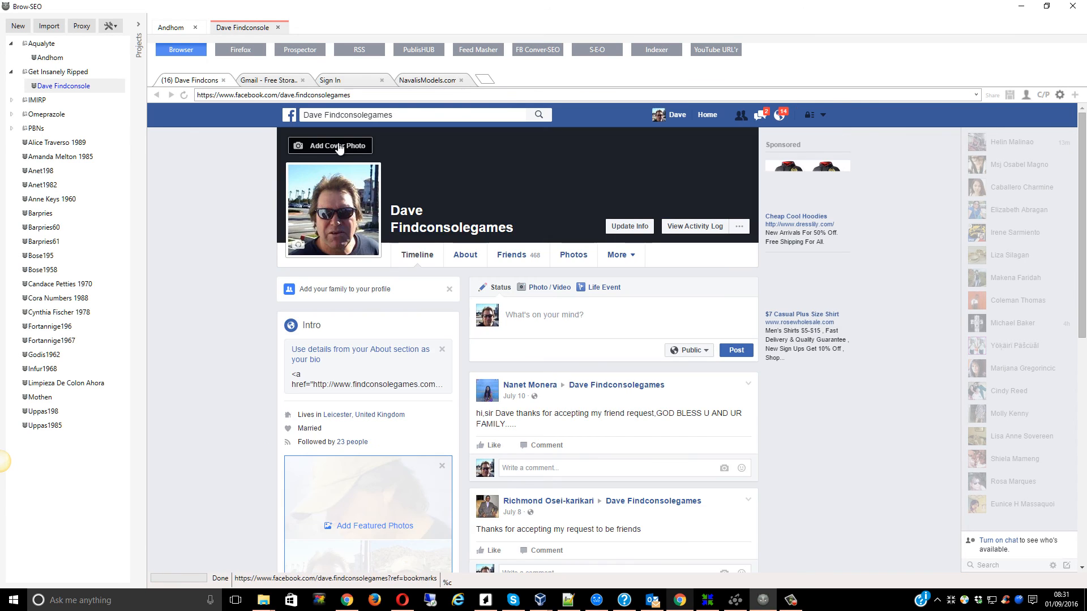
pyautogui.moveTo(686, 427)
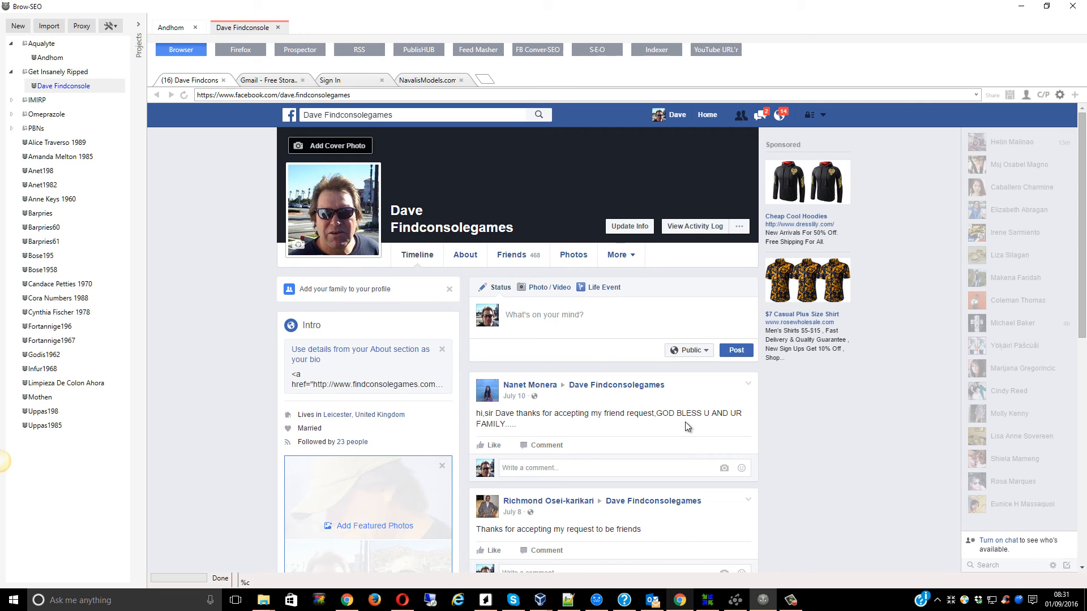
# - Open the profile's Friends tab and scroll through the 468 friends
pyautogui.click(510, 256)
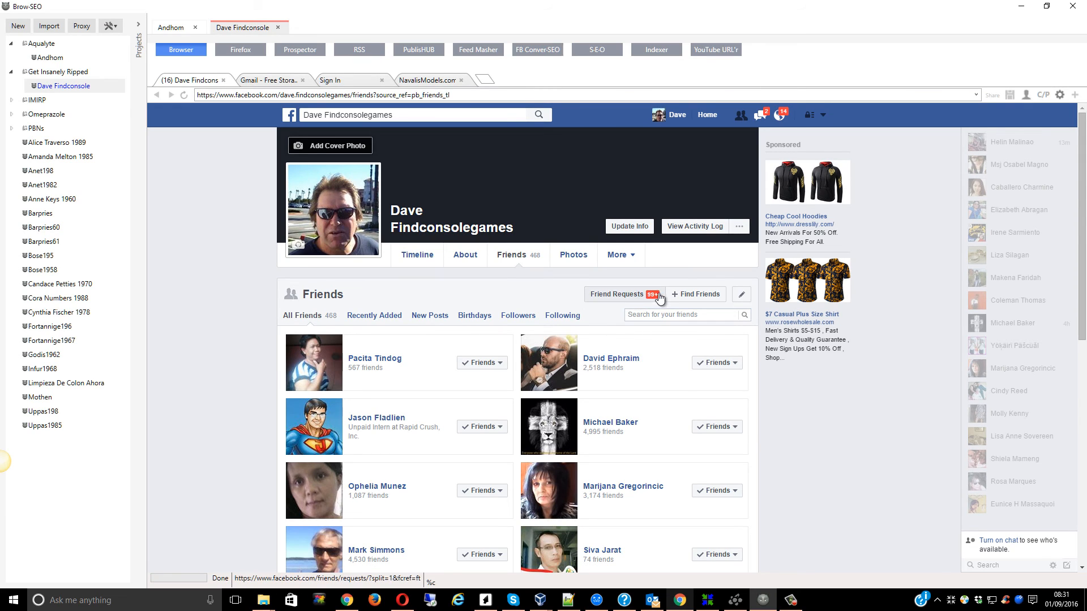
pyautogui.moveTo(629, 300)
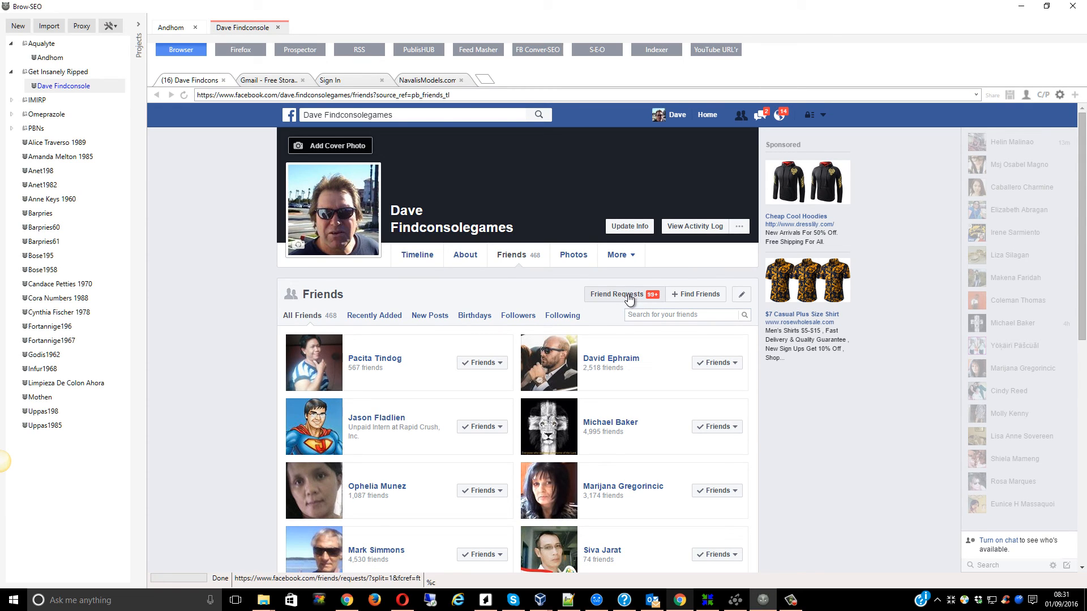
pyautogui.scroll(-3)
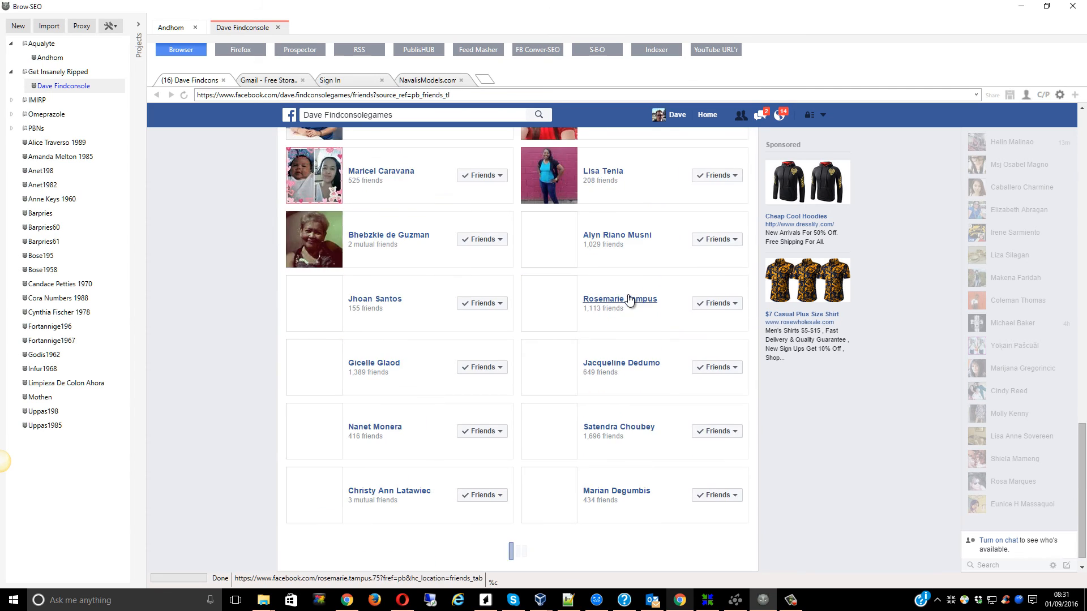
pyautogui.scroll(-3)
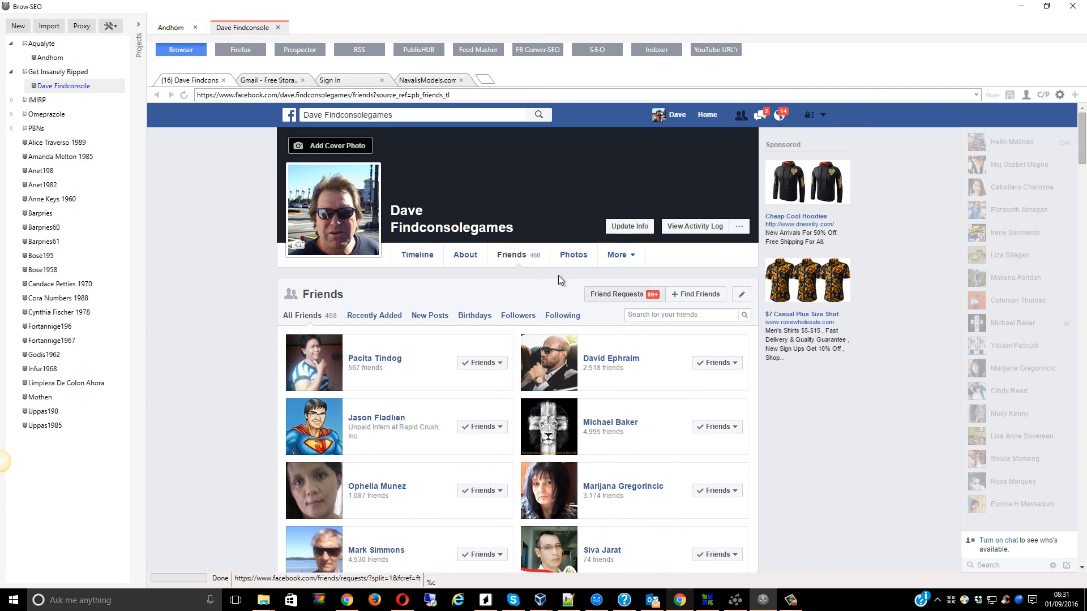
pyautogui.moveTo(470, 233)
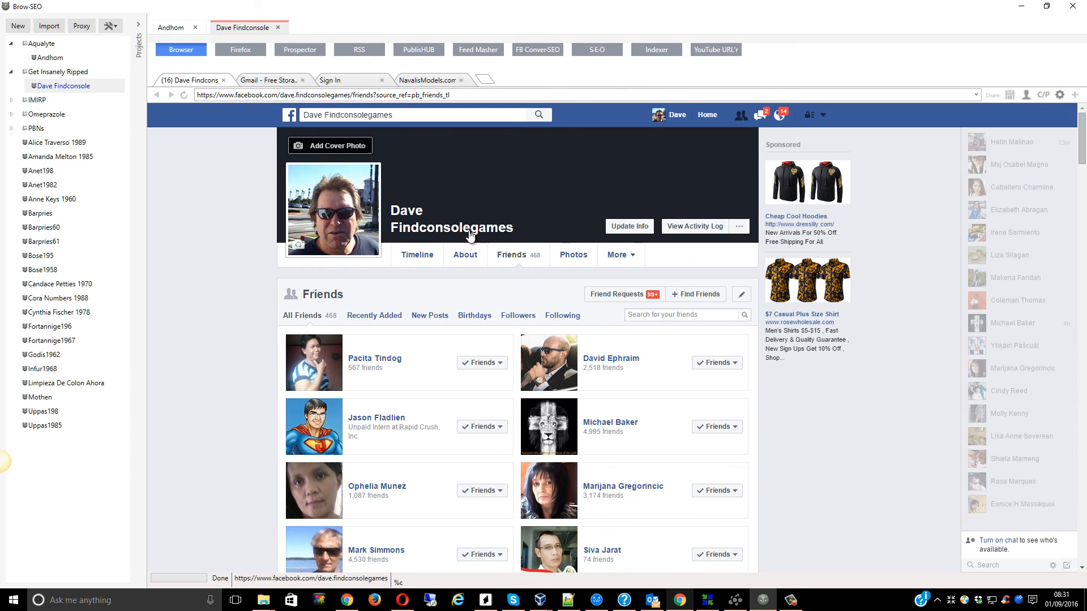
pyautogui.moveTo(497, 288)
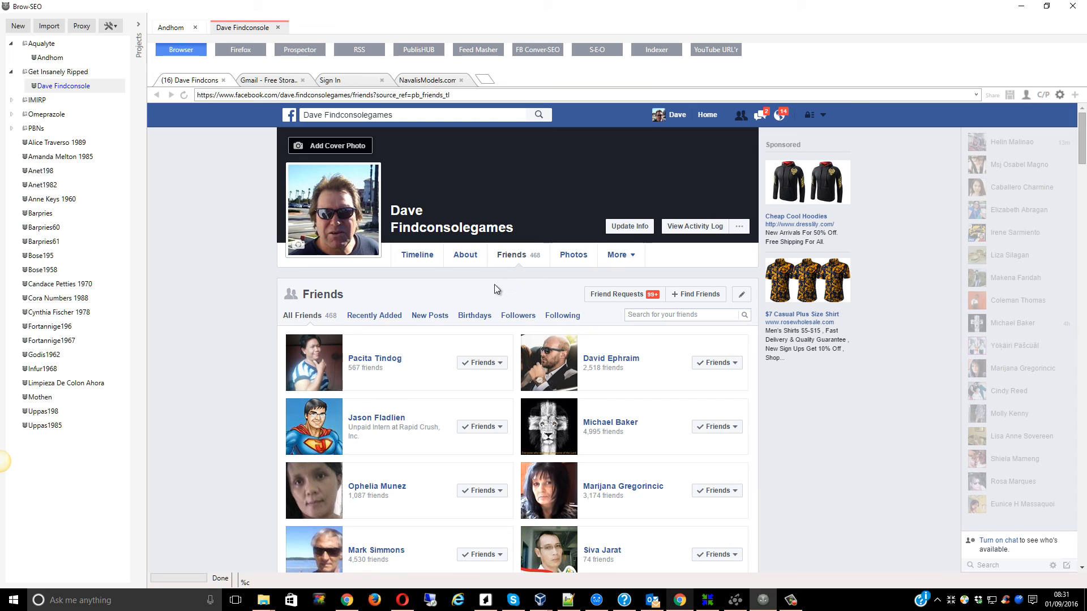
pyautogui.moveTo(406, 130)
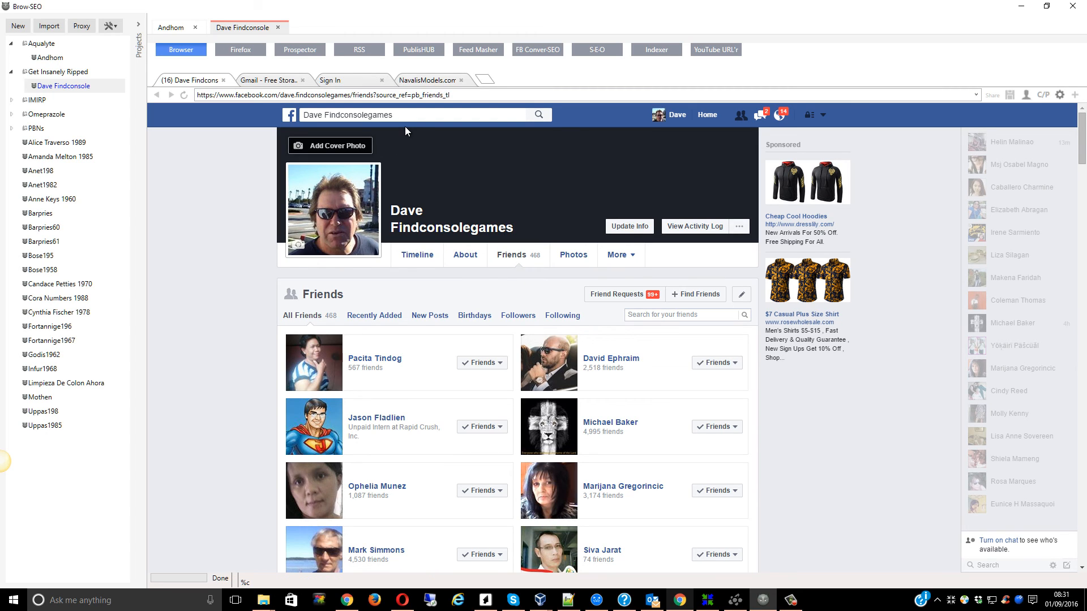
pyautogui.moveTo(476, 177)
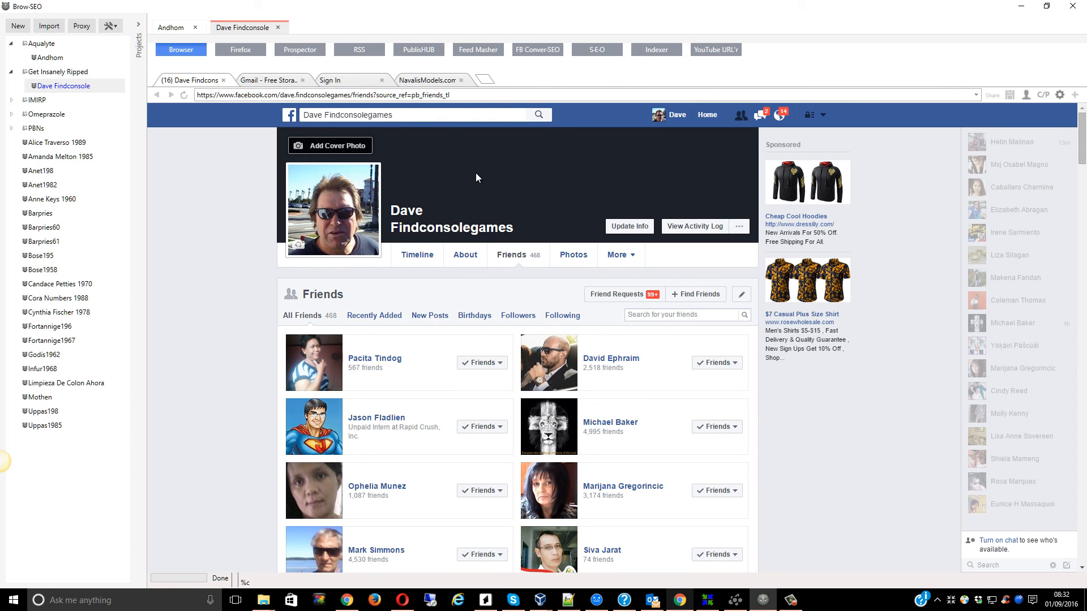
pyautogui.moveTo(472, 228)
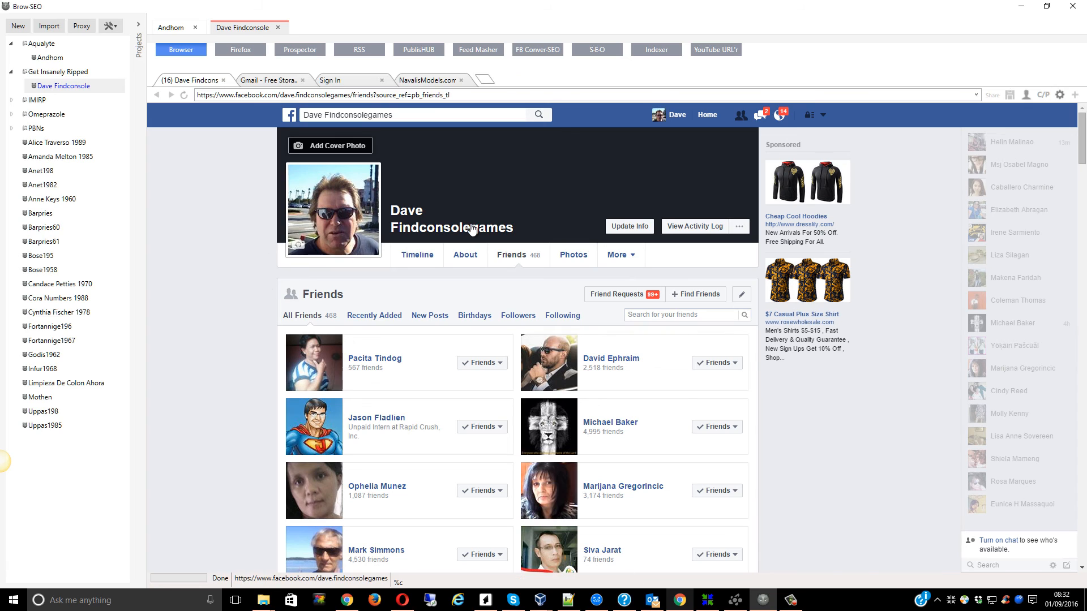
pyautogui.moveTo(463, 313)
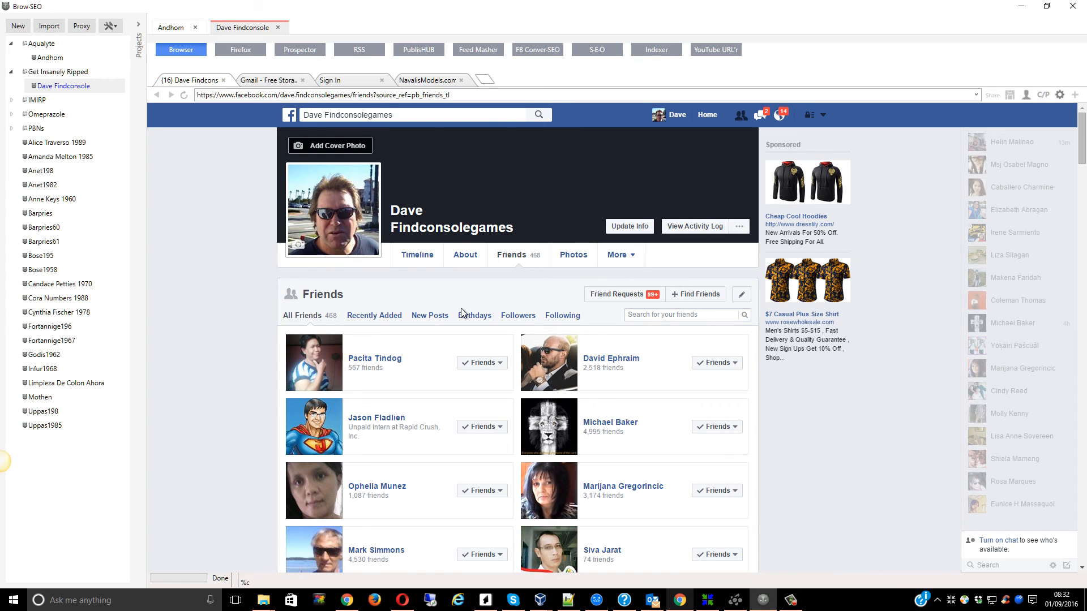
pyautogui.moveTo(547, 318)
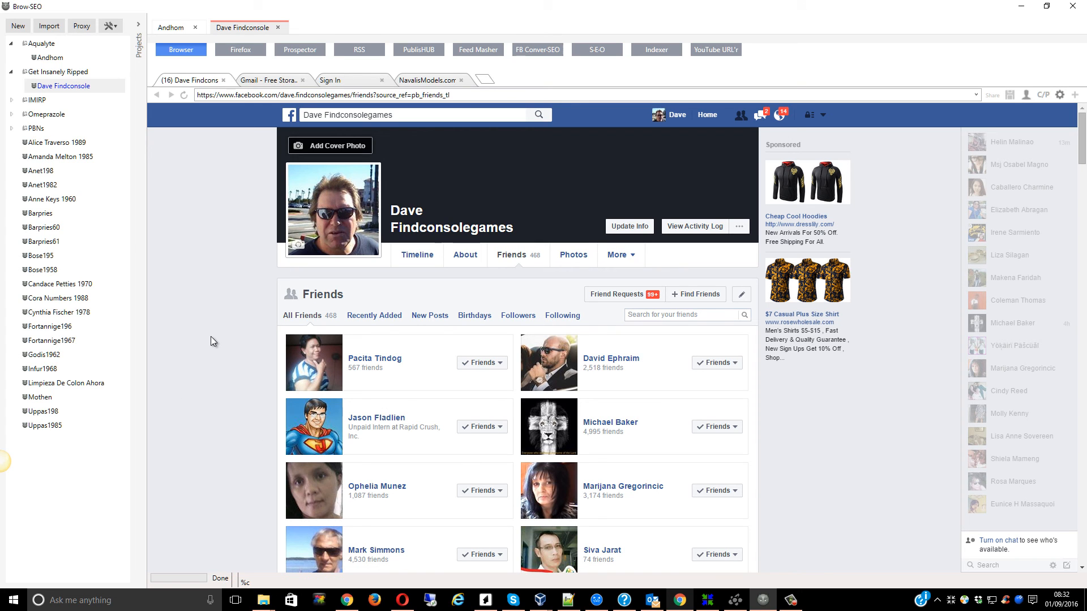
pyautogui.moveTo(392, 395)
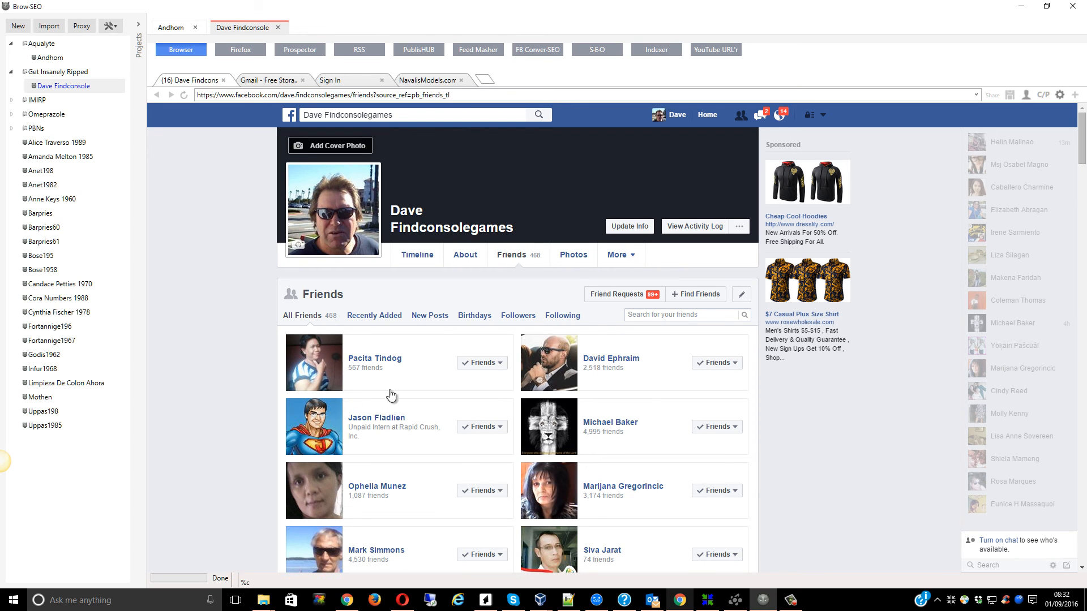
pyautogui.scroll(-3)
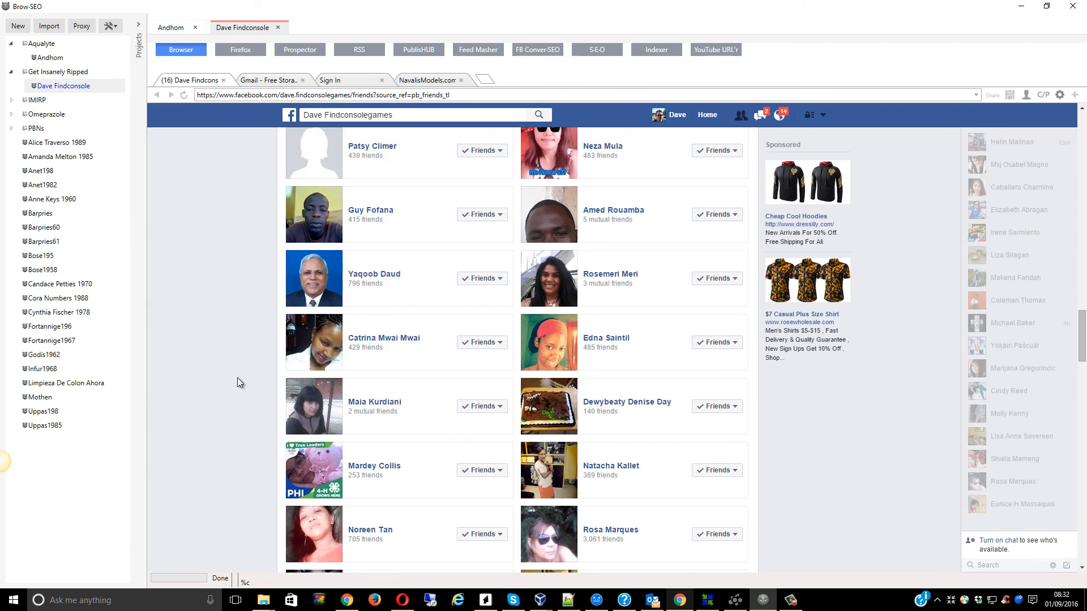
pyautogui.scroll(3)
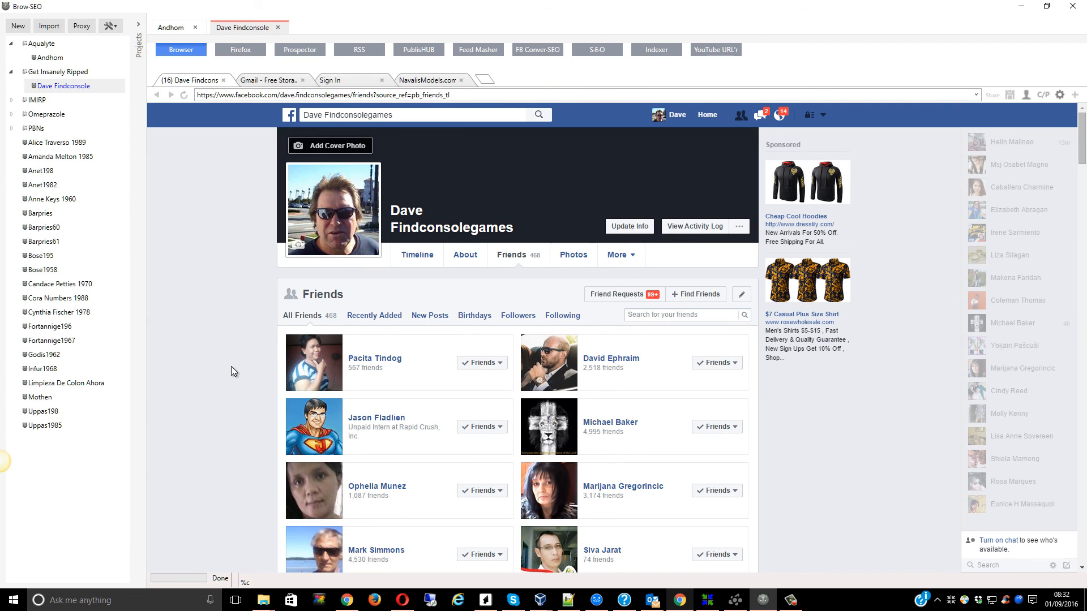
pyautogui.moveTo(277, 547)
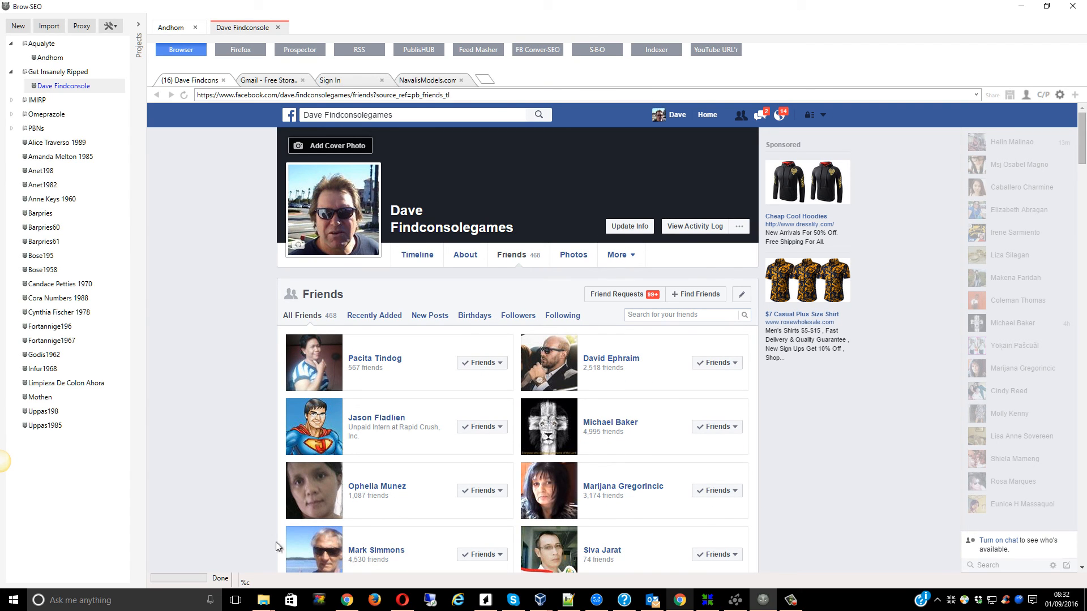
pyautogui.moveTo(235, 269)
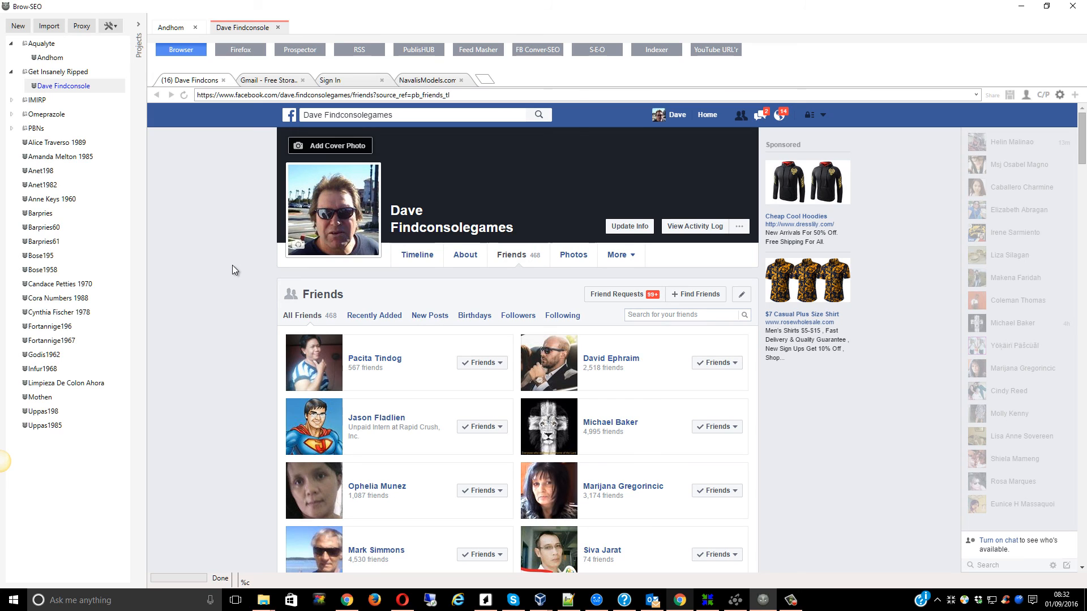
pyautogui.moveTo(617, 120)
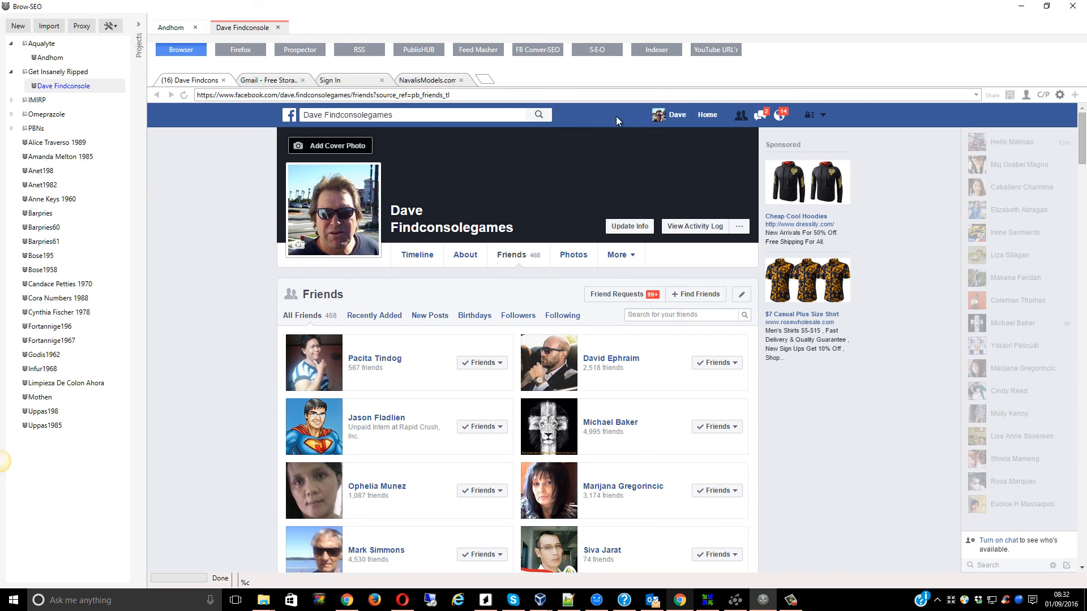
pyautogui.moveTo(257, 349)
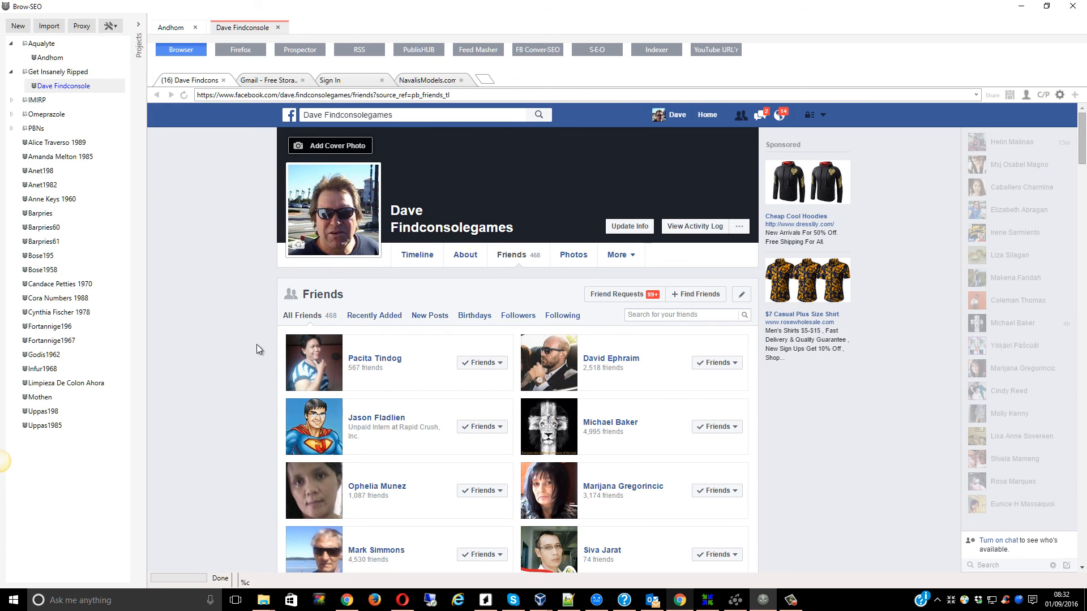